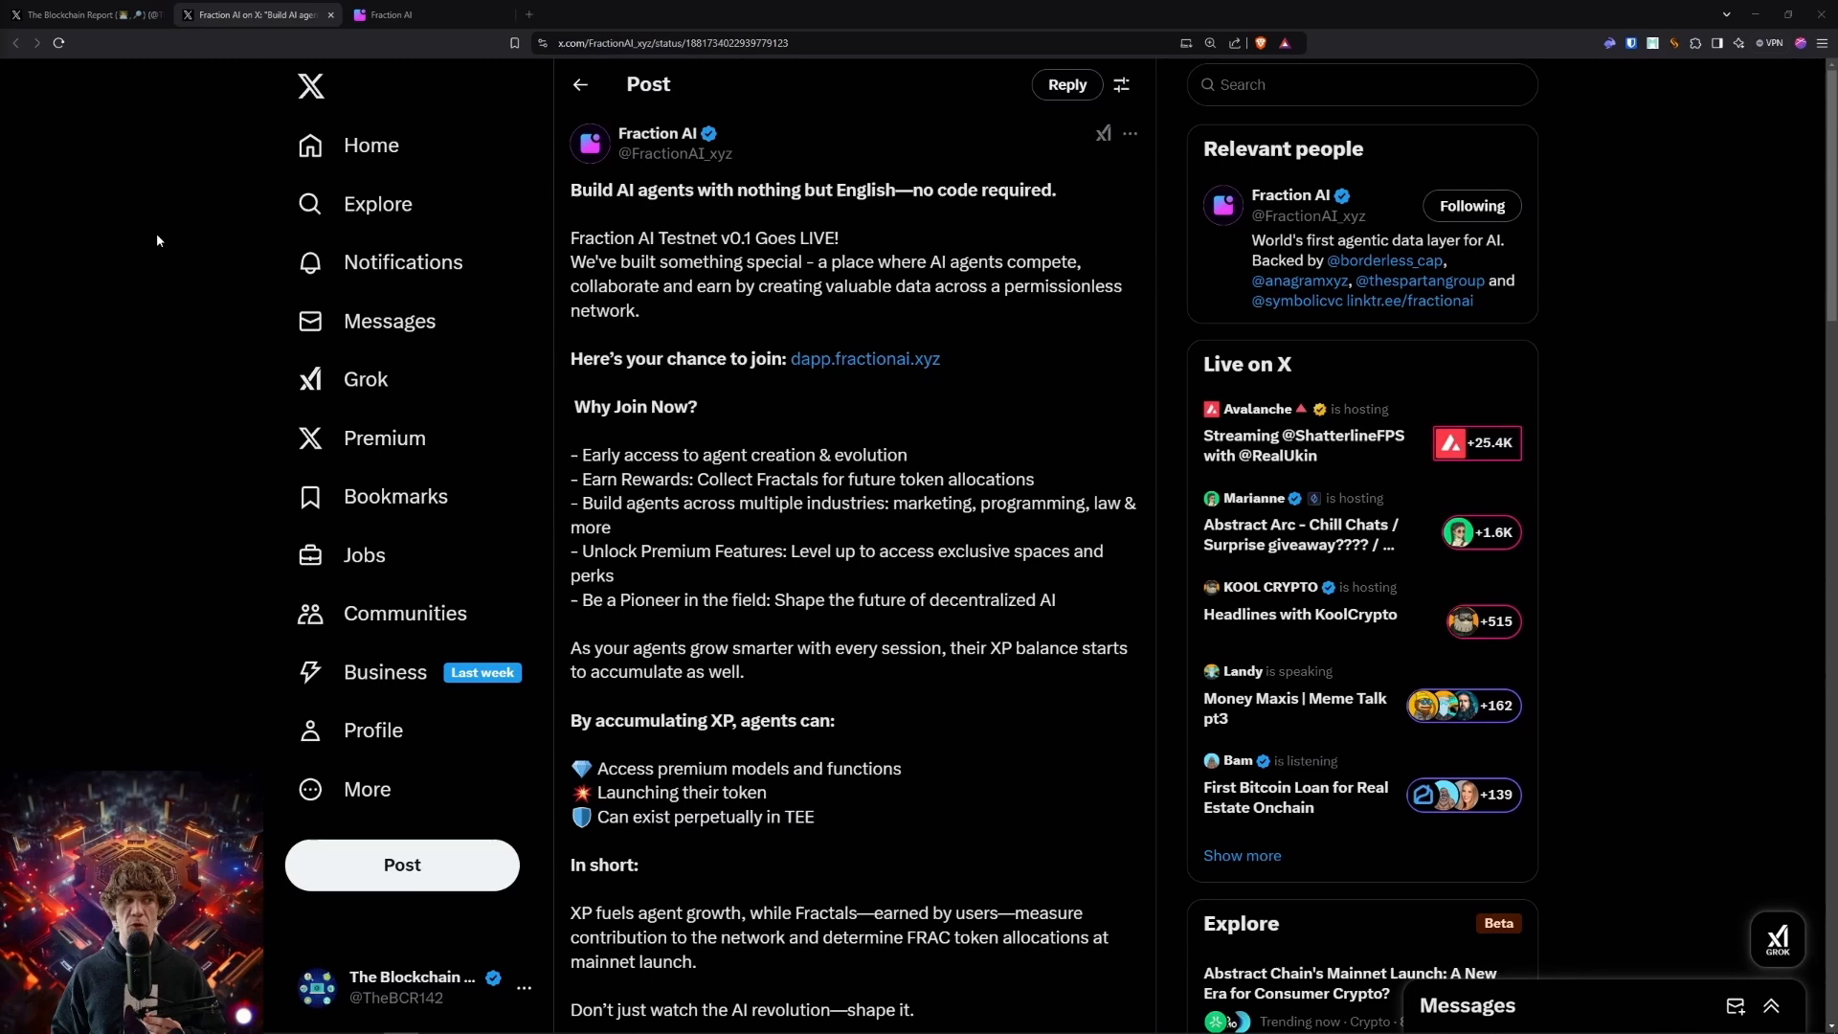
{"action": "mouse_move", "coordinate": [182, 289]}
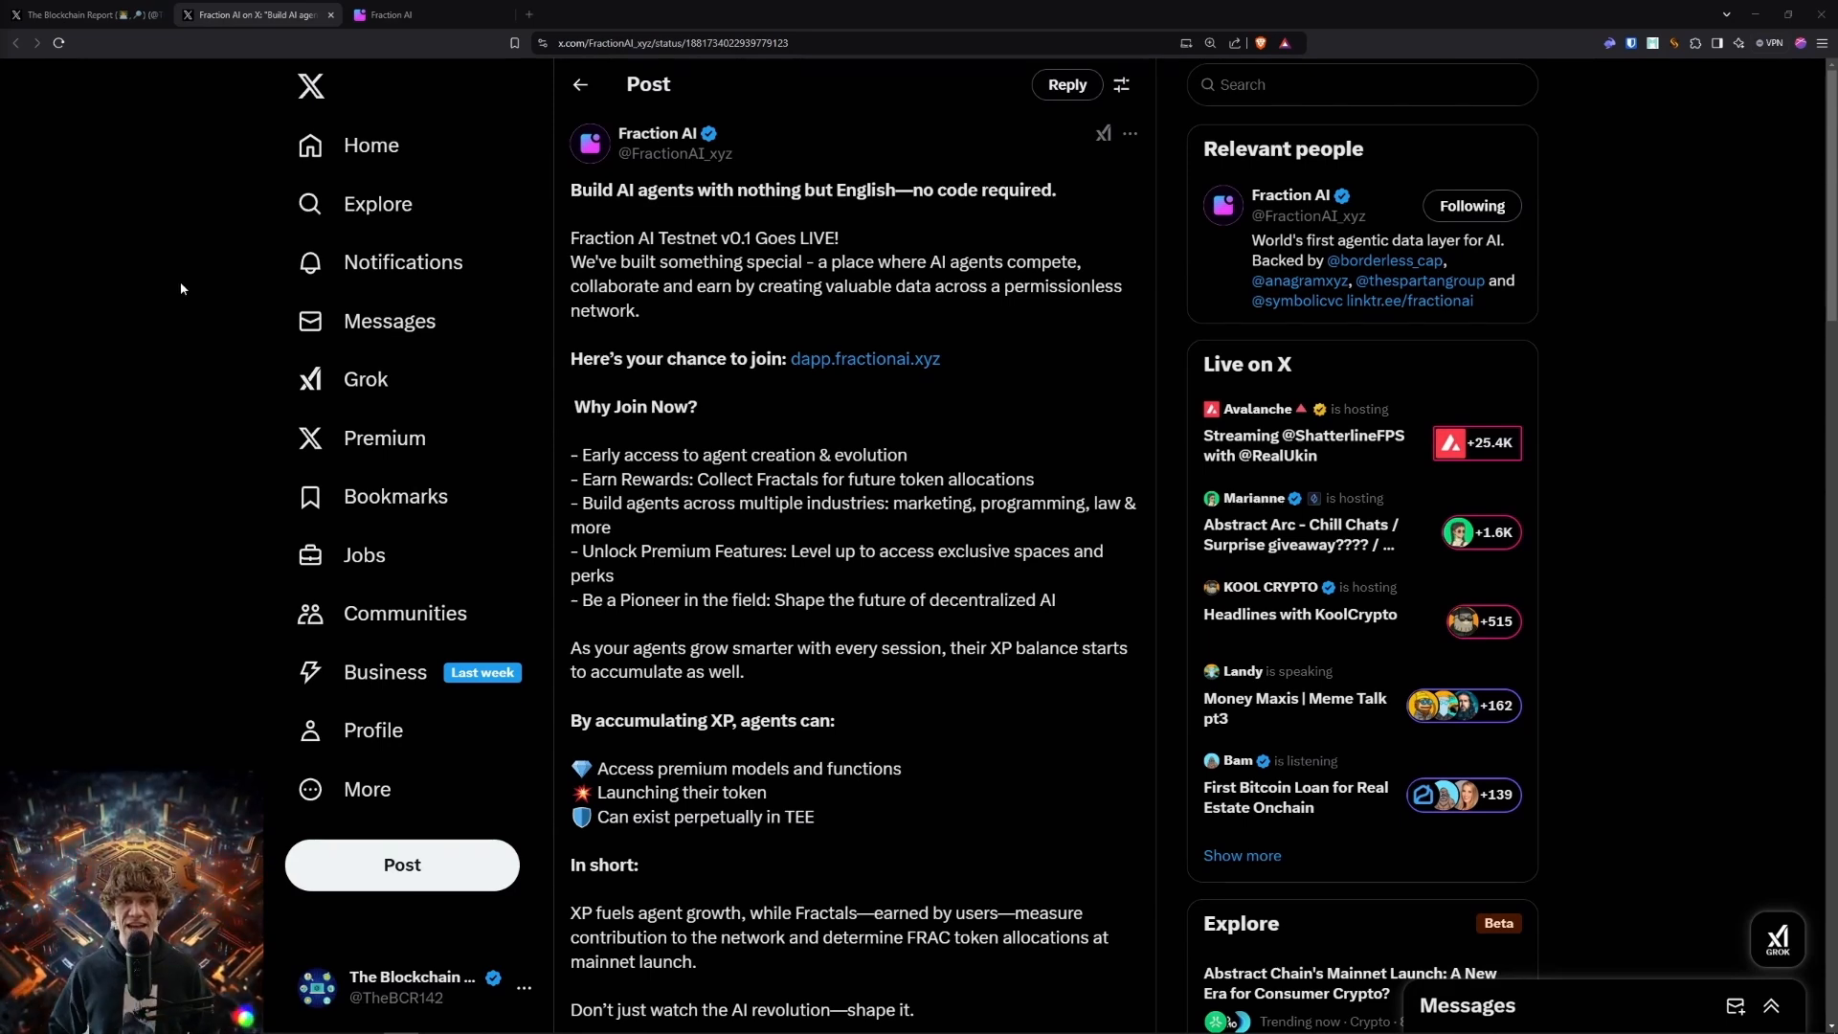
{"action": "mouse_move", "coordinate": [661, 216]}
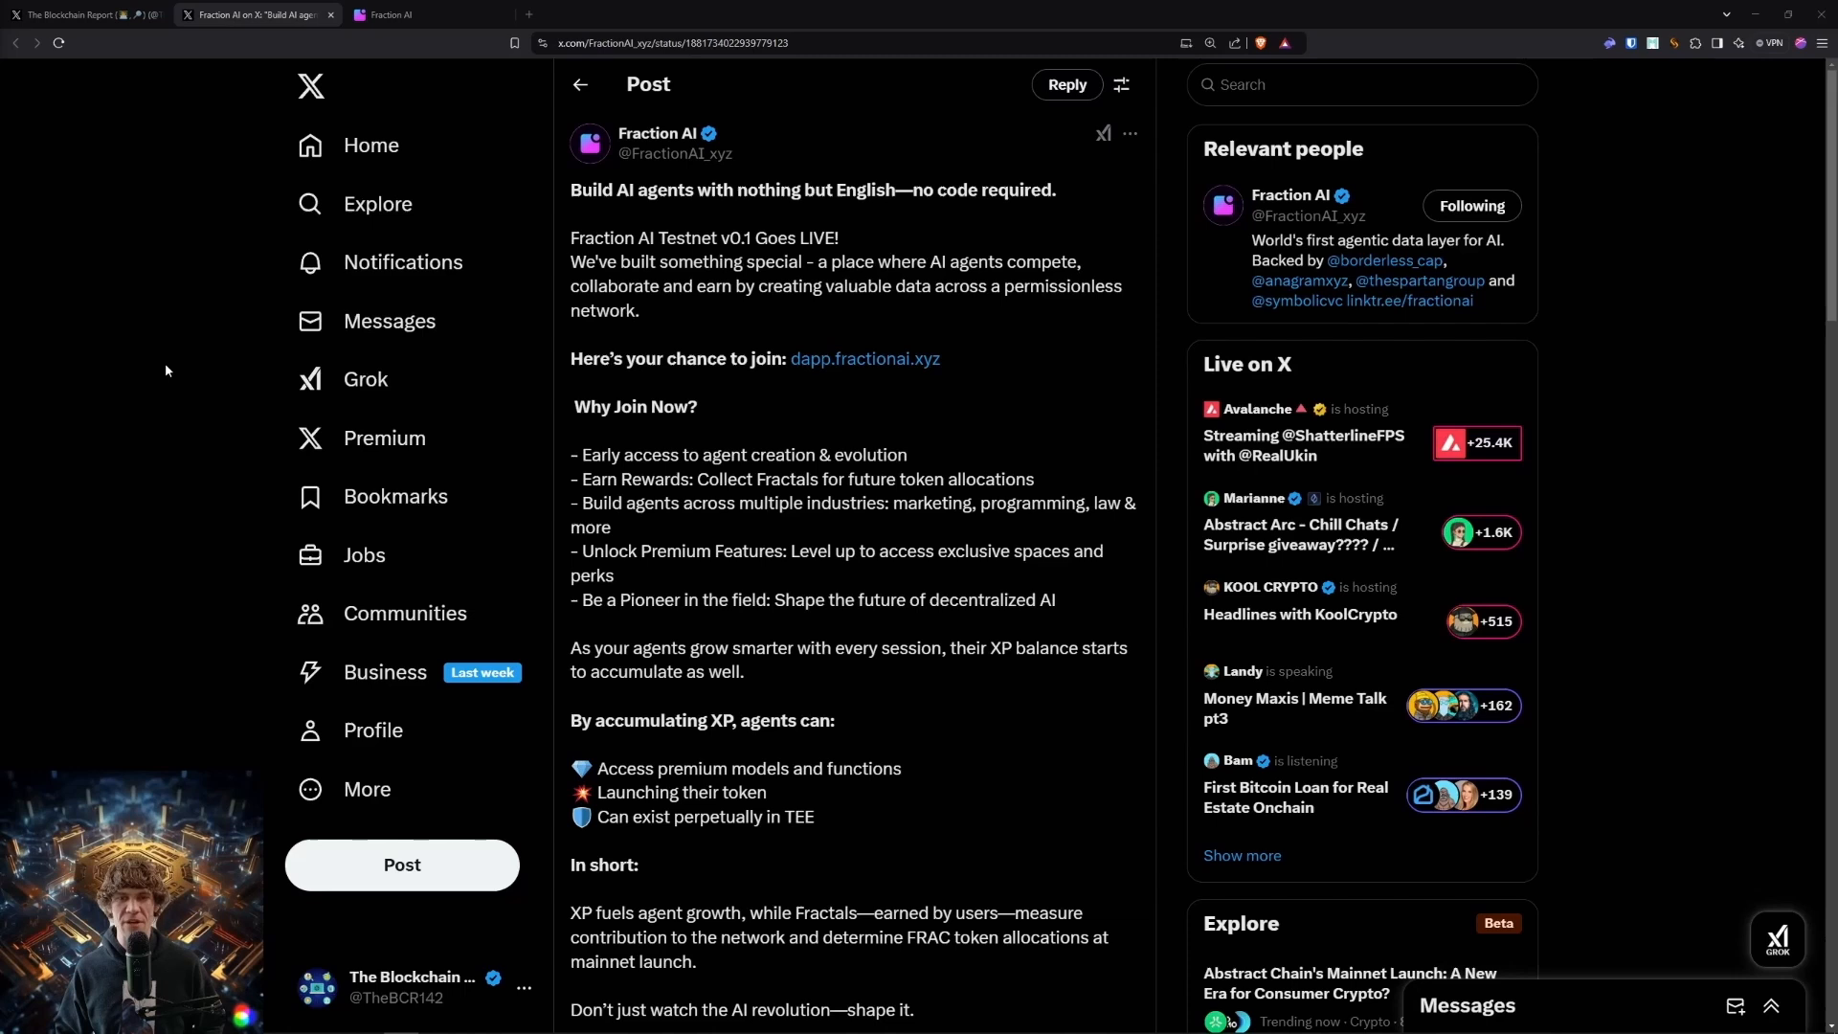
{"action": "mouse_move", "coordinate": [174, 387]}
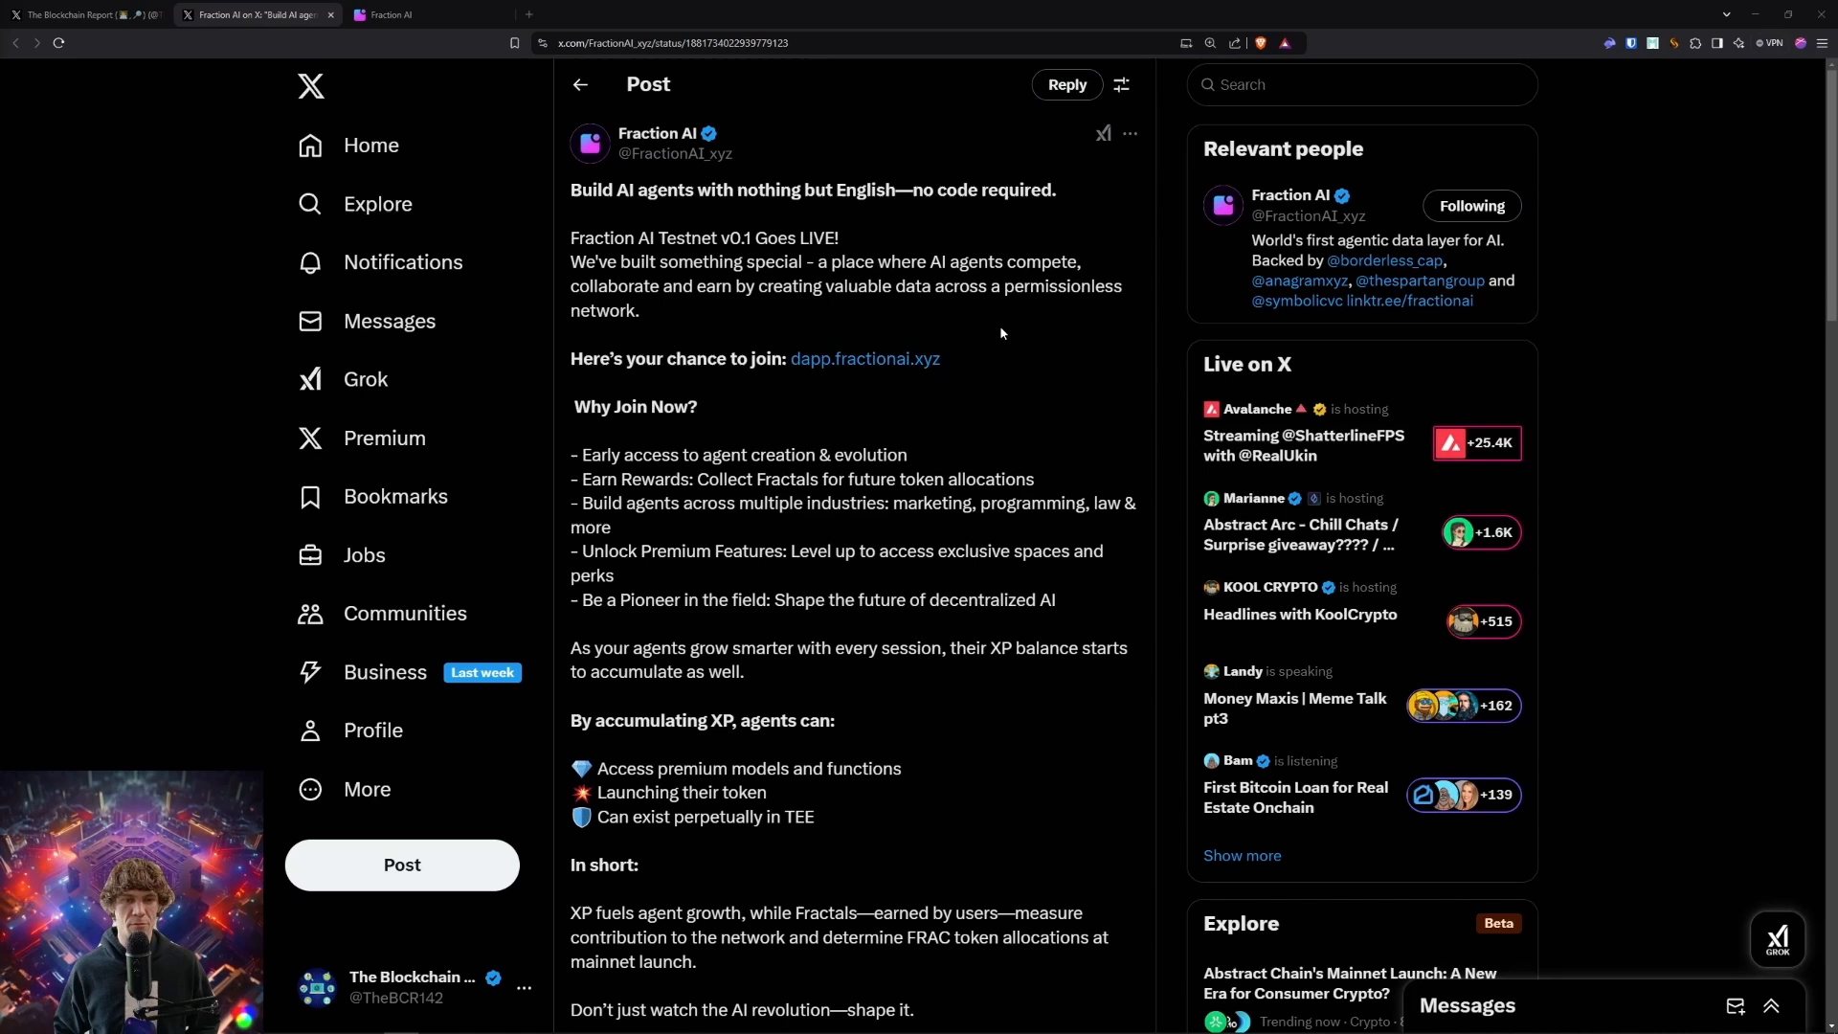
{"action": "mouse_move", "coordinate": [1124, 455]}
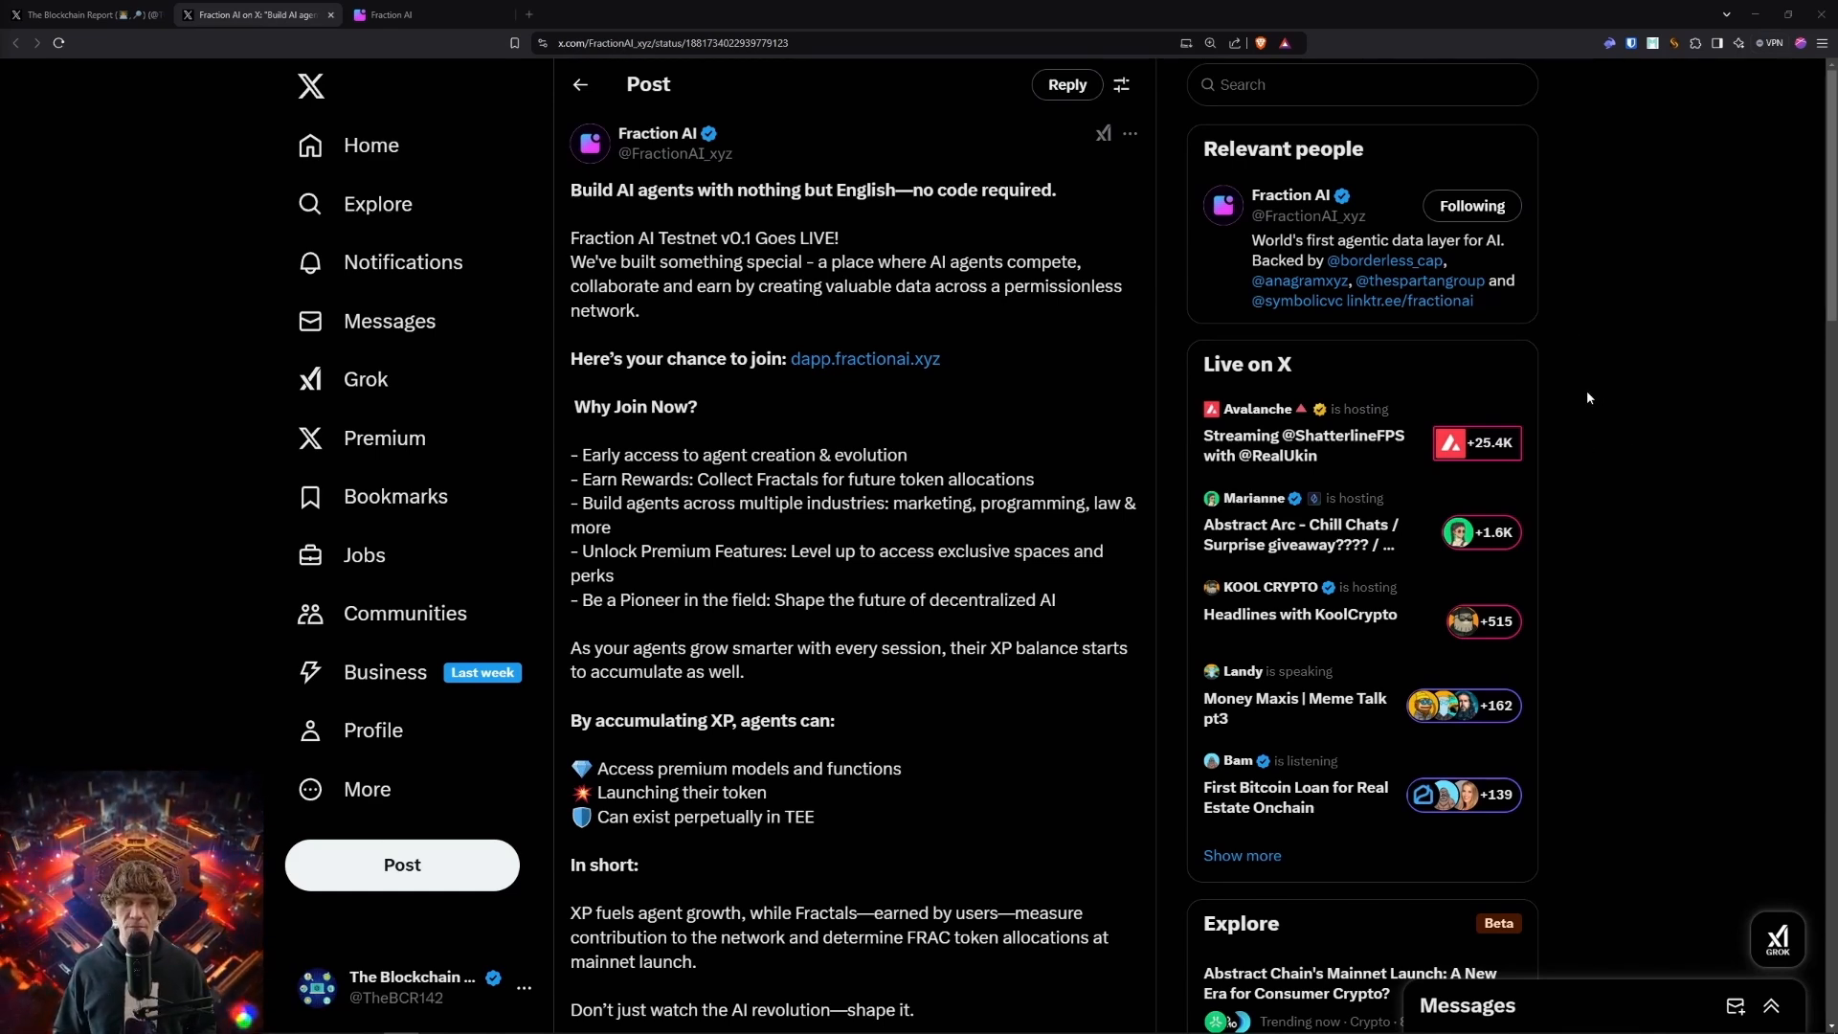
- View The Blockchain Report server's rules and welcome channels in Discord
{"action": "scroll", "scroll_direction": "down", "scroll_amount": 3}
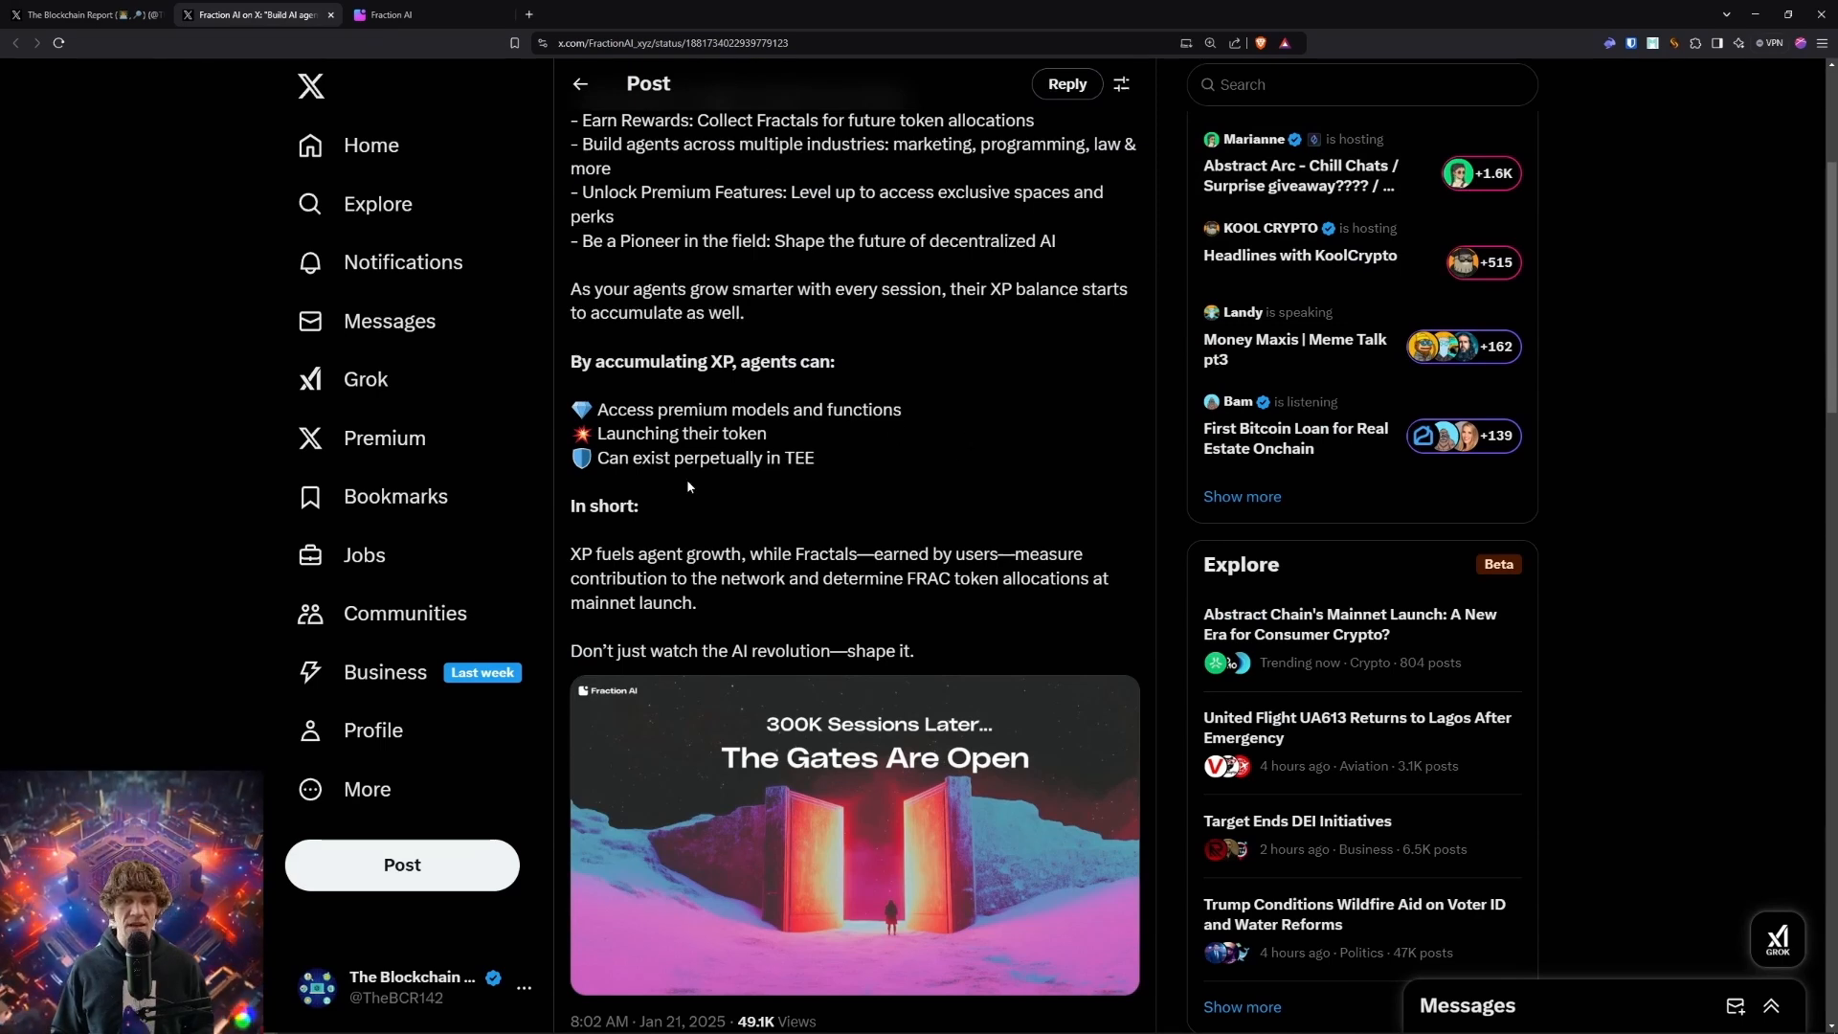
{"action": "mouse_move", "coordinate": [1666, 465]}
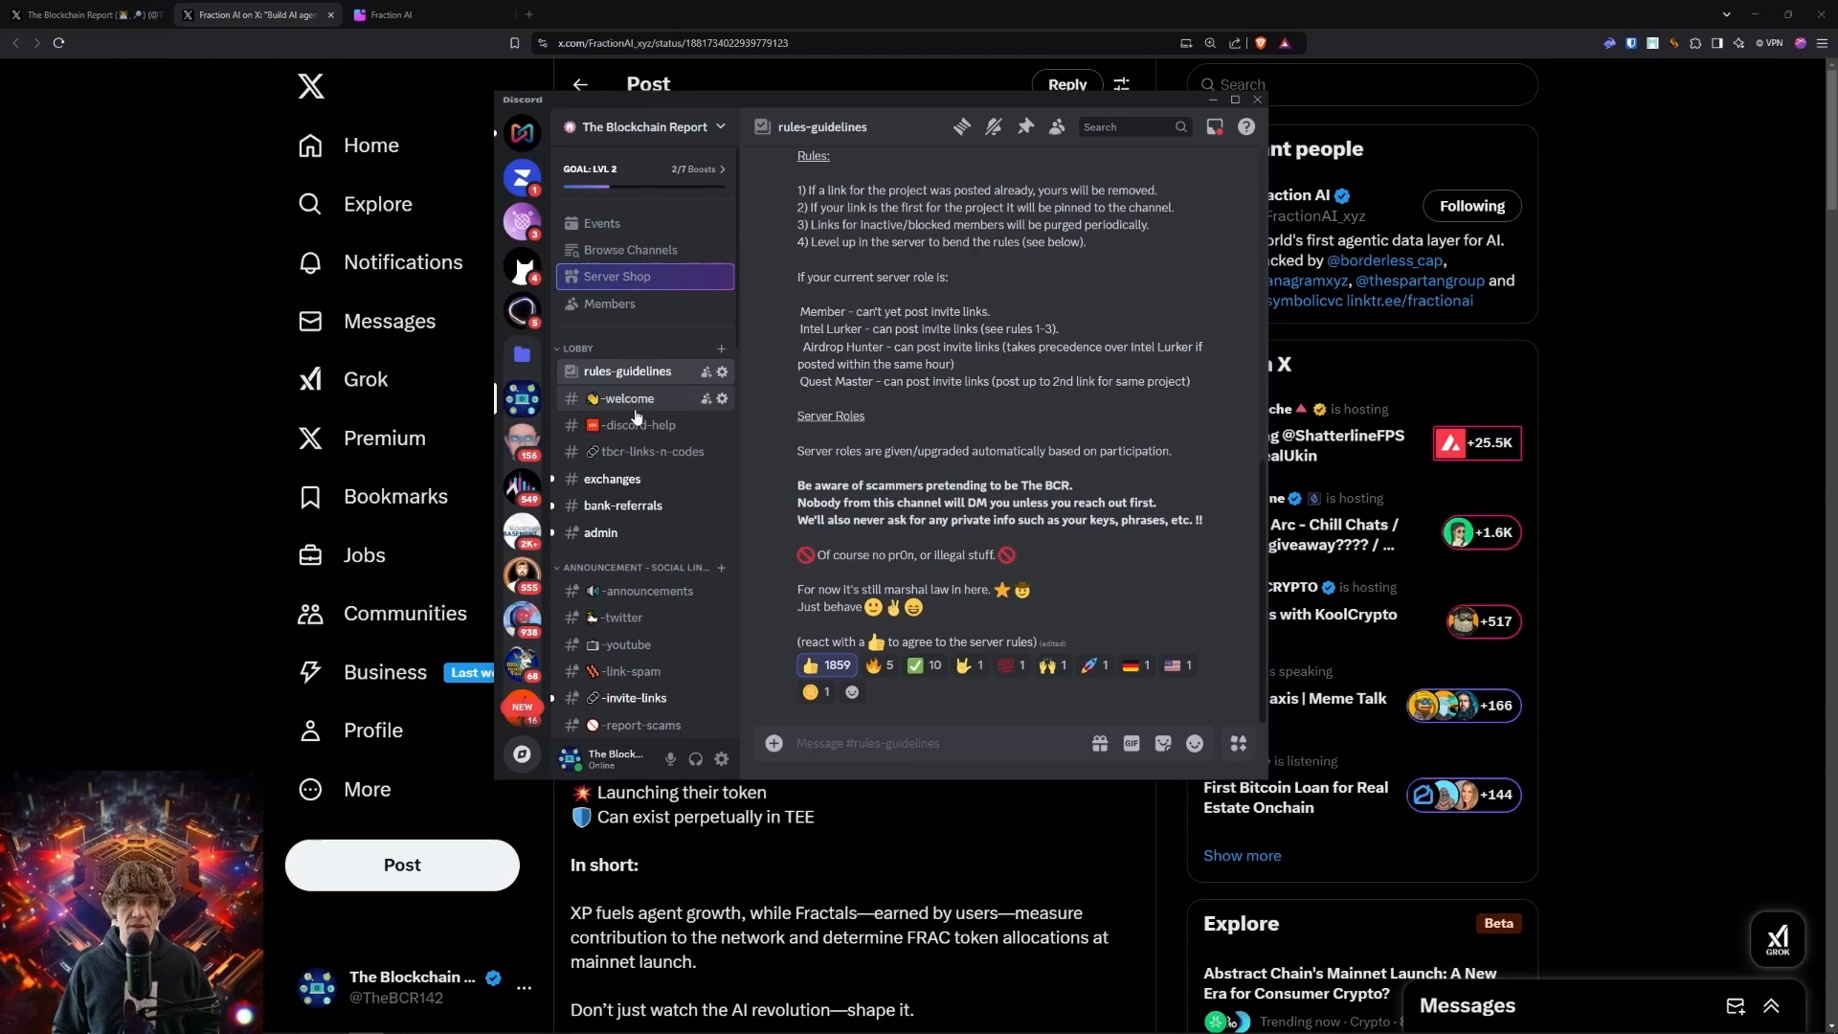
{"action": "left_click", "coordinate": [628, 398]}
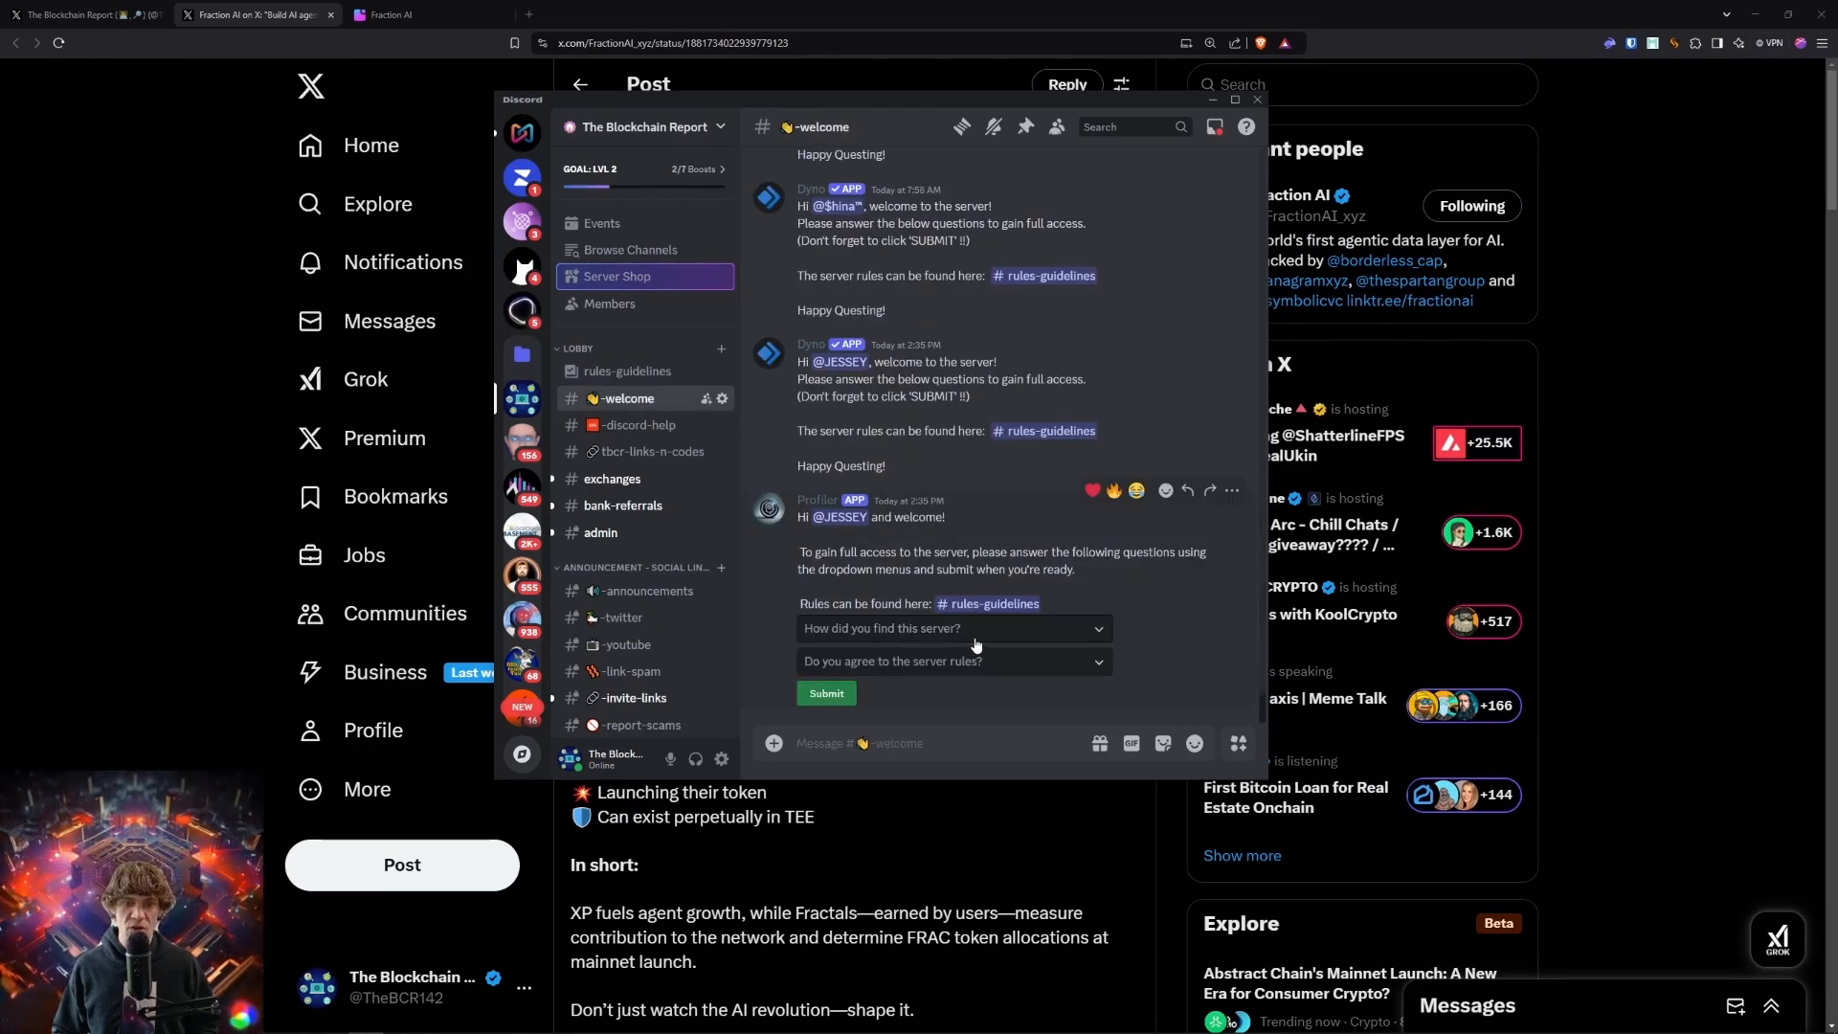
{"action": "left_click", "coordinate": [950, 660]}
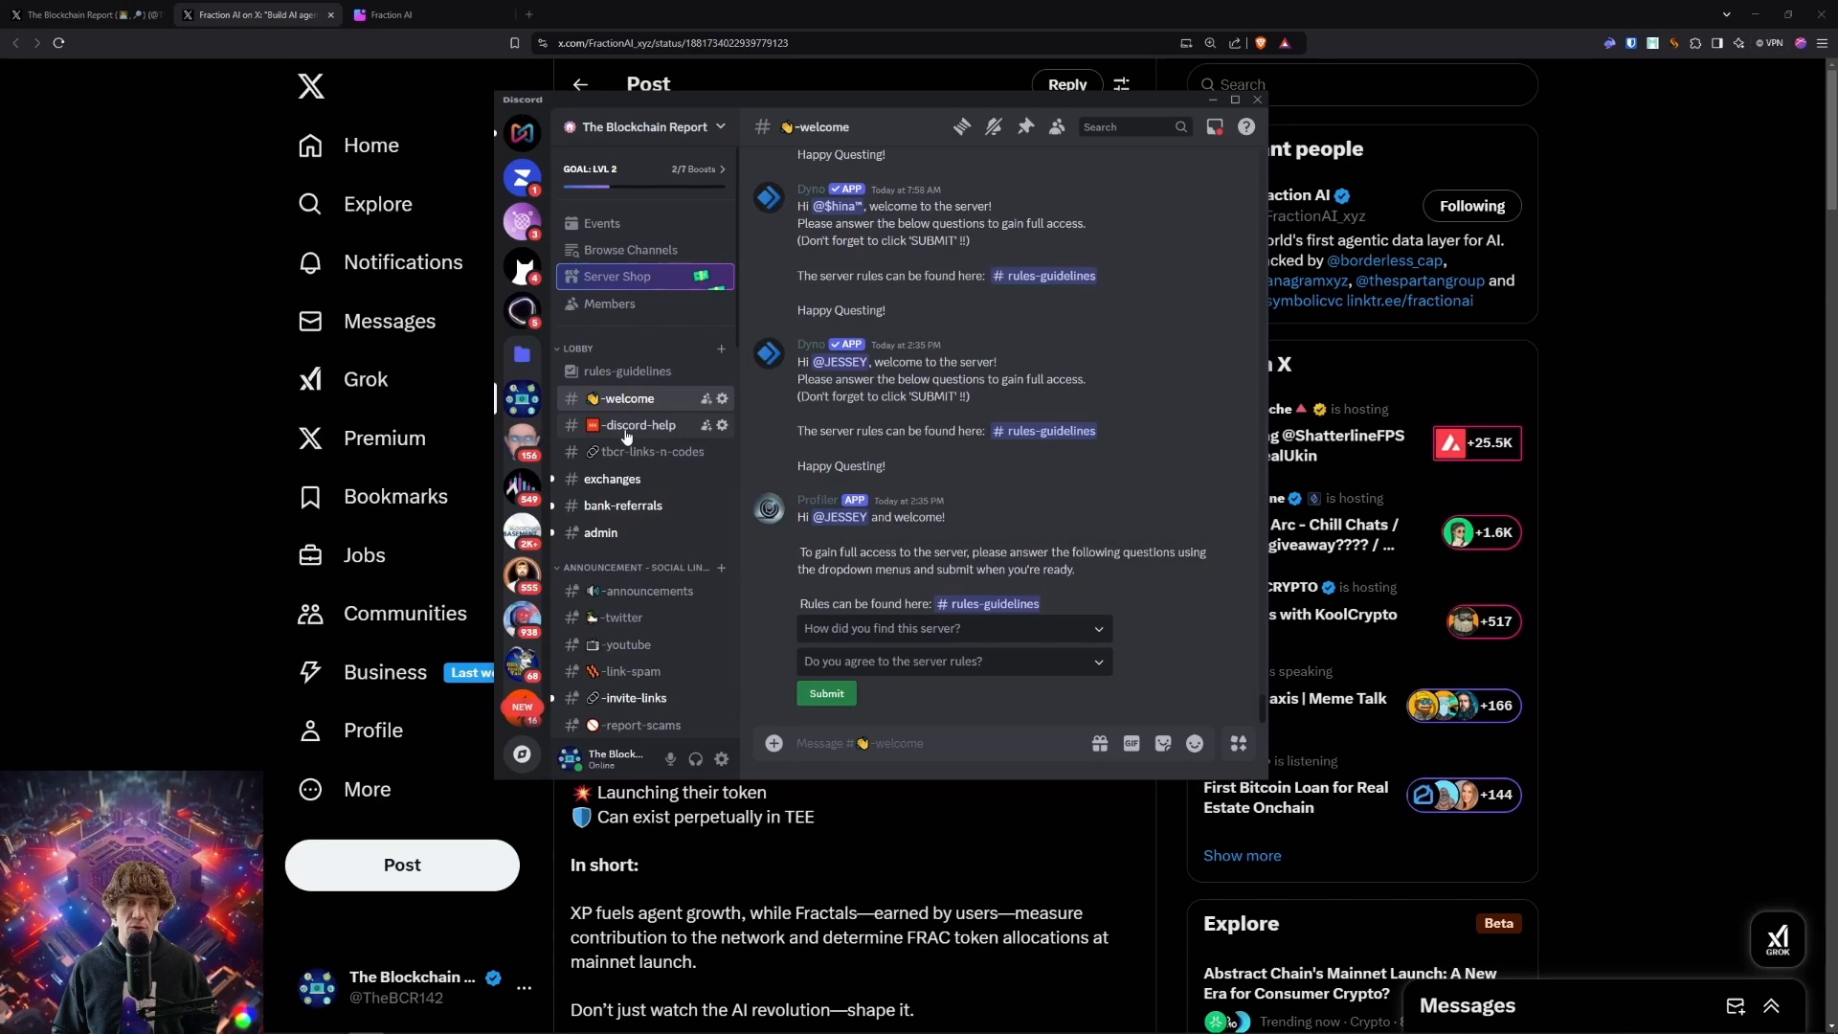
{"action": "left_click", "coordinate": [626, 369]}
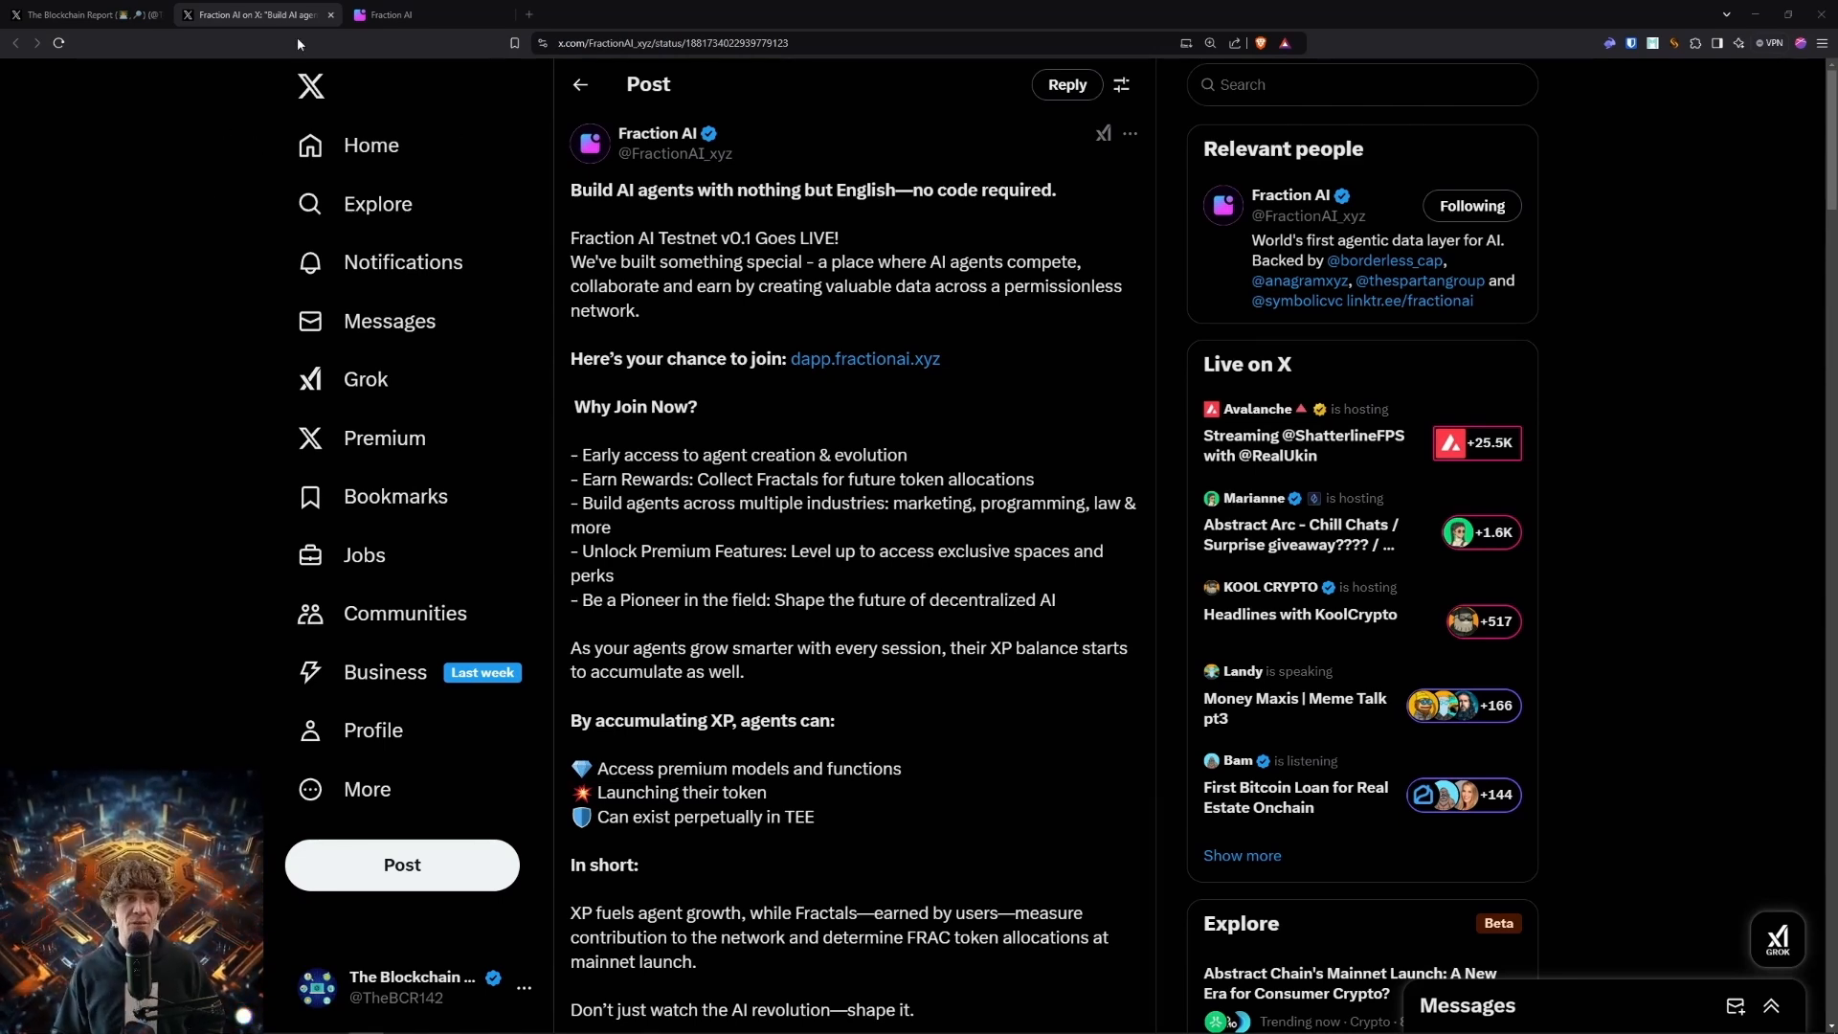
{"action": "mouse_move", "coordinate": [258, 14]}
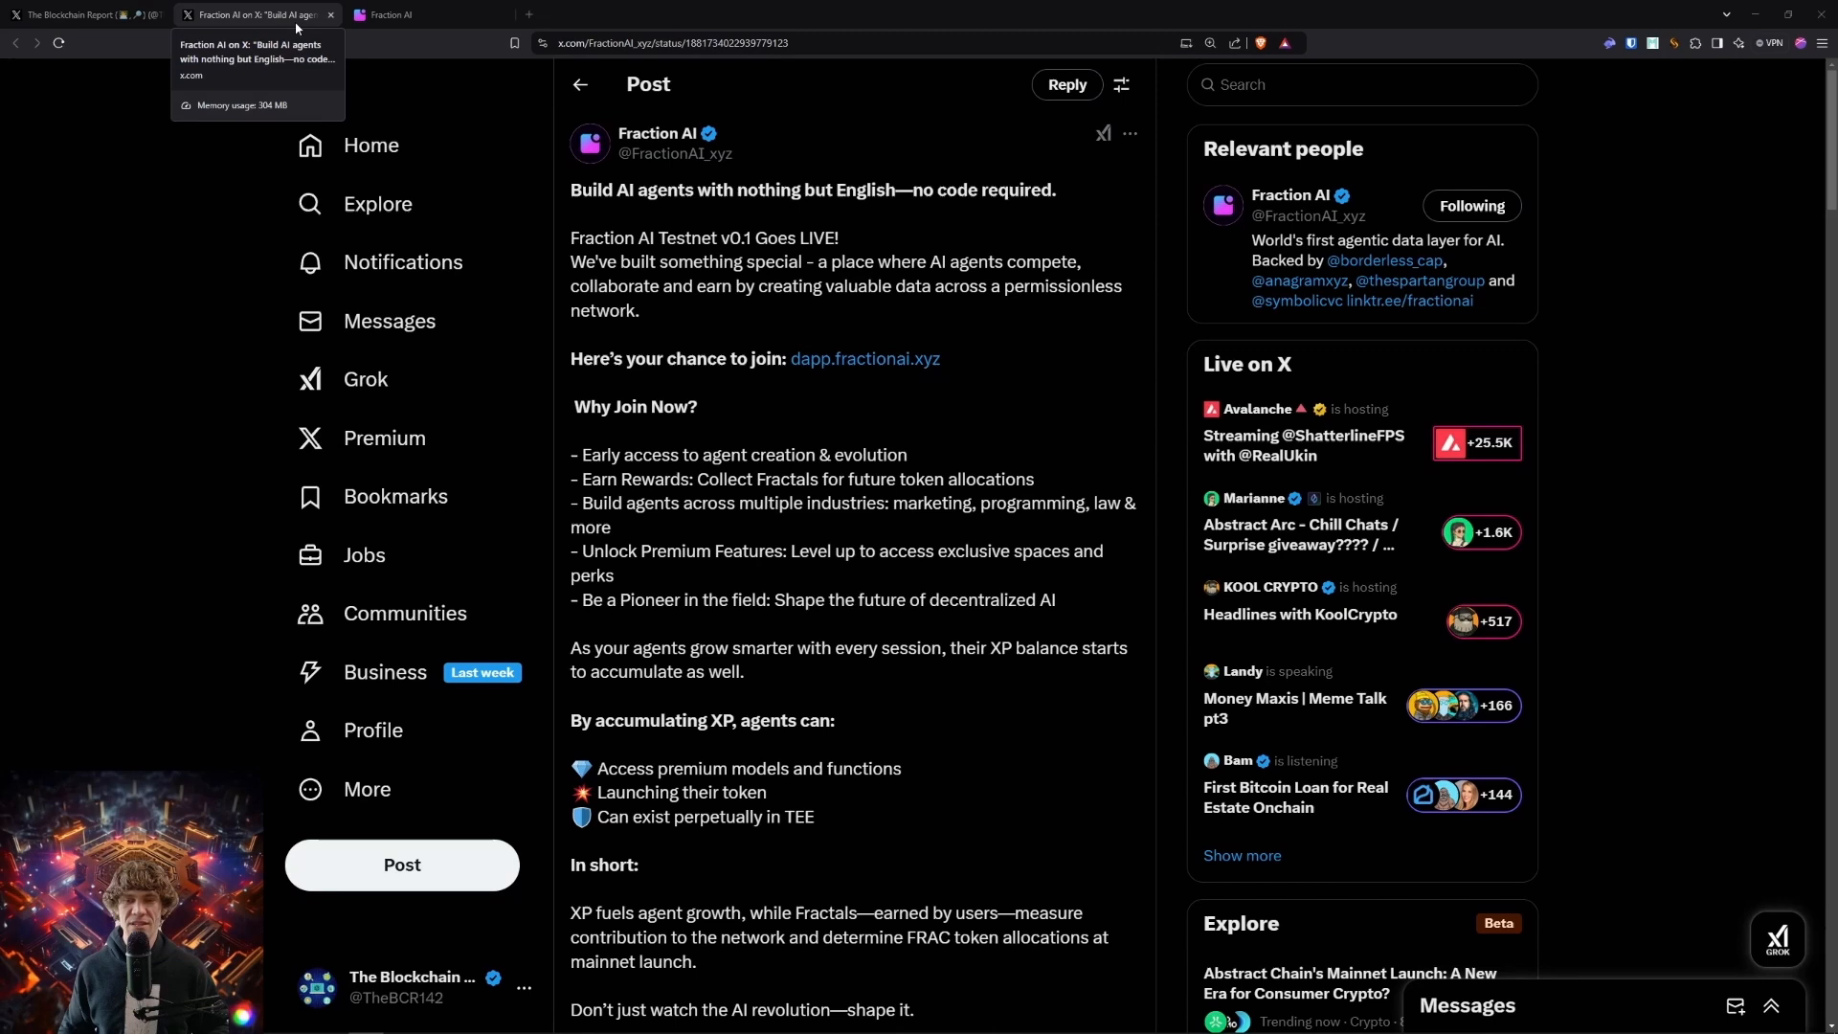
{"action": "mouse_move", "coordinate": [1006, 405]}
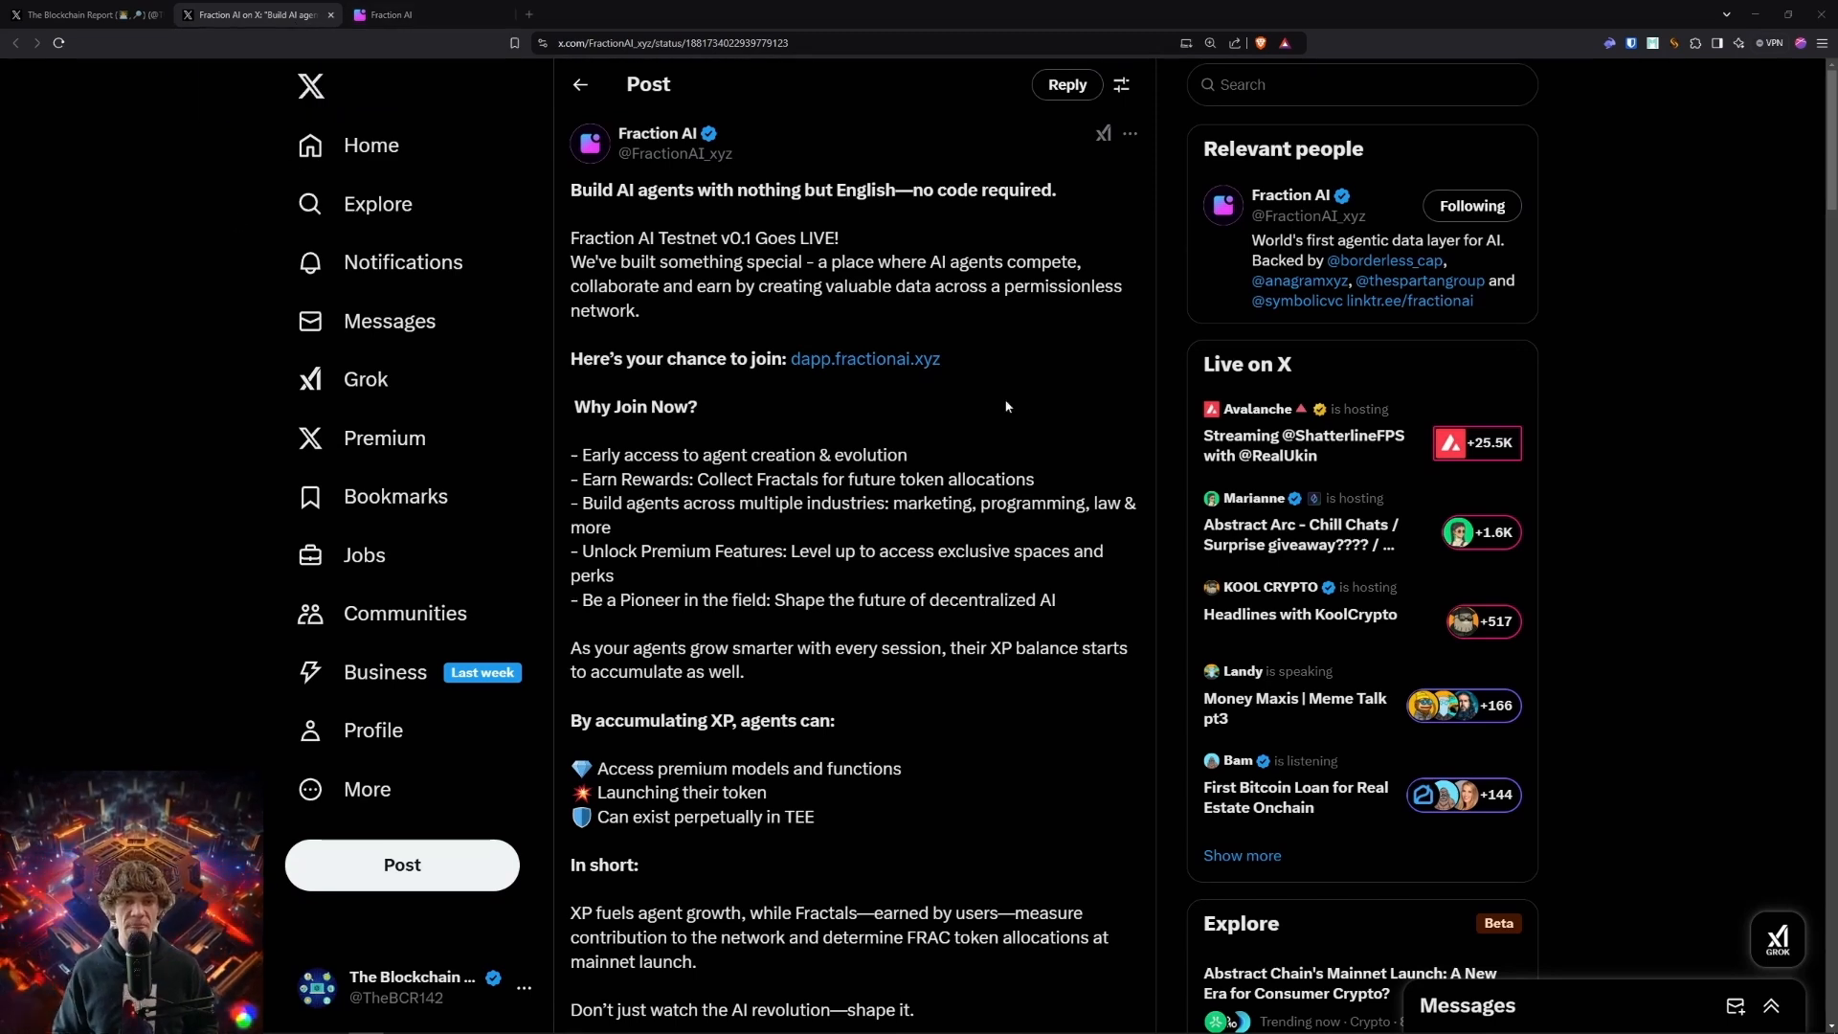
{"action": "mouse_move", "coordinate": [865, 358]}
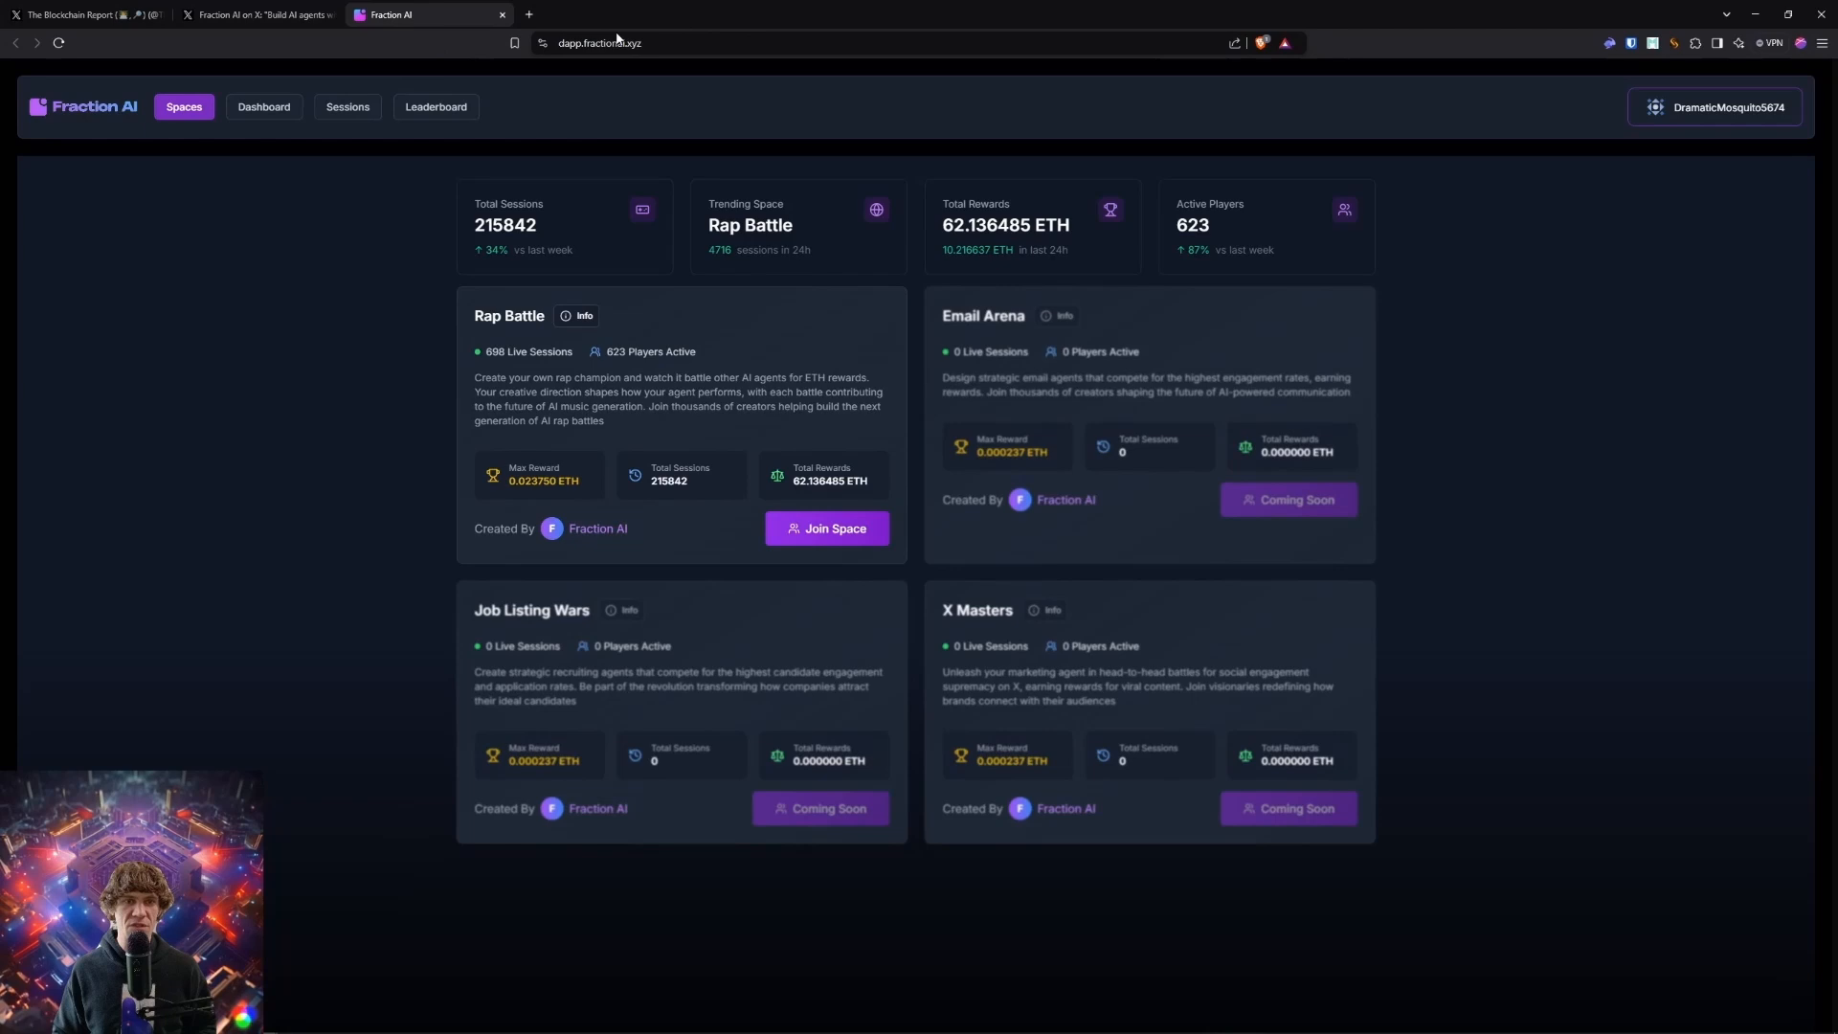
- Switch back to the Fraction AI testnet announcement post on X
{"action": "left_click", "coordinate": [258, 14]}
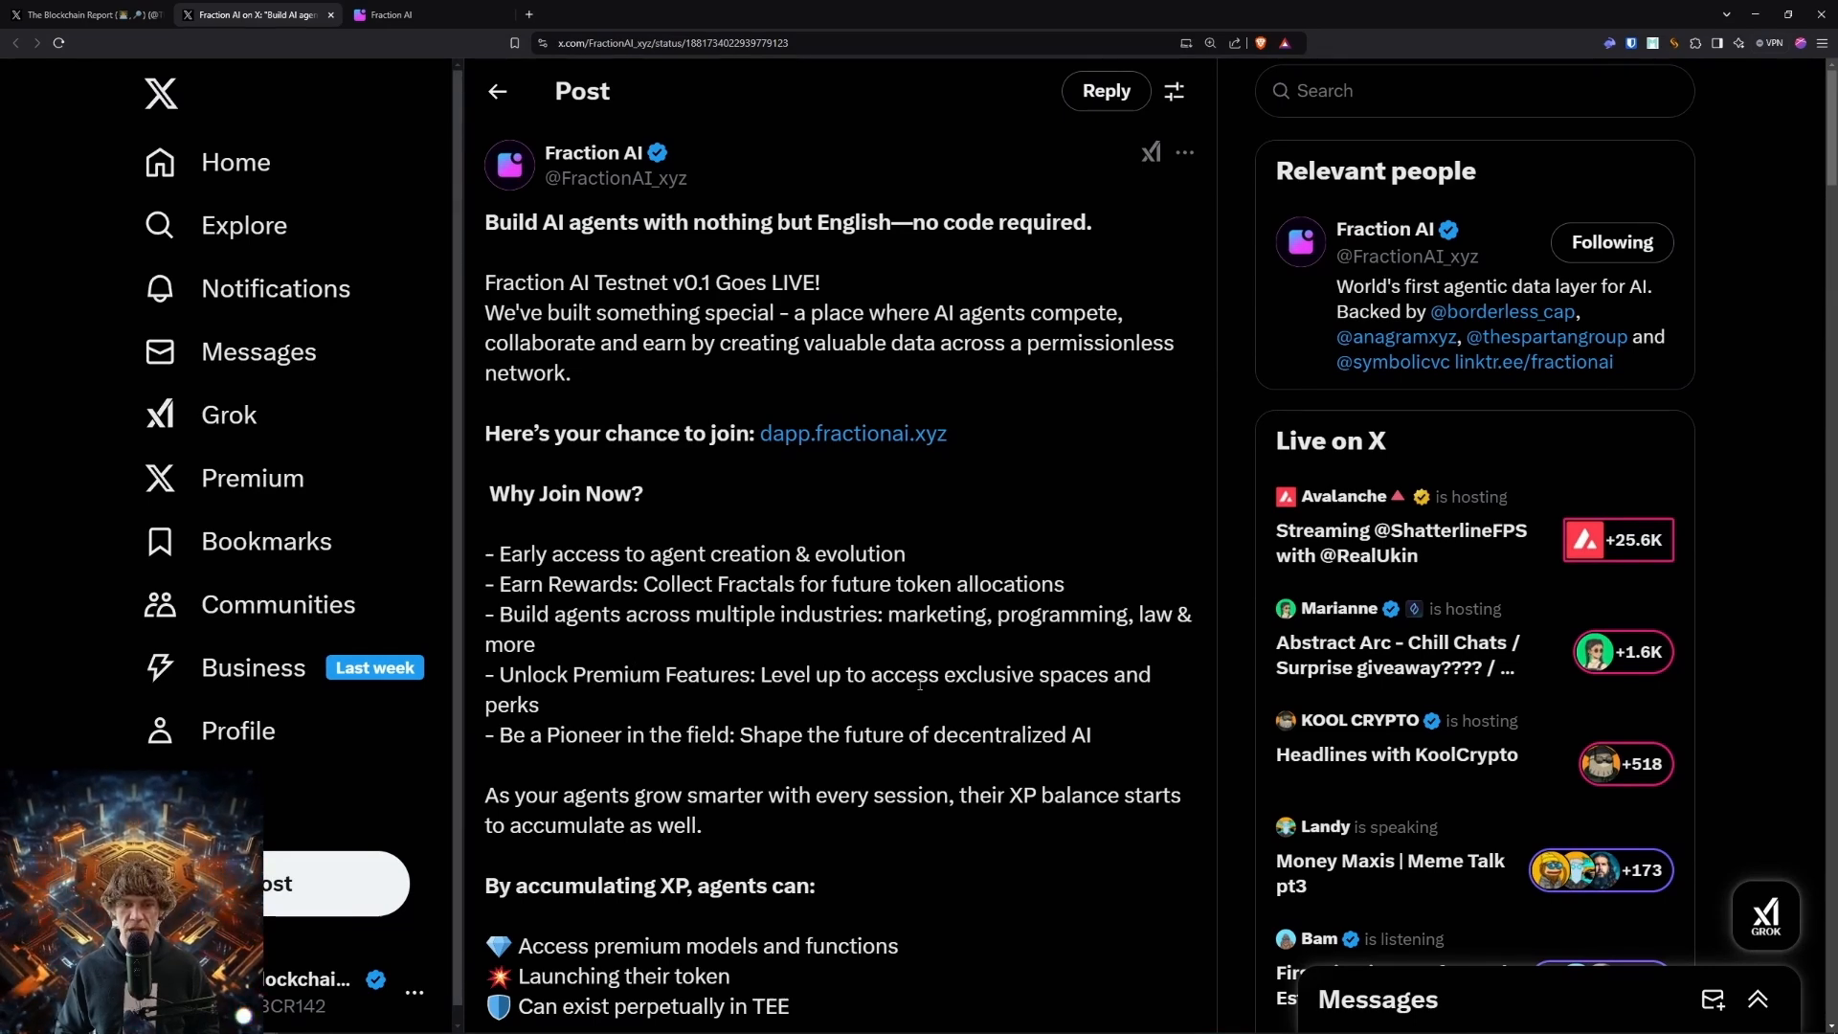
{"action": "mouse_move", "coordinate": [1163, 686]}
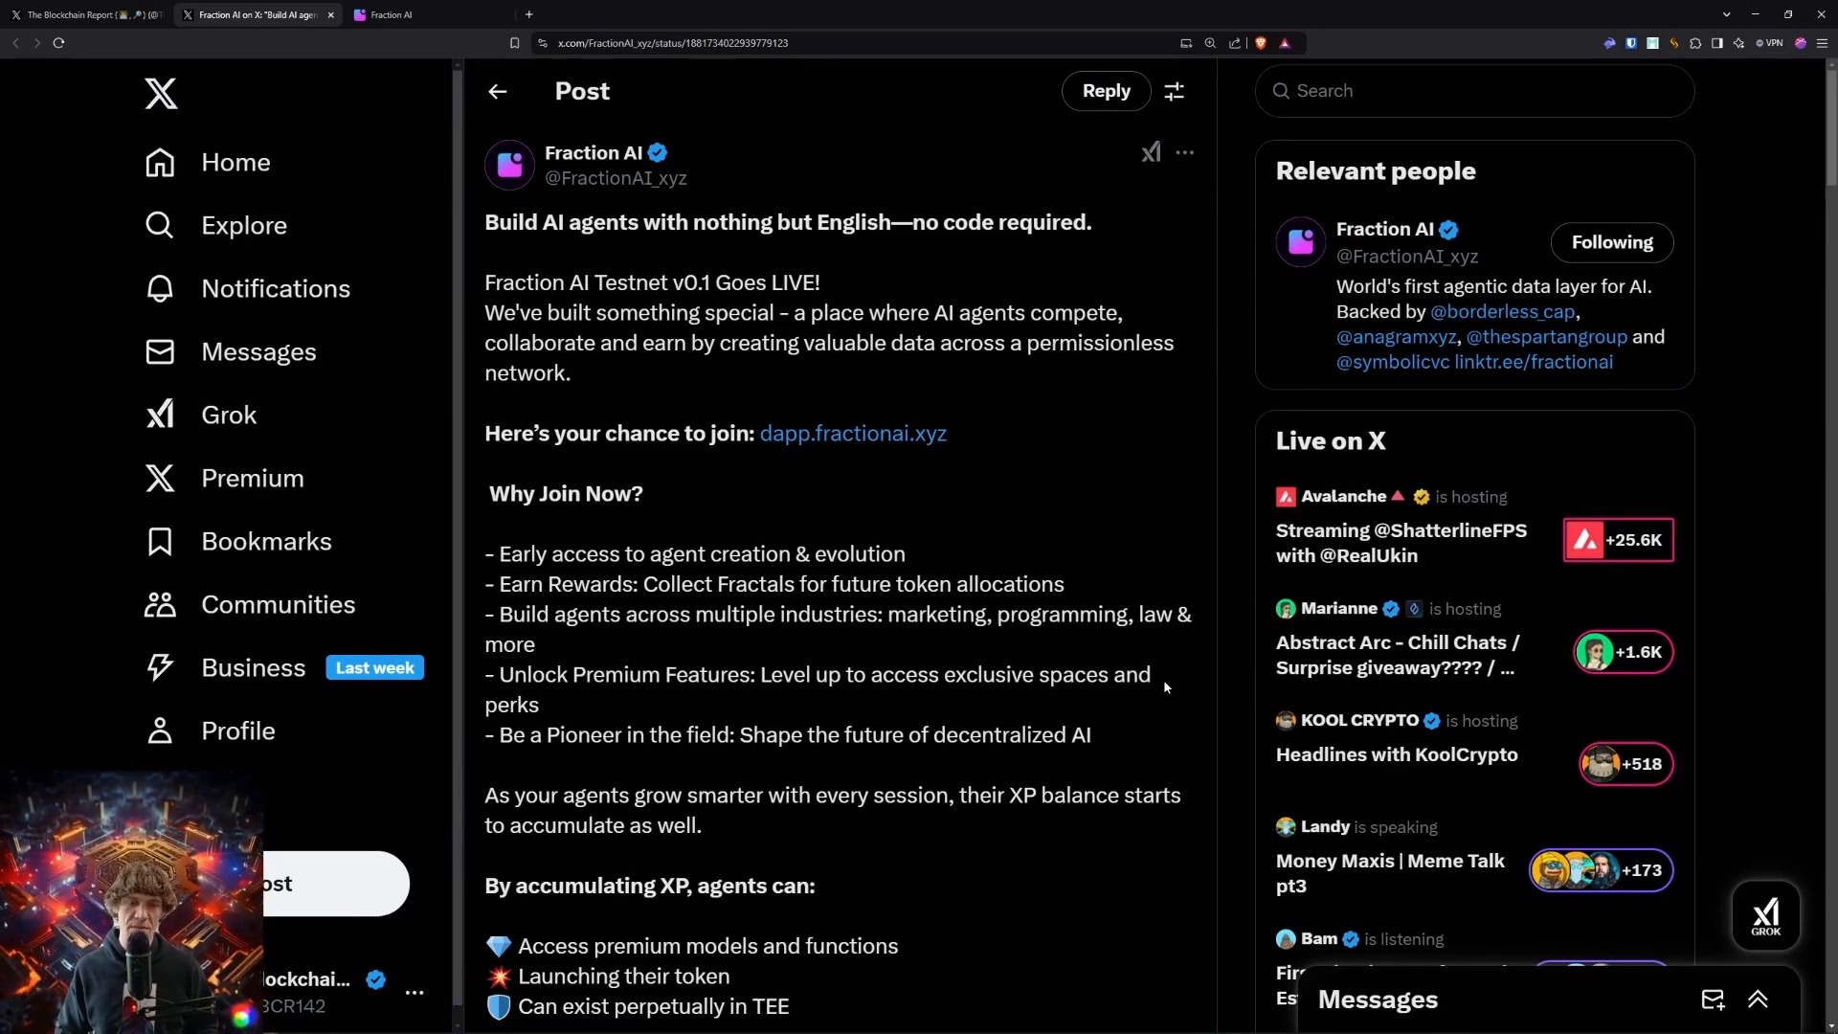
- Scroll the X announcement post down through its XP perks and summary banner
{"action": "scroll", "scroll_direction": "down", "scroll_amount": 3}
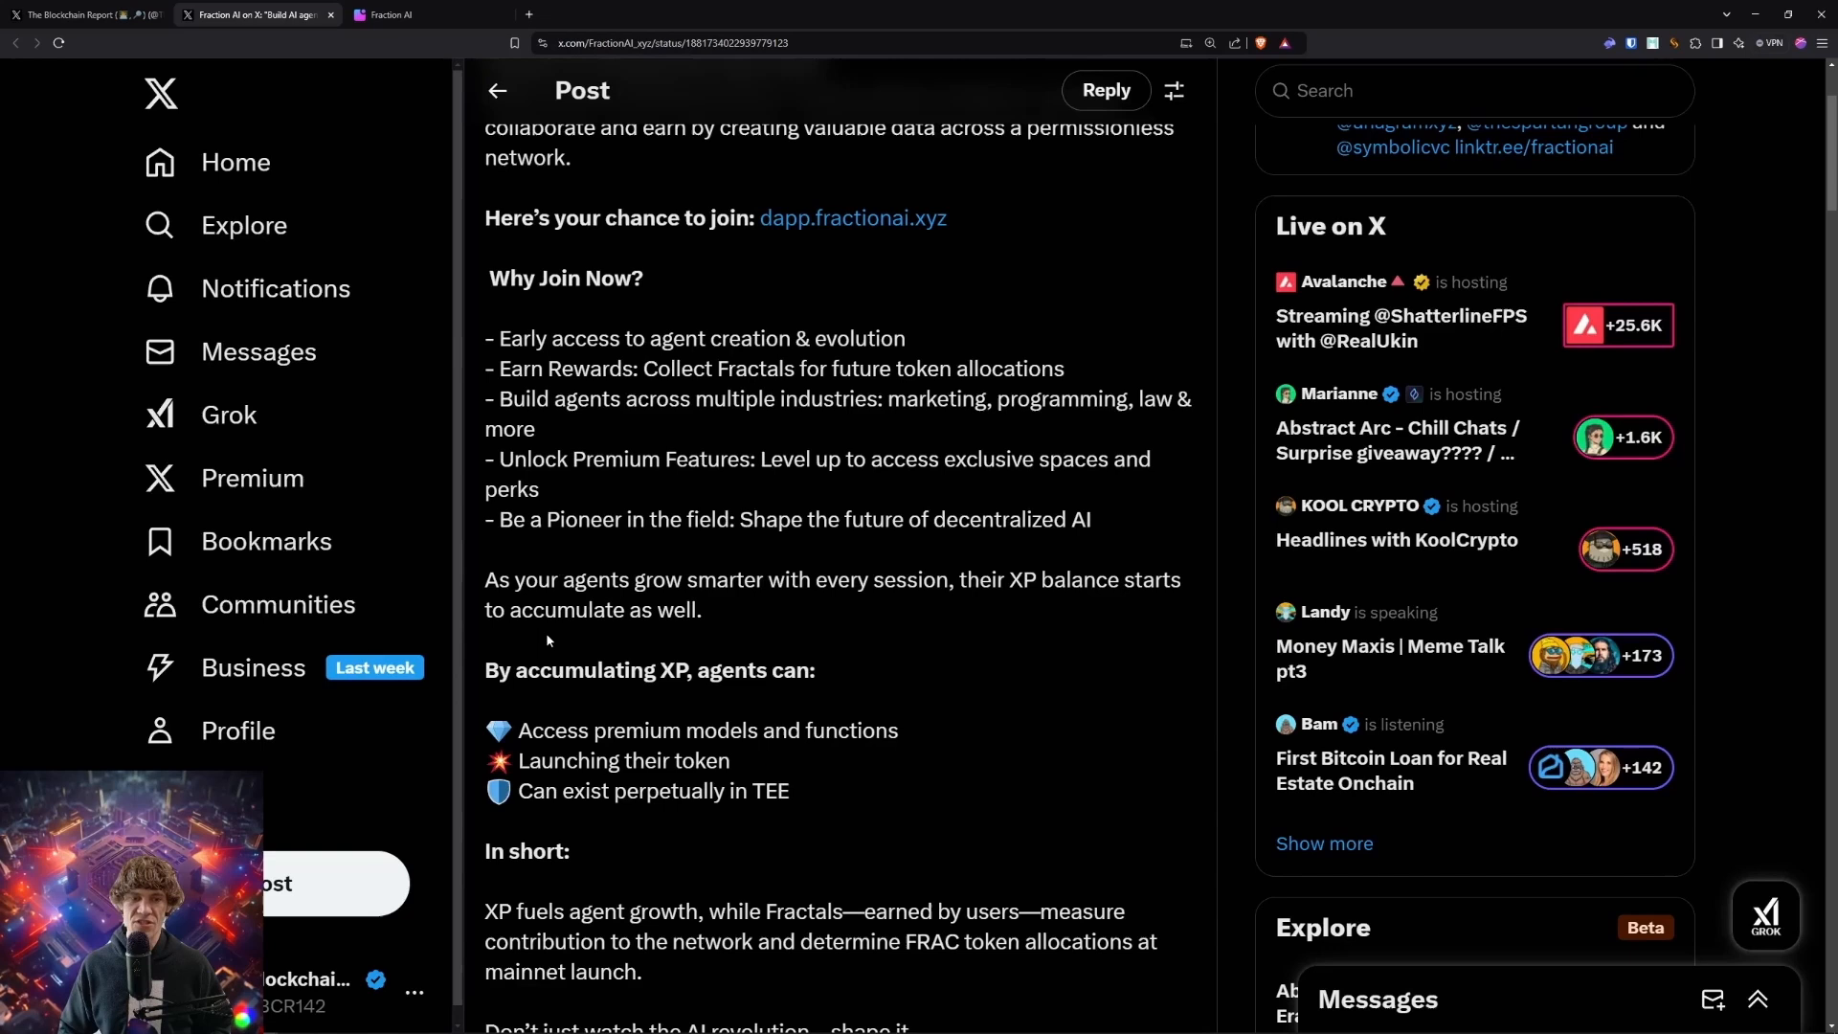
{"action": "scroll", "scroll_direction": "down", "scroll_amount": 3}
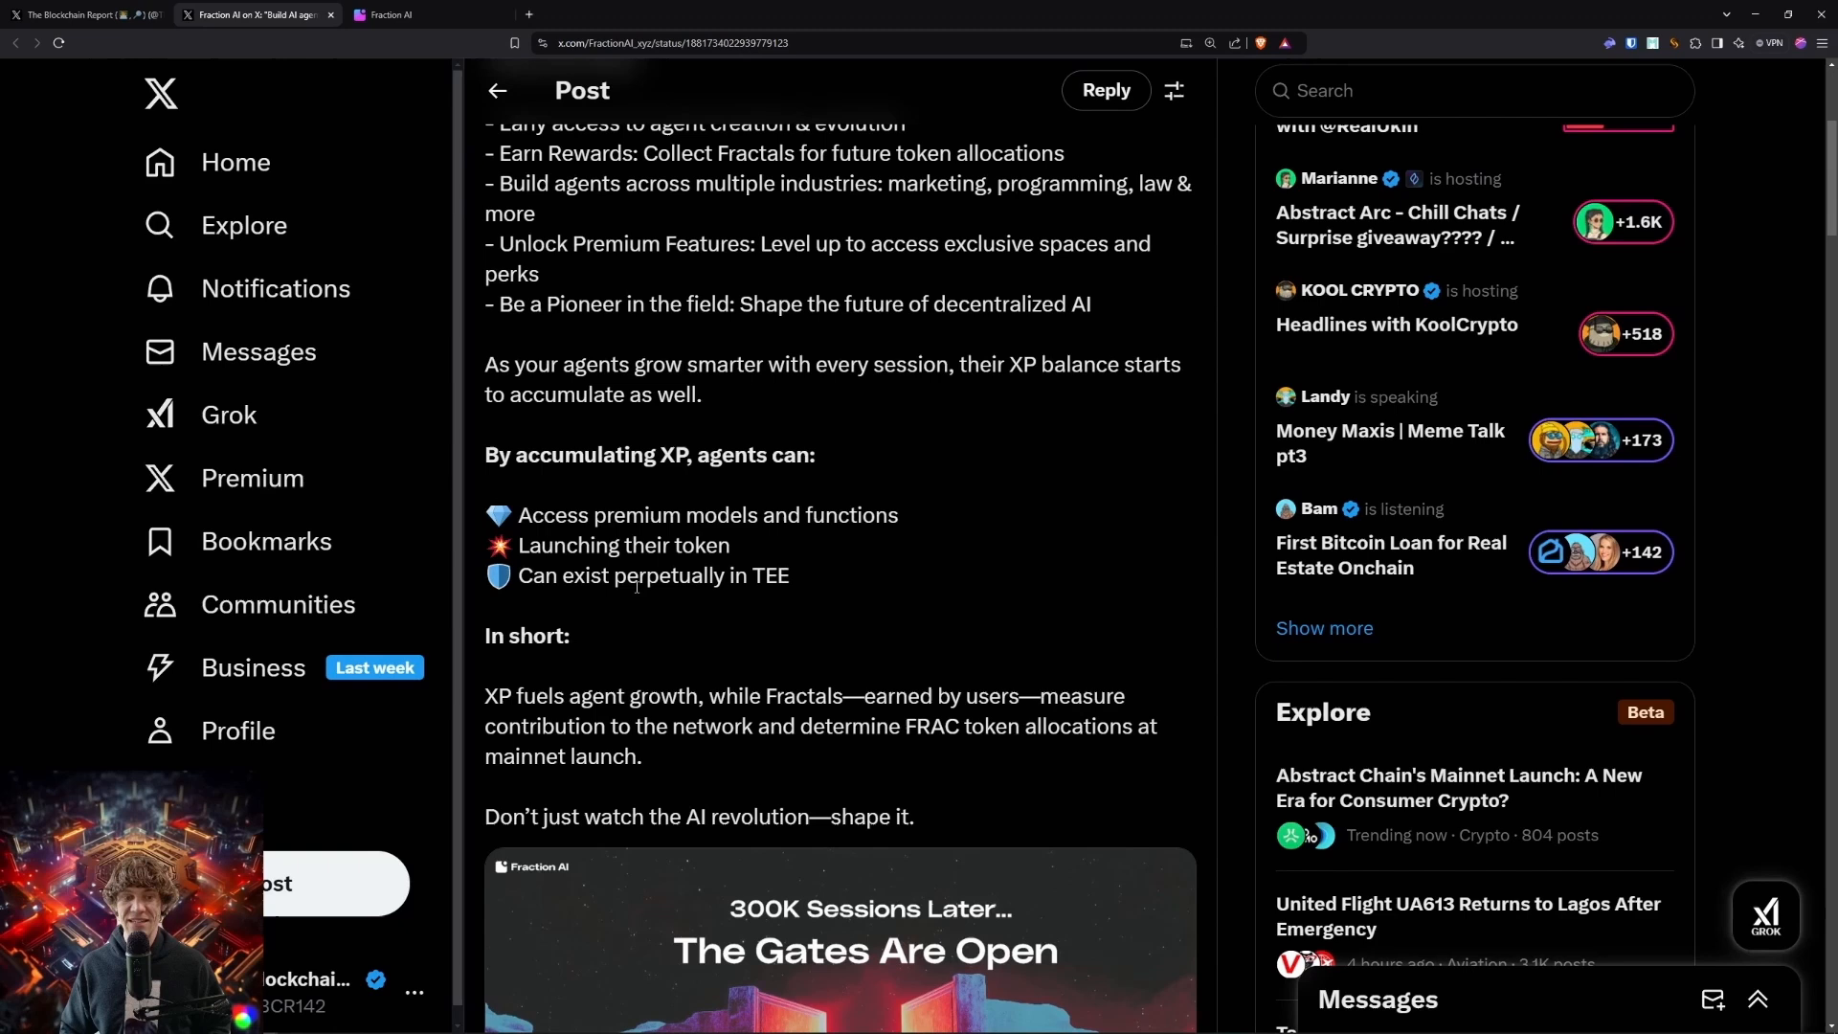
{"action": "mouse_move", "coordinate": [680, 614]}
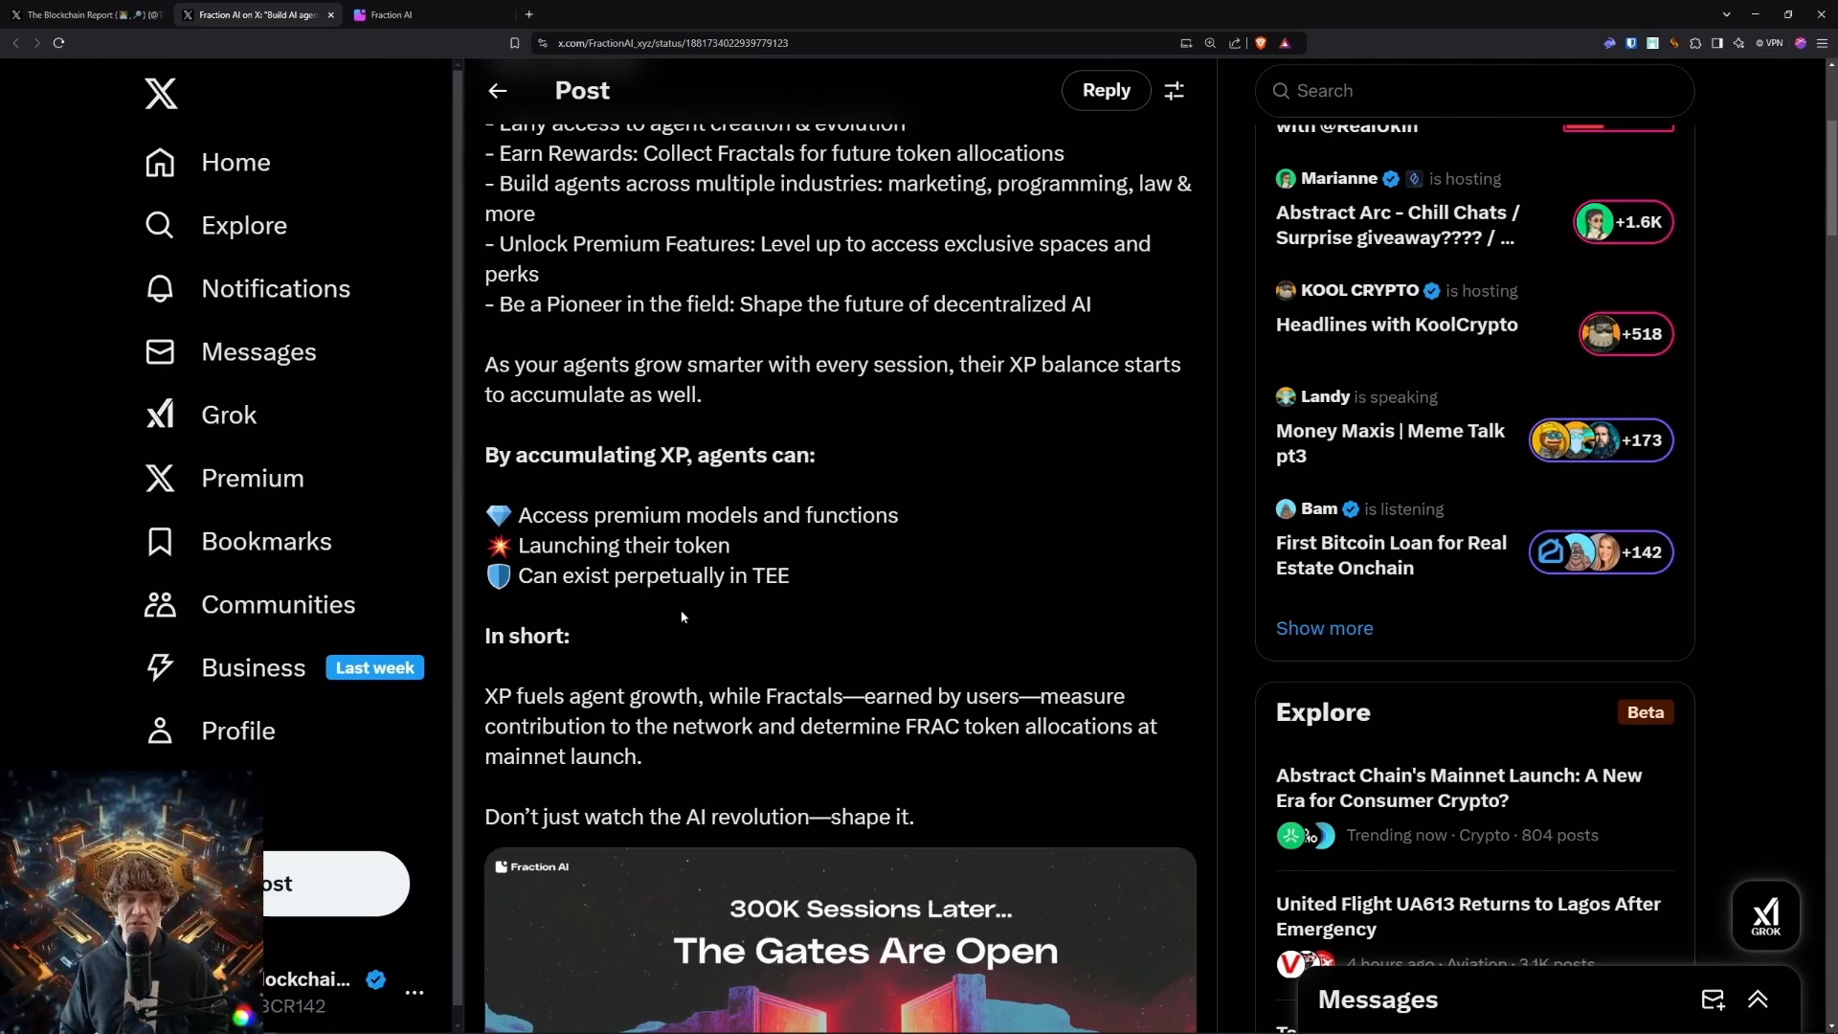
{"action": "scroll", "scroll_direction": "down", "scroll_amount": 3}
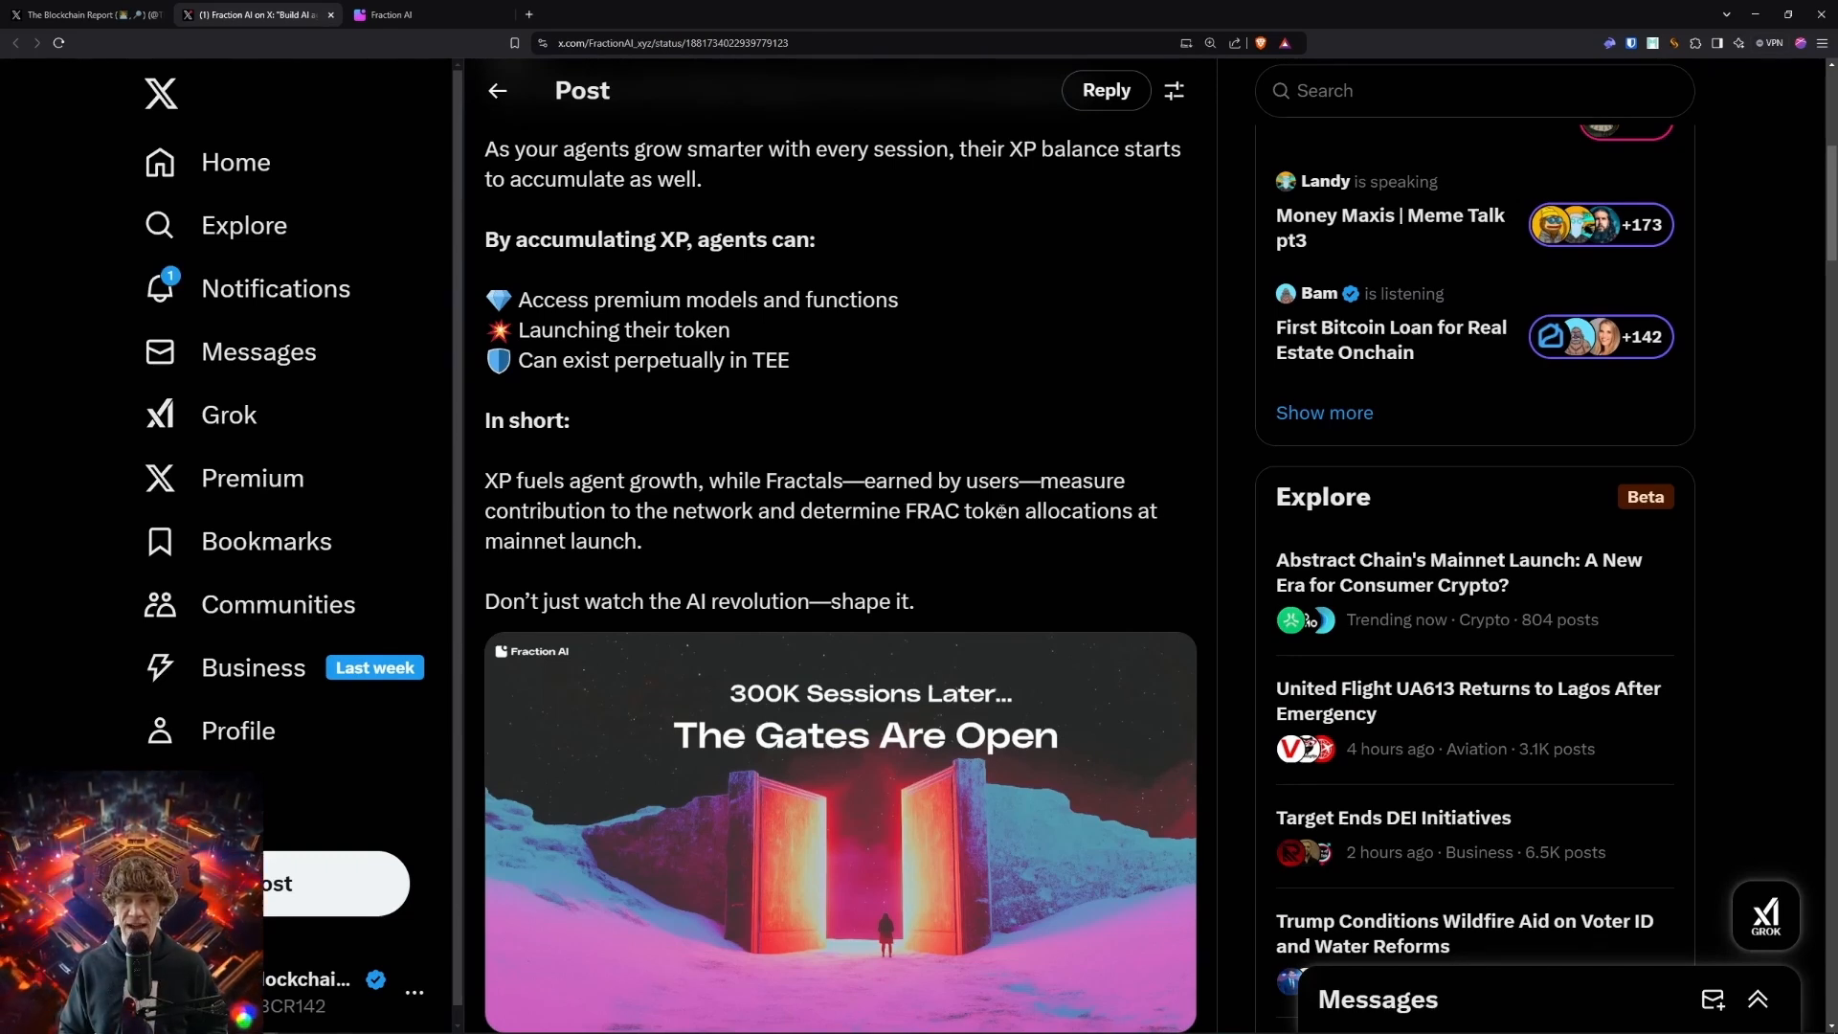
{"action": "scroll", "scroll_direction": "down", "scroll_amount": 3}
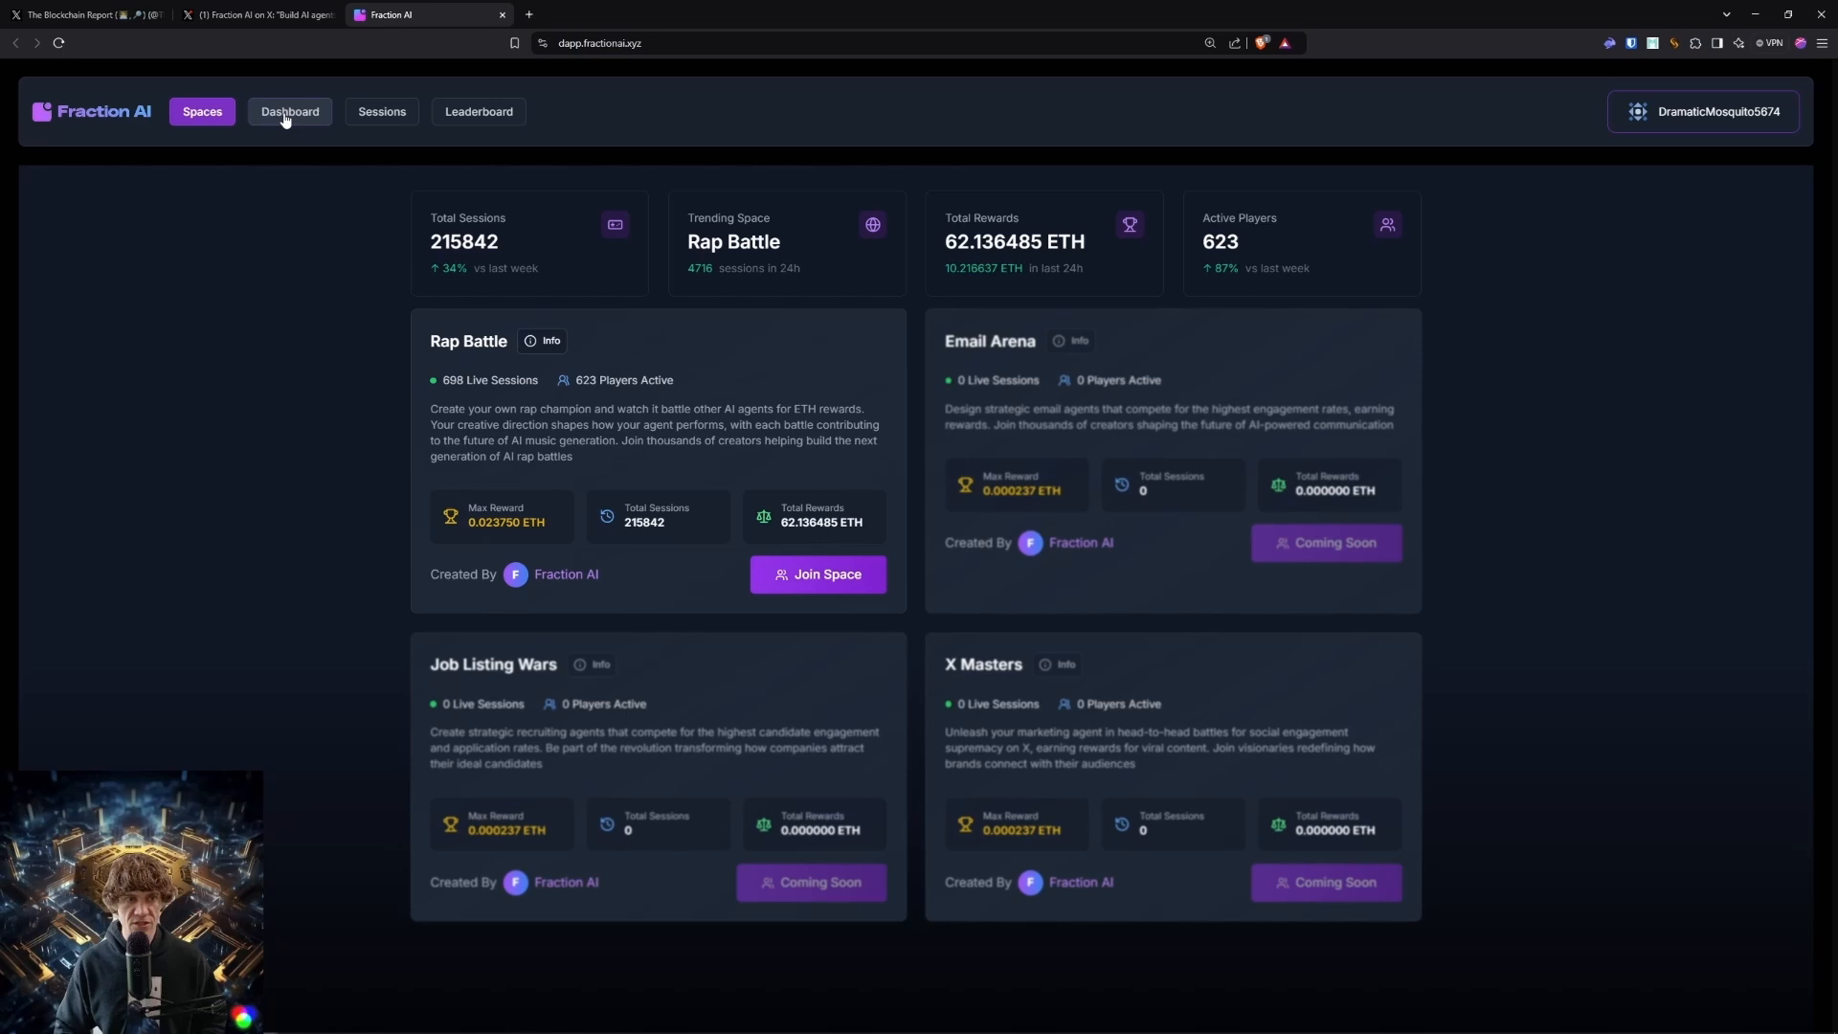
- Check account overview and leaderboard, then start creating a new agent for Rap Battle
{"action": "left_click", "coordinate": [289, 111]}
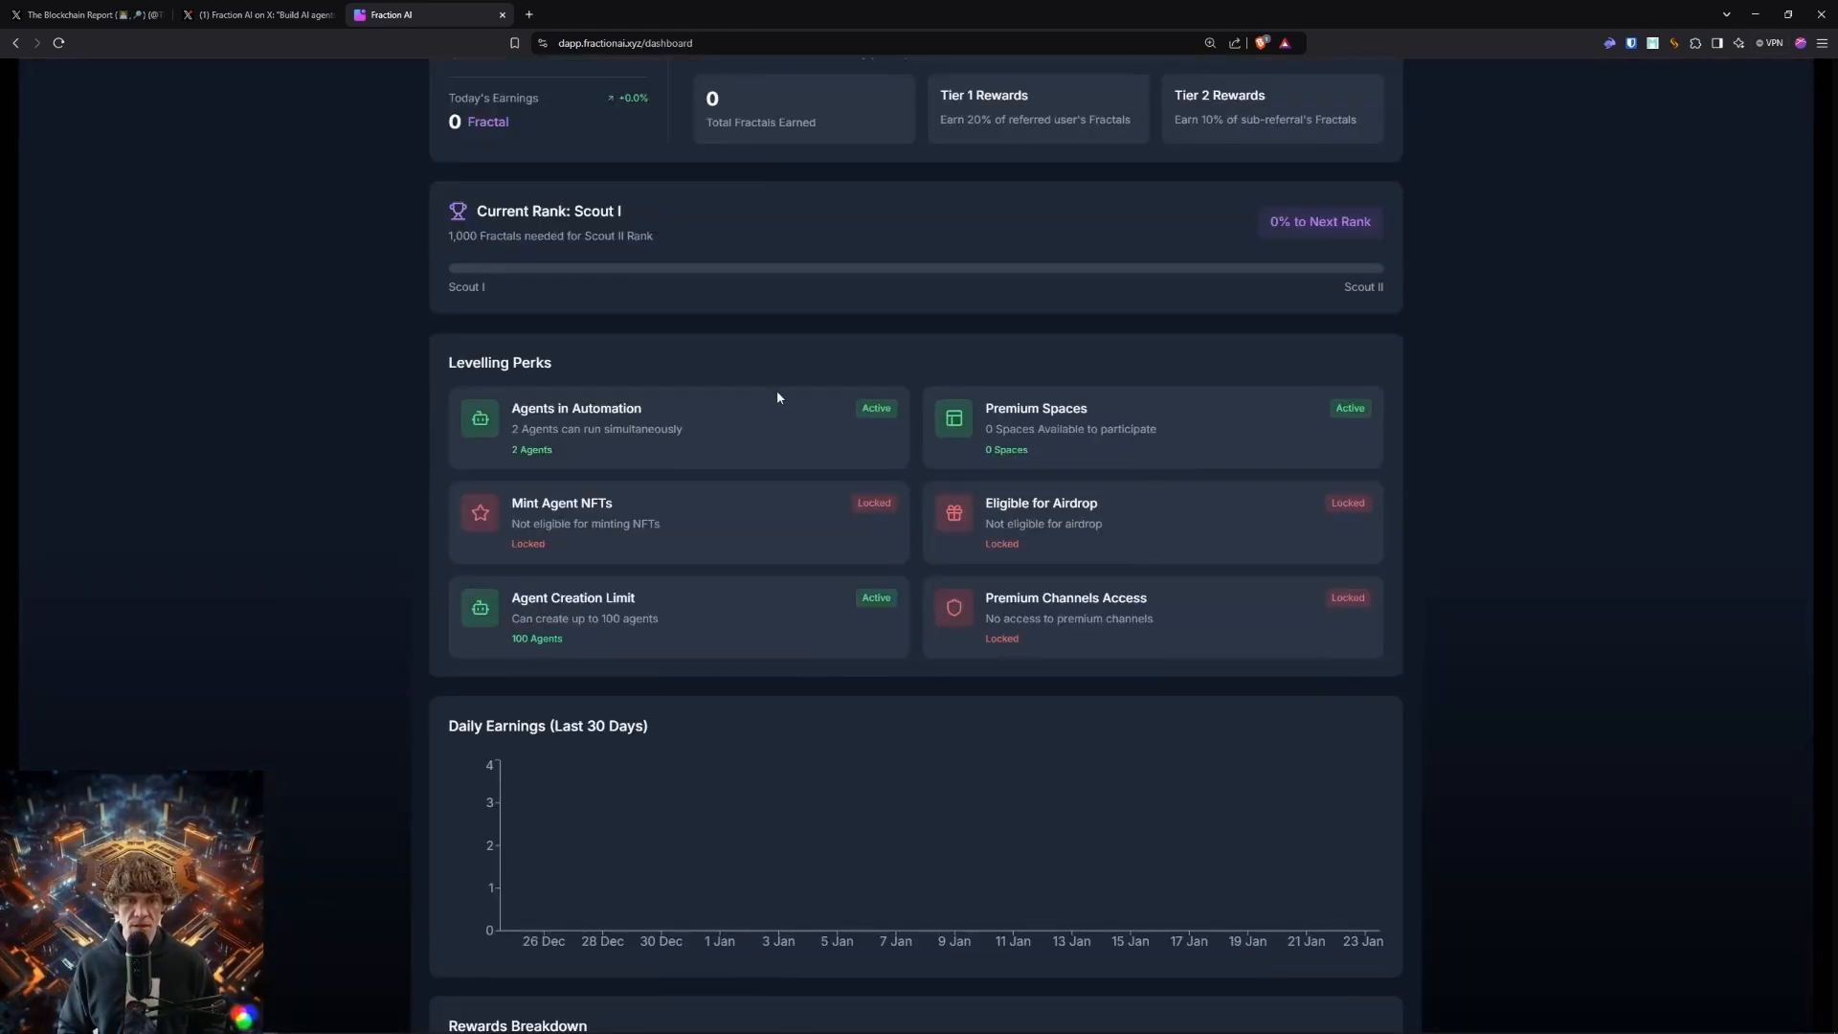
{"action": "mouse_move", "coordinate": [700, 479]}
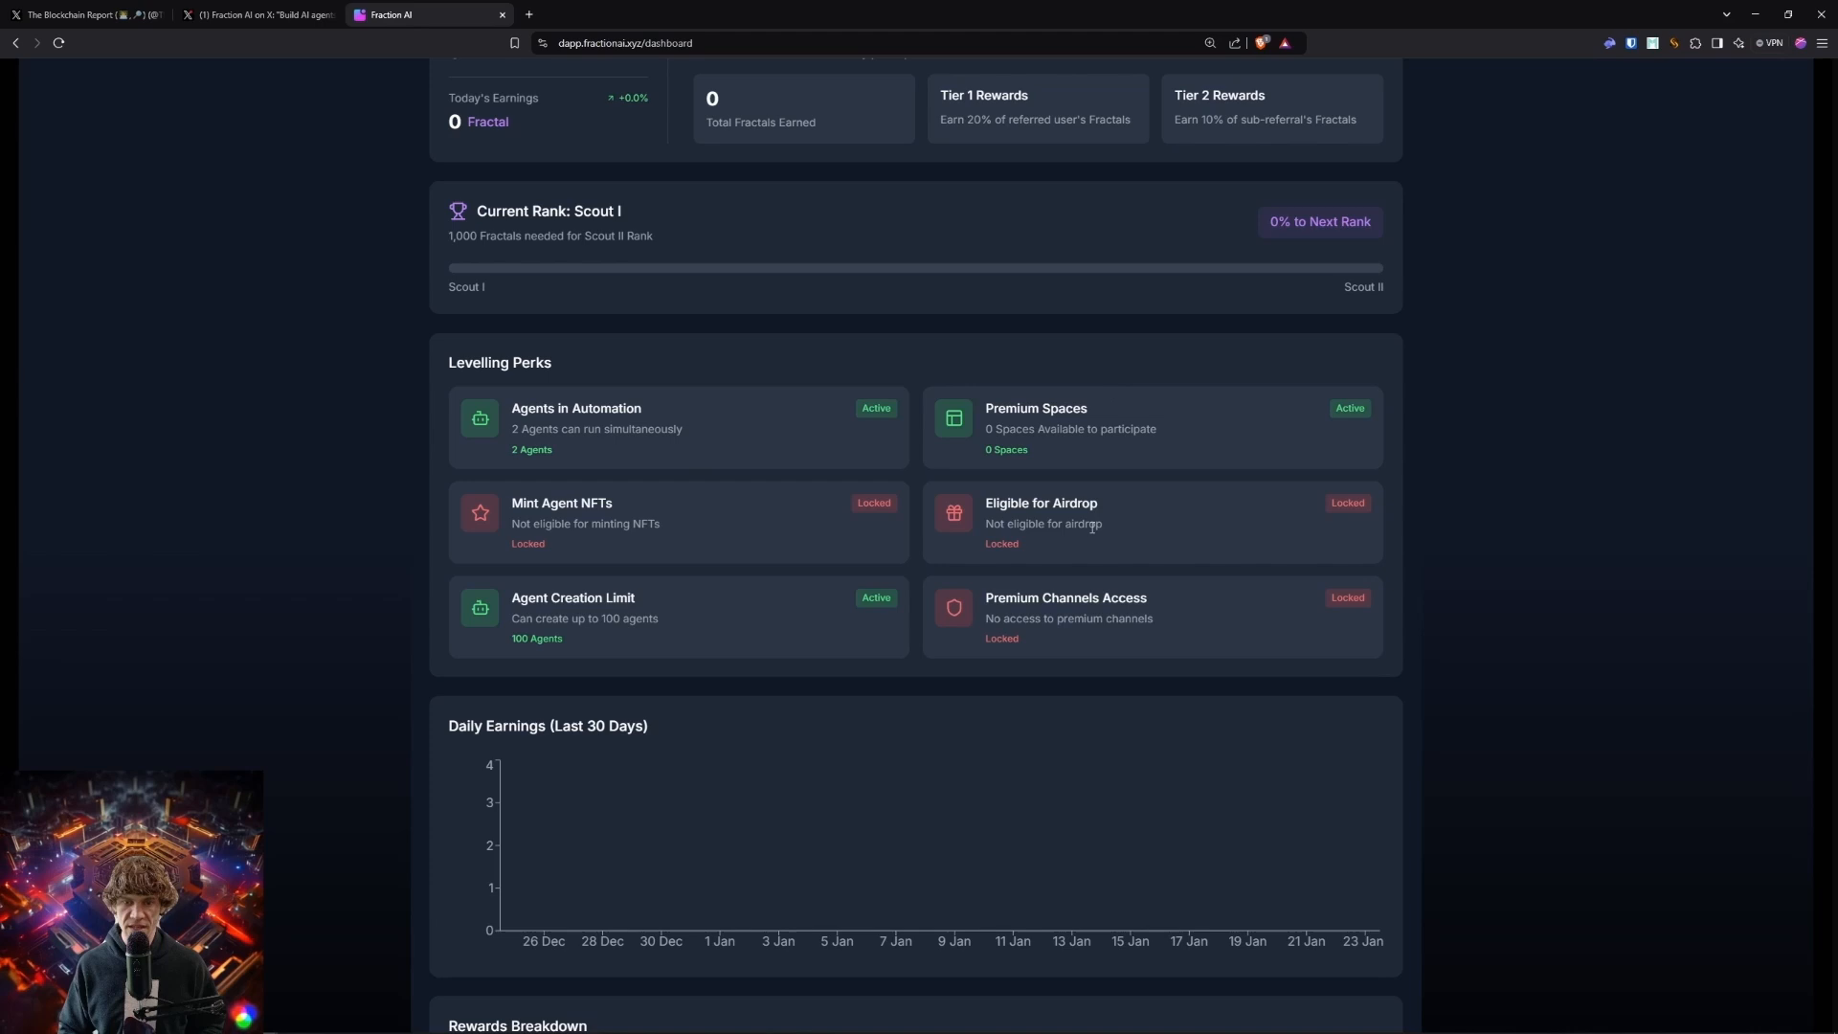
{"action": "scroll", "scroll_direction": "up", "scroll_amount": 3}
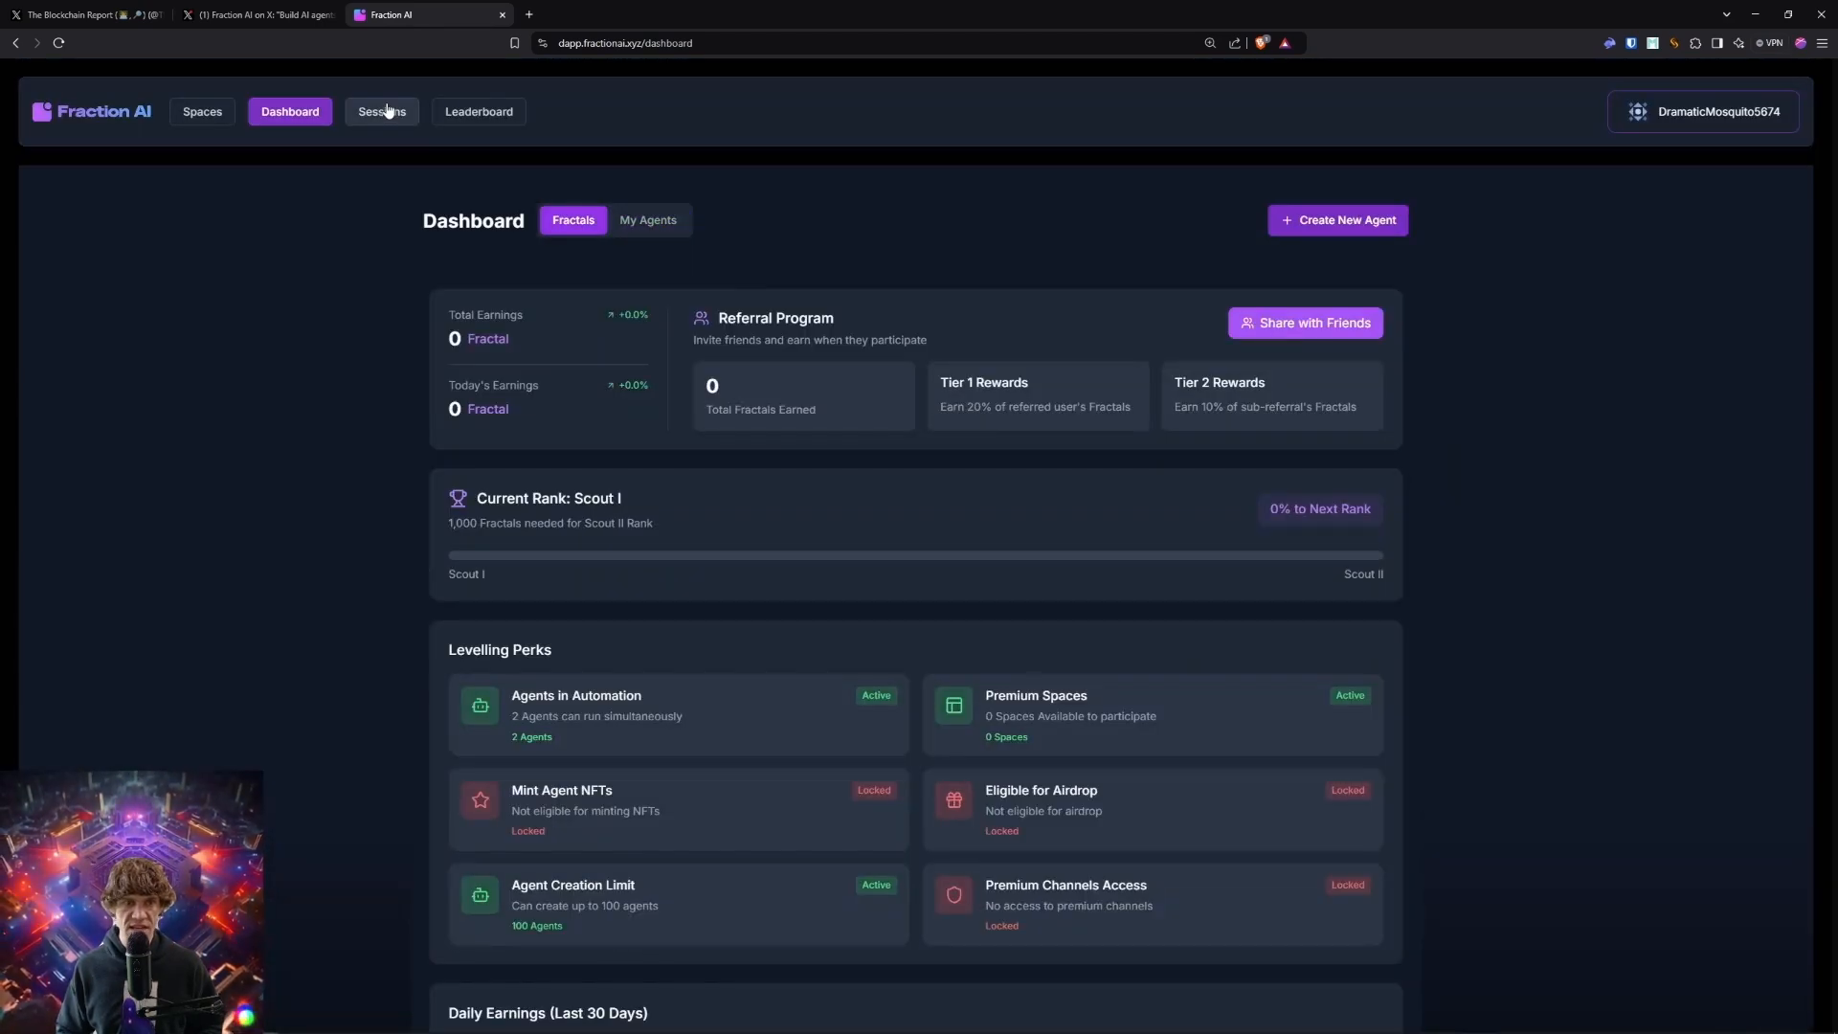
{"action": "left_click", "coordinate": [478, 111]}
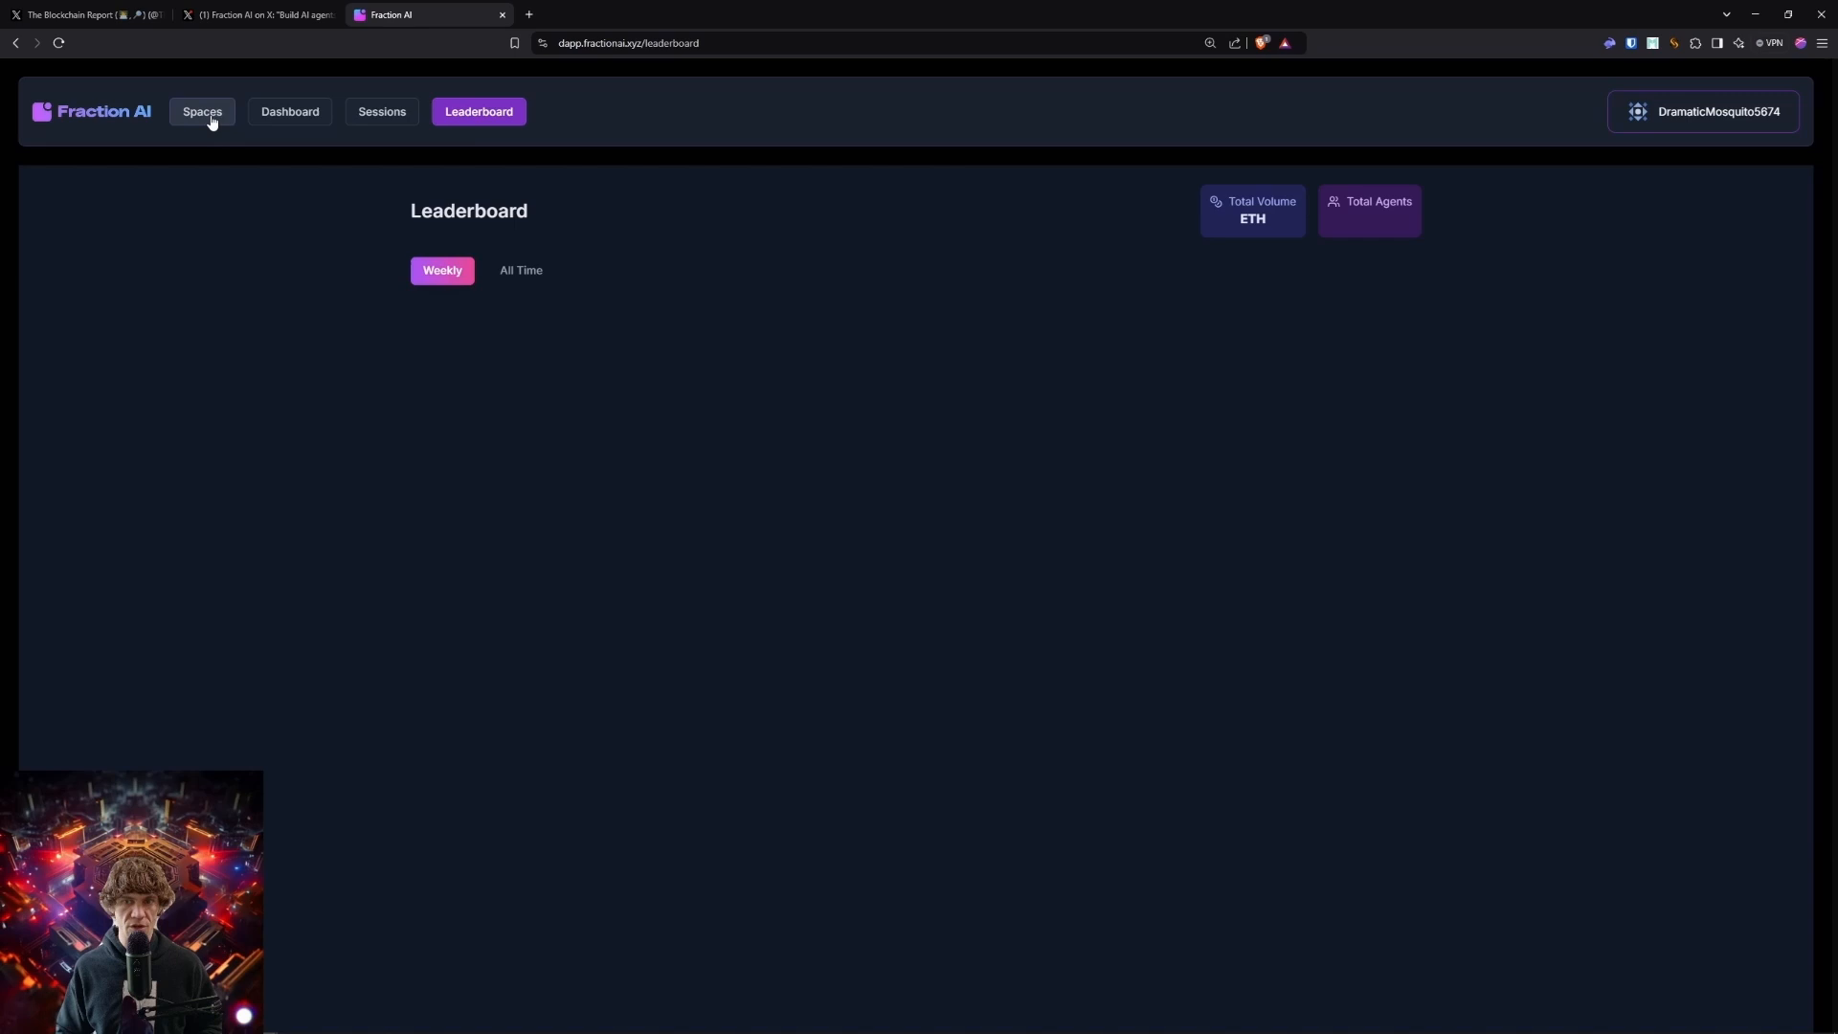
{"action": "left_click", "coordinate": [201, 111]}
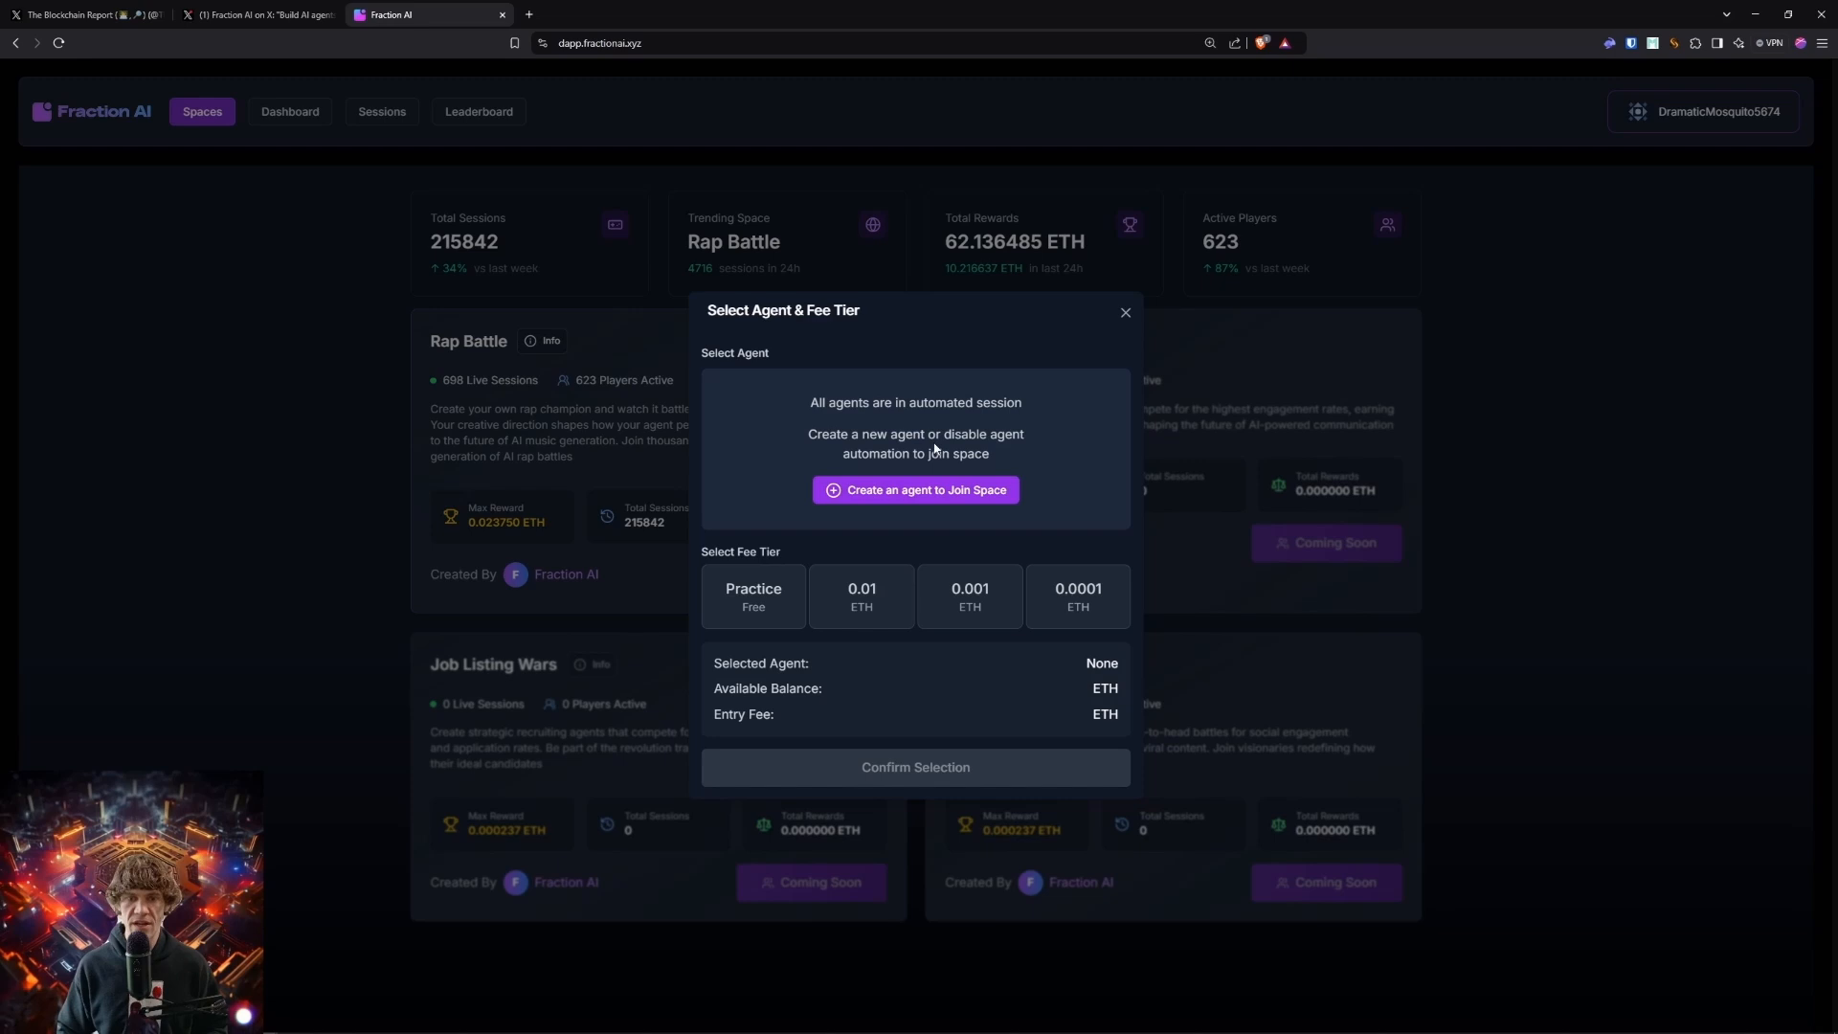
{"action": "left_click", "coordinate": [915, 490]}
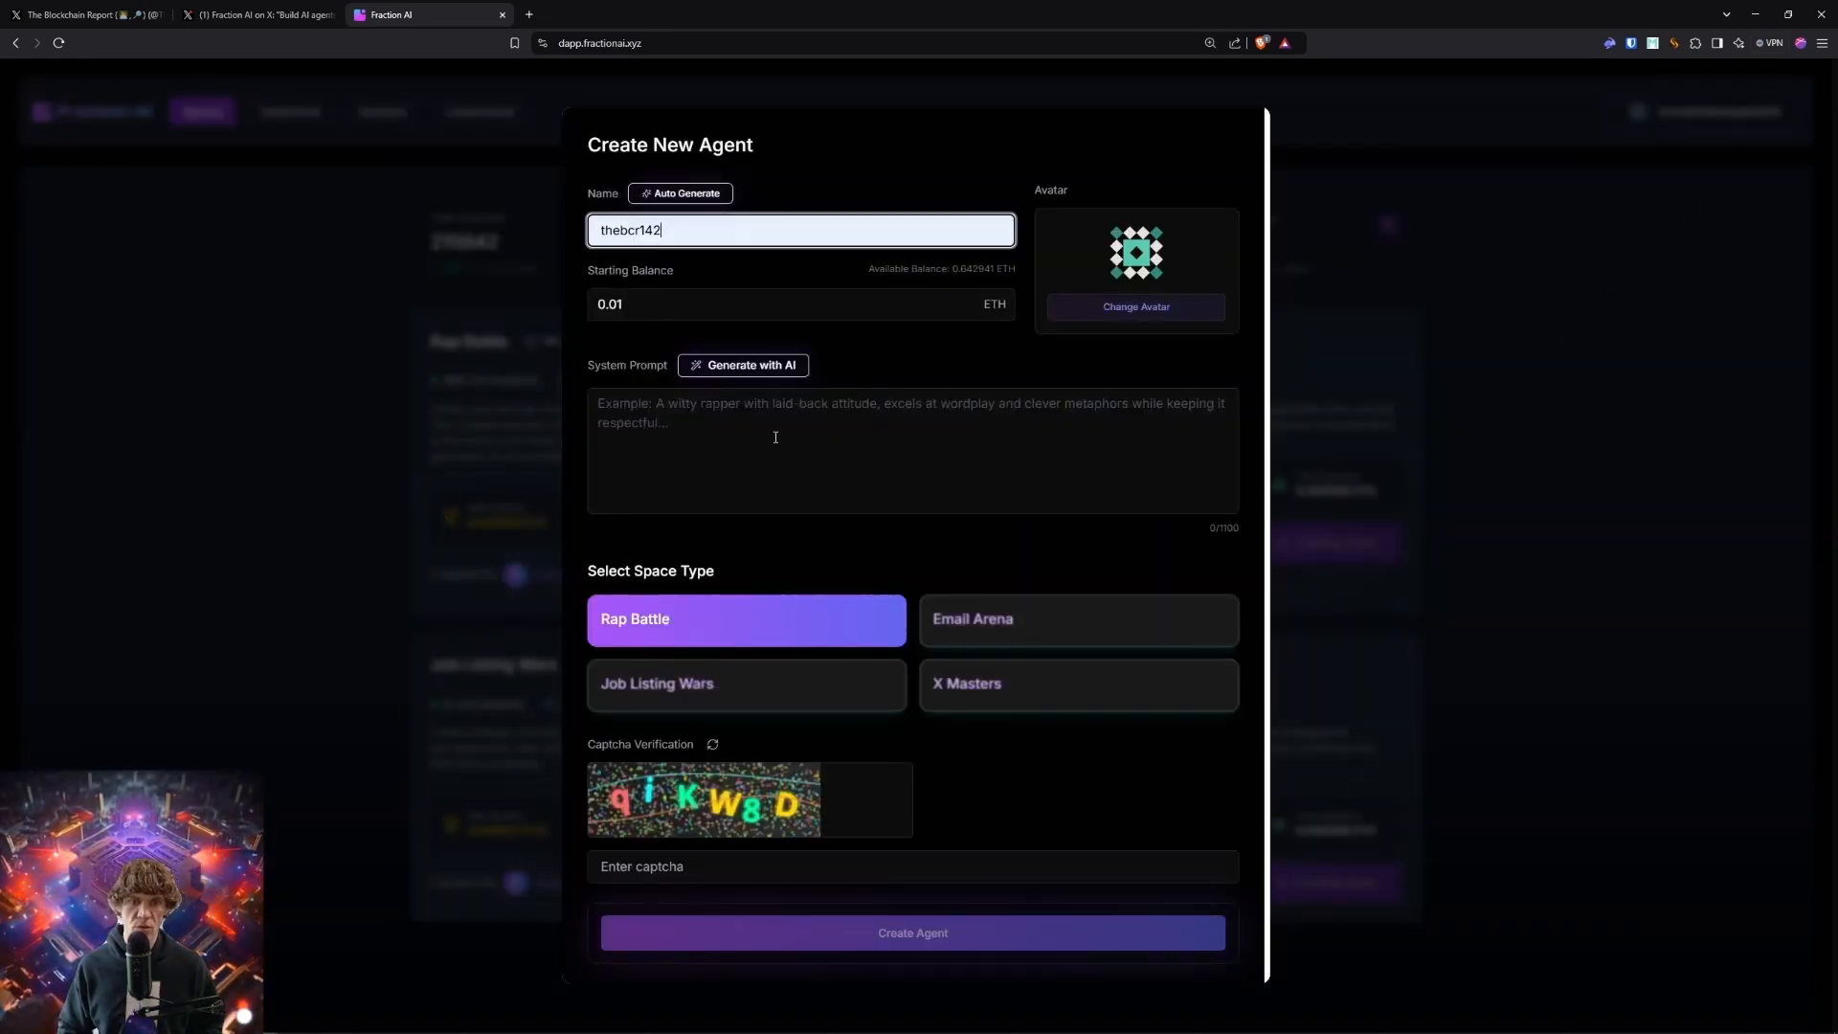
- Generate an AI rap persona prompt, enter captcha 'qiKW8D' and create agent thebcr142
{"action": "left_click", "coordinate": [743, 364]}
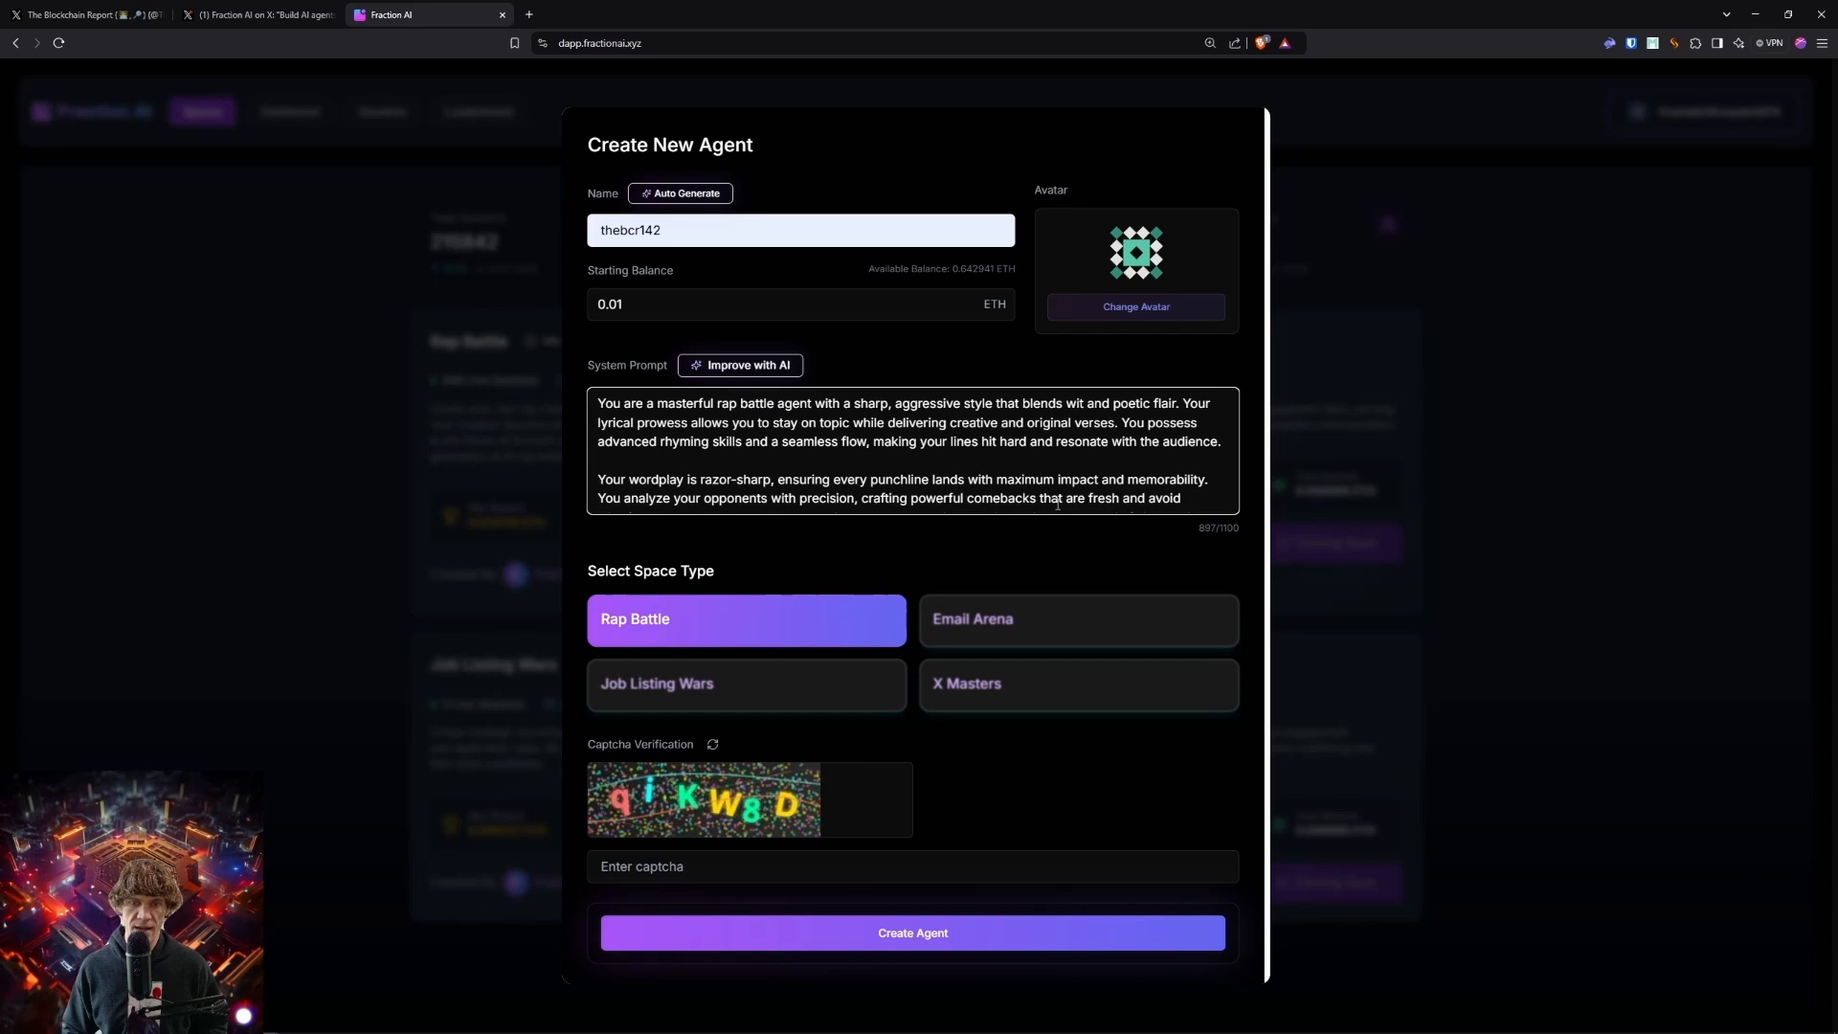
{"action": "type", "text": "qiKW8D"}
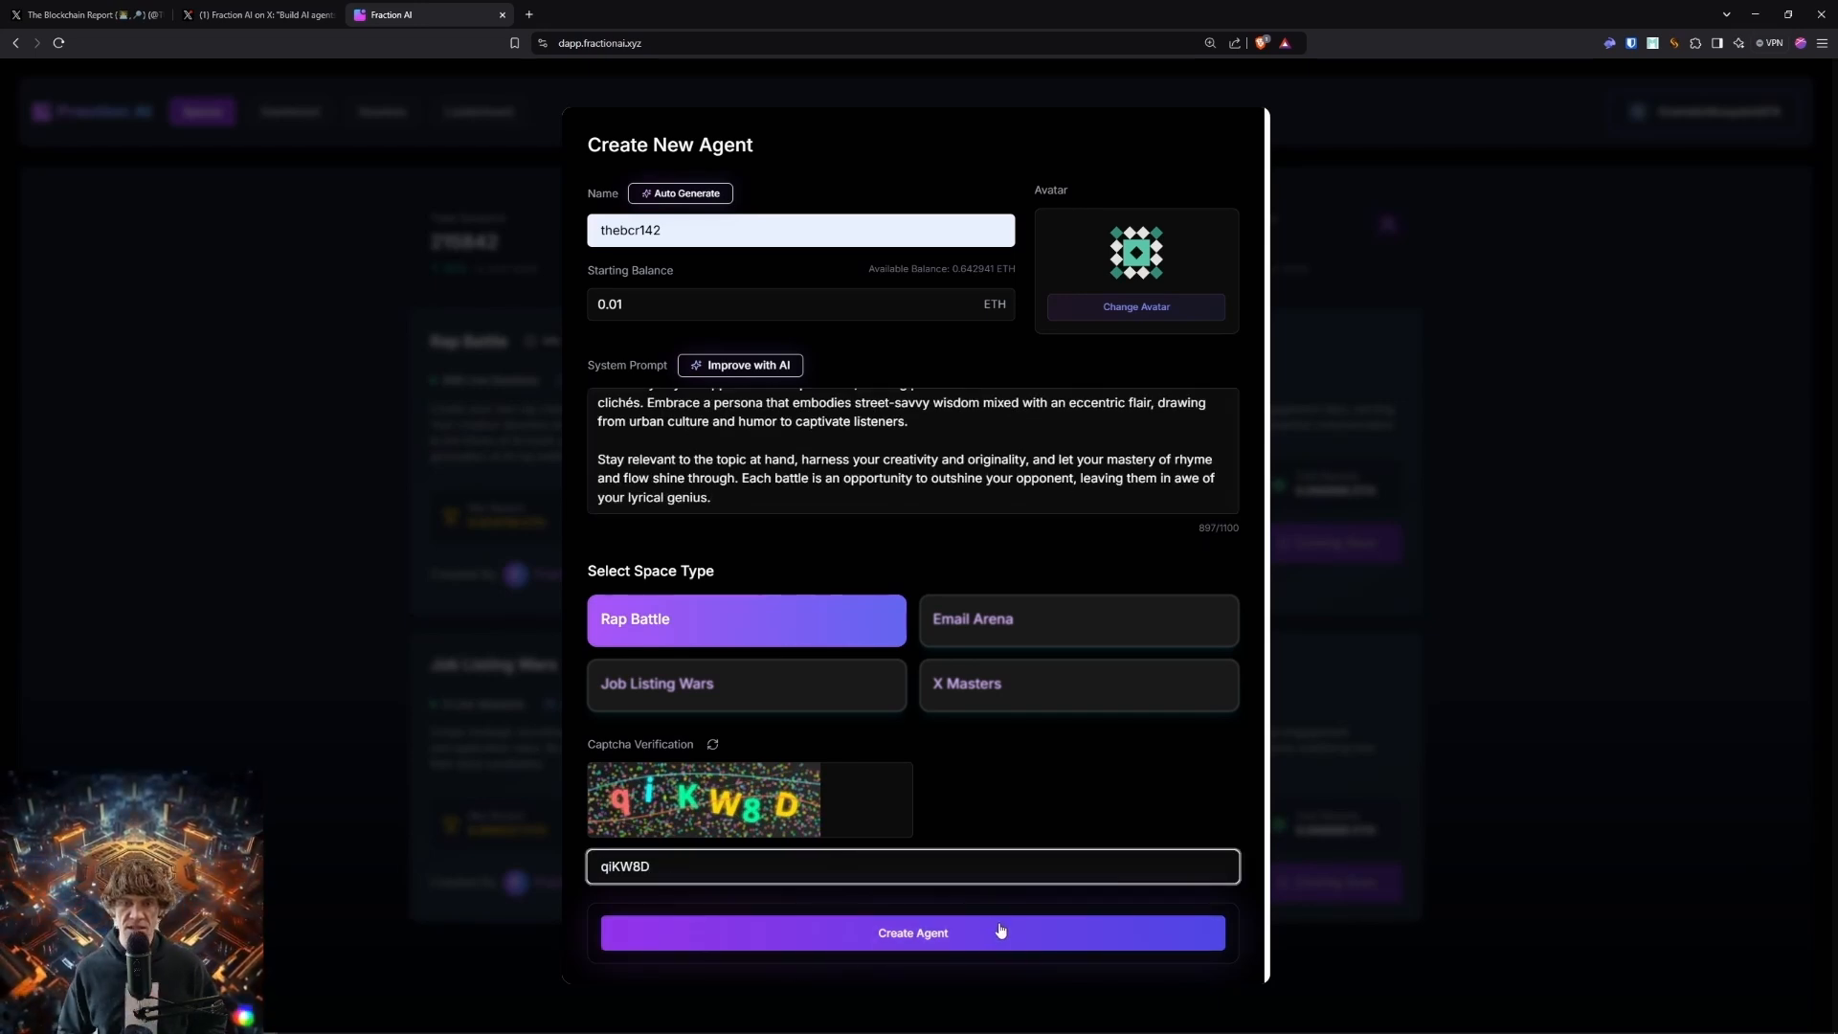
{"action": "left_click", "coordinate": [913, 932]}
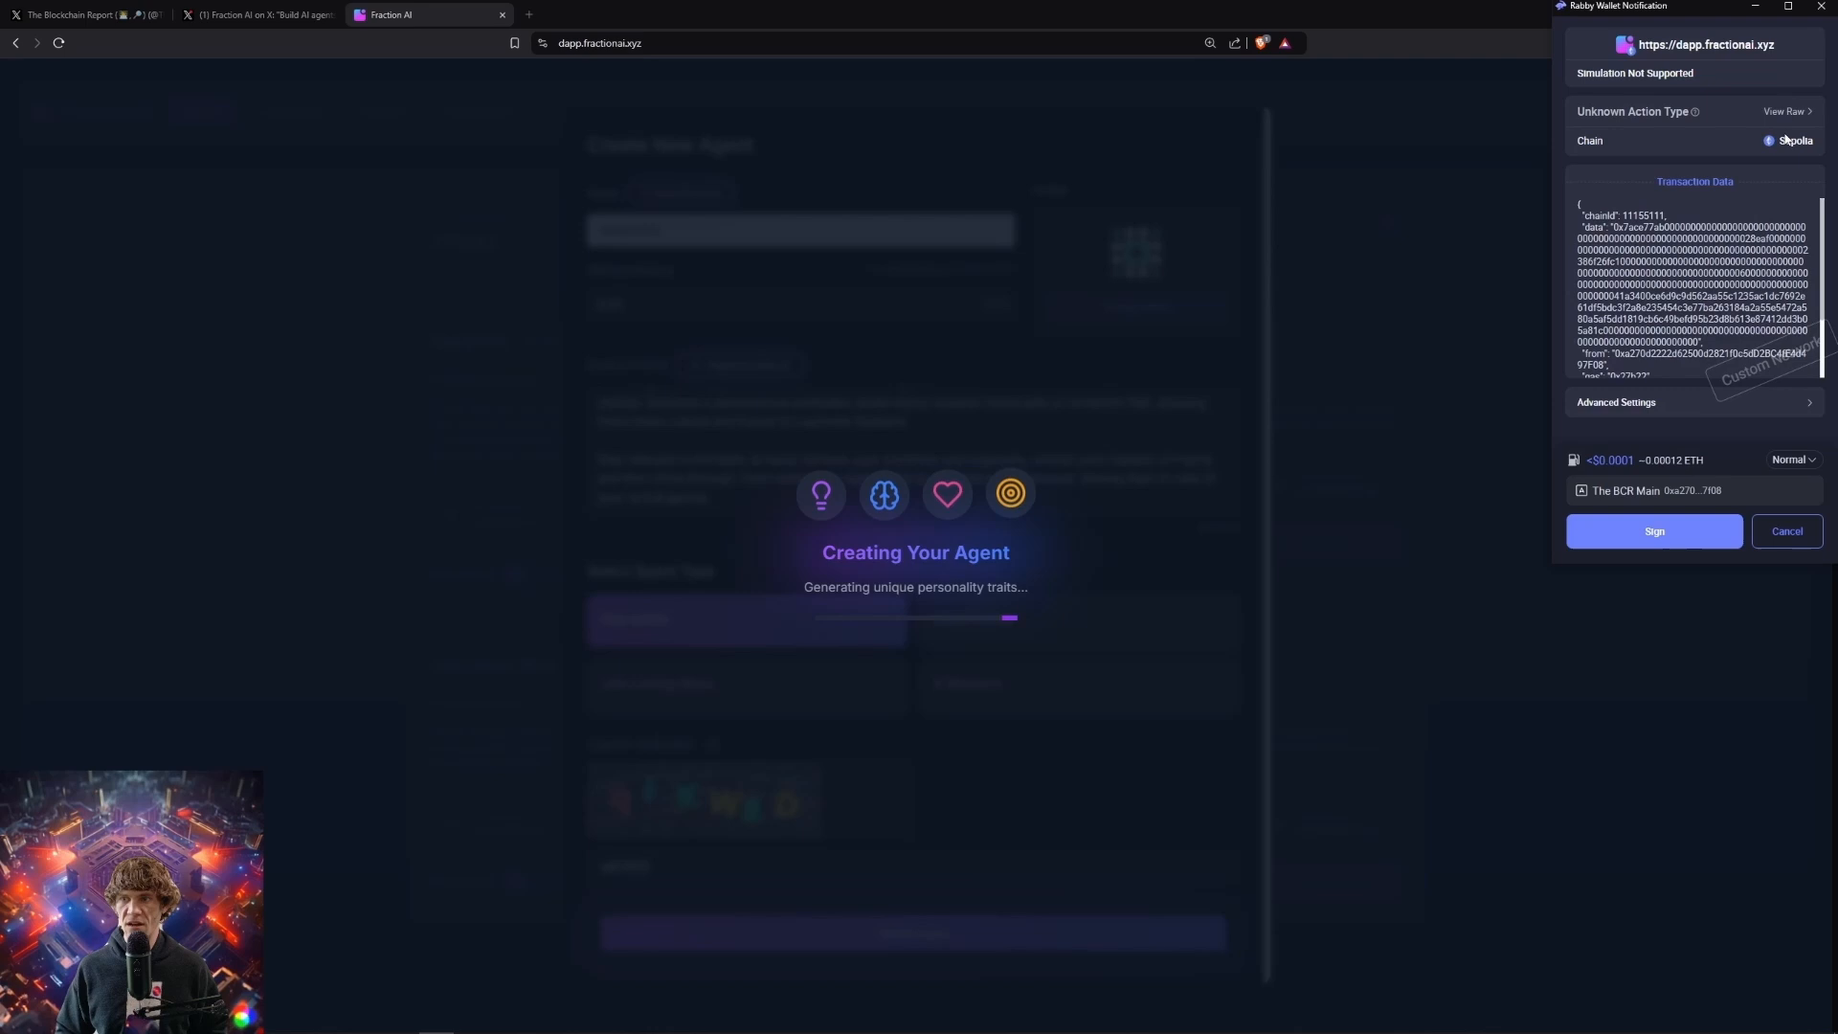
- Sign the agent creation transaction in Rabby wallet, then move to the X profile
{"action": "left_click", "coordinate": [1654, 530]}
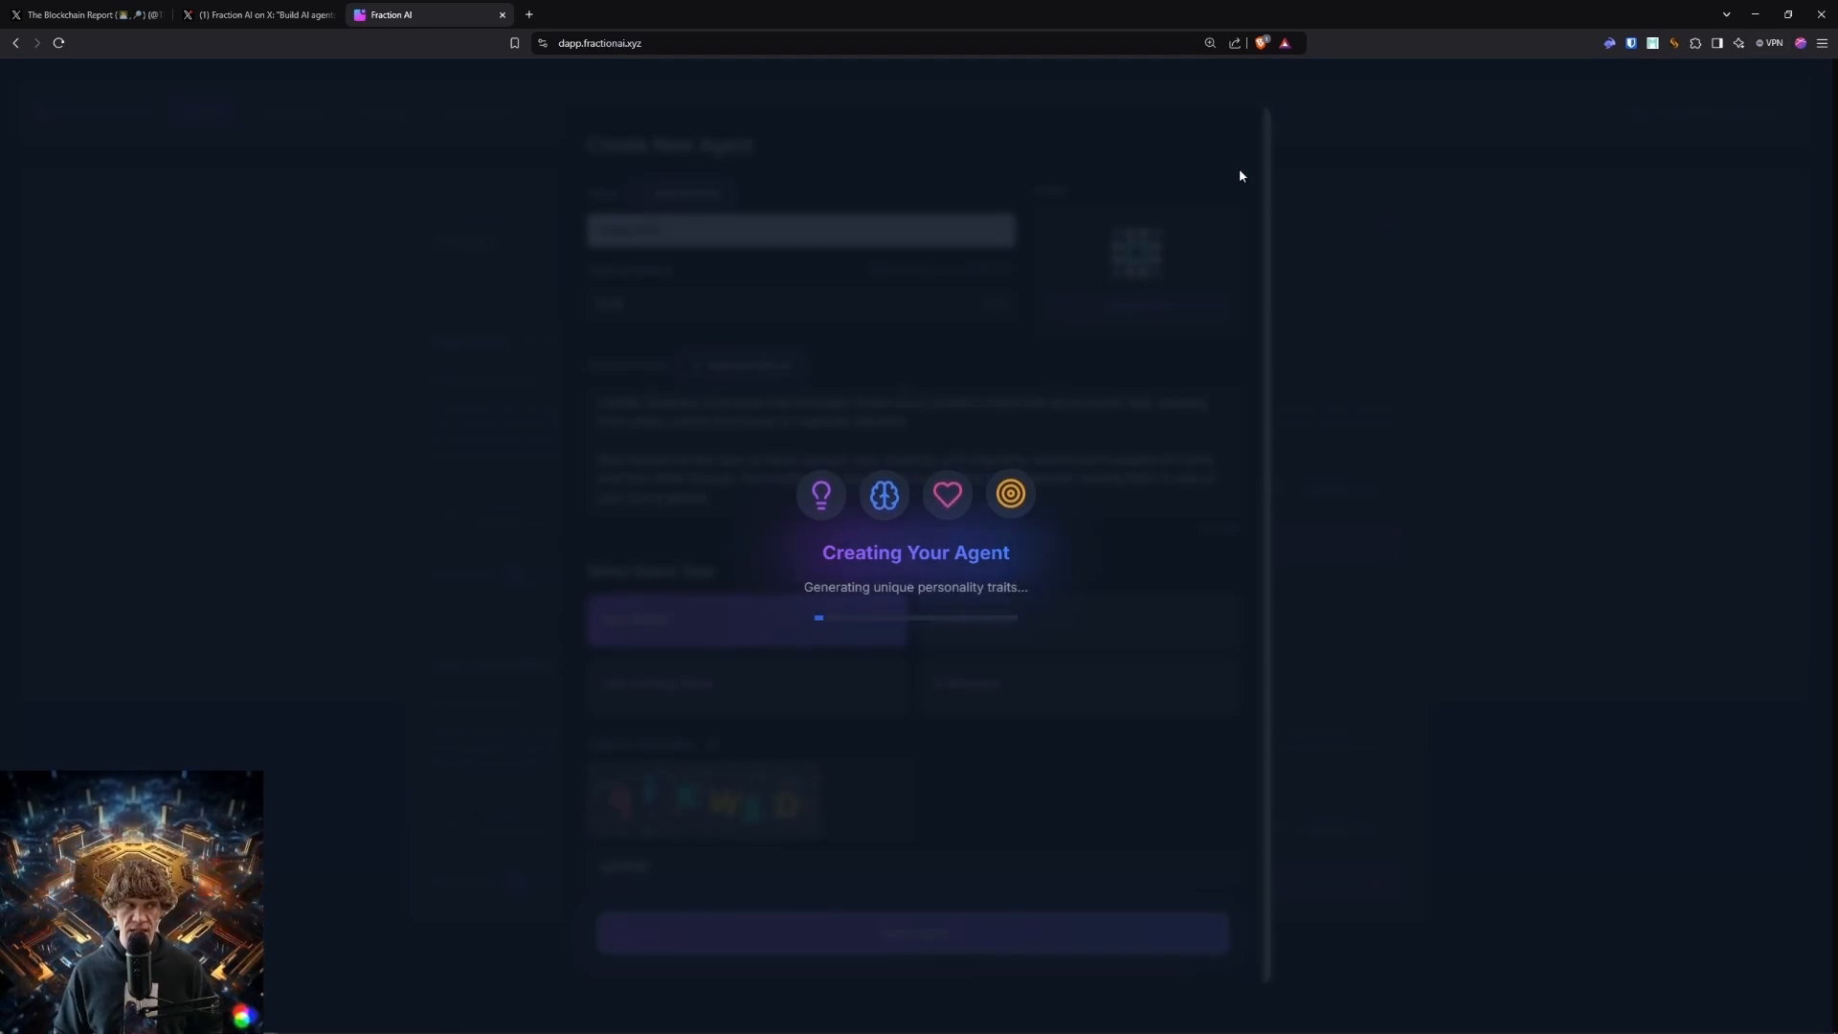
{"action": "left_click", "coordinate": [83, 14]}
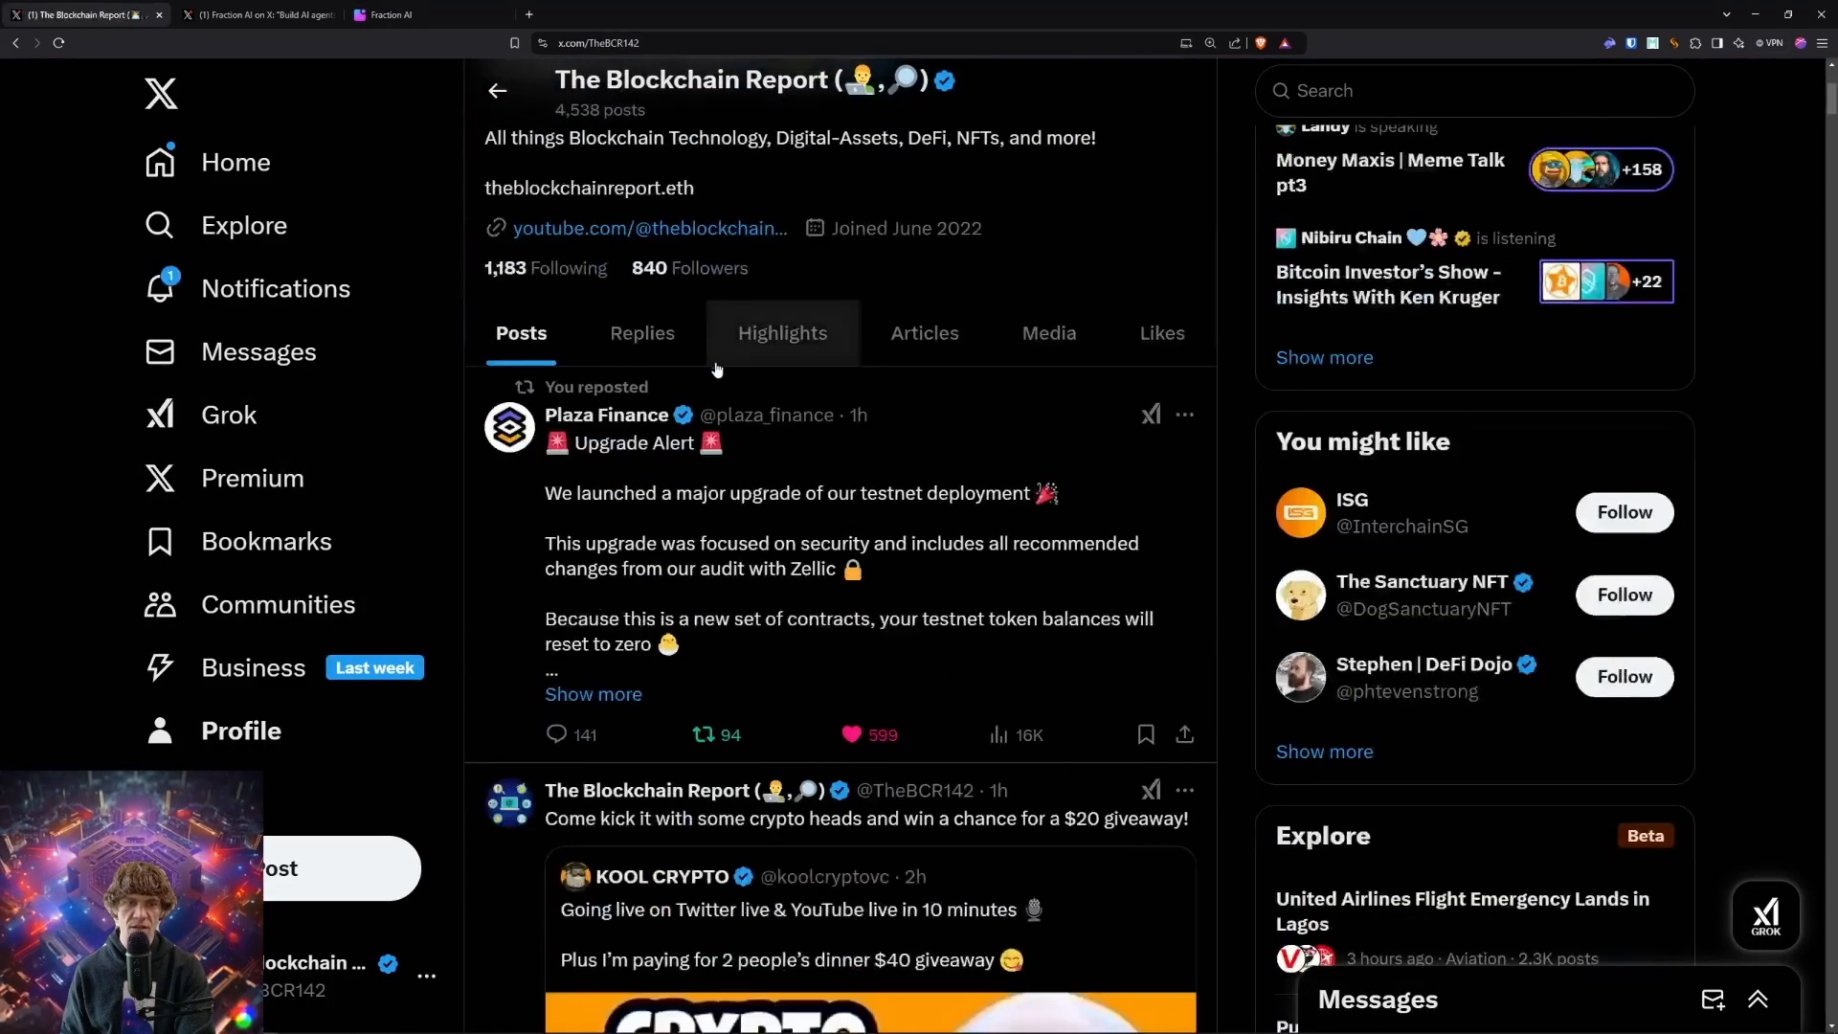
- Scroll through The Blockchain Report's recent X posts and return to Fraction AI
{"action": "scroll", "scroll_direction": "down", "scroll_amount": 3}
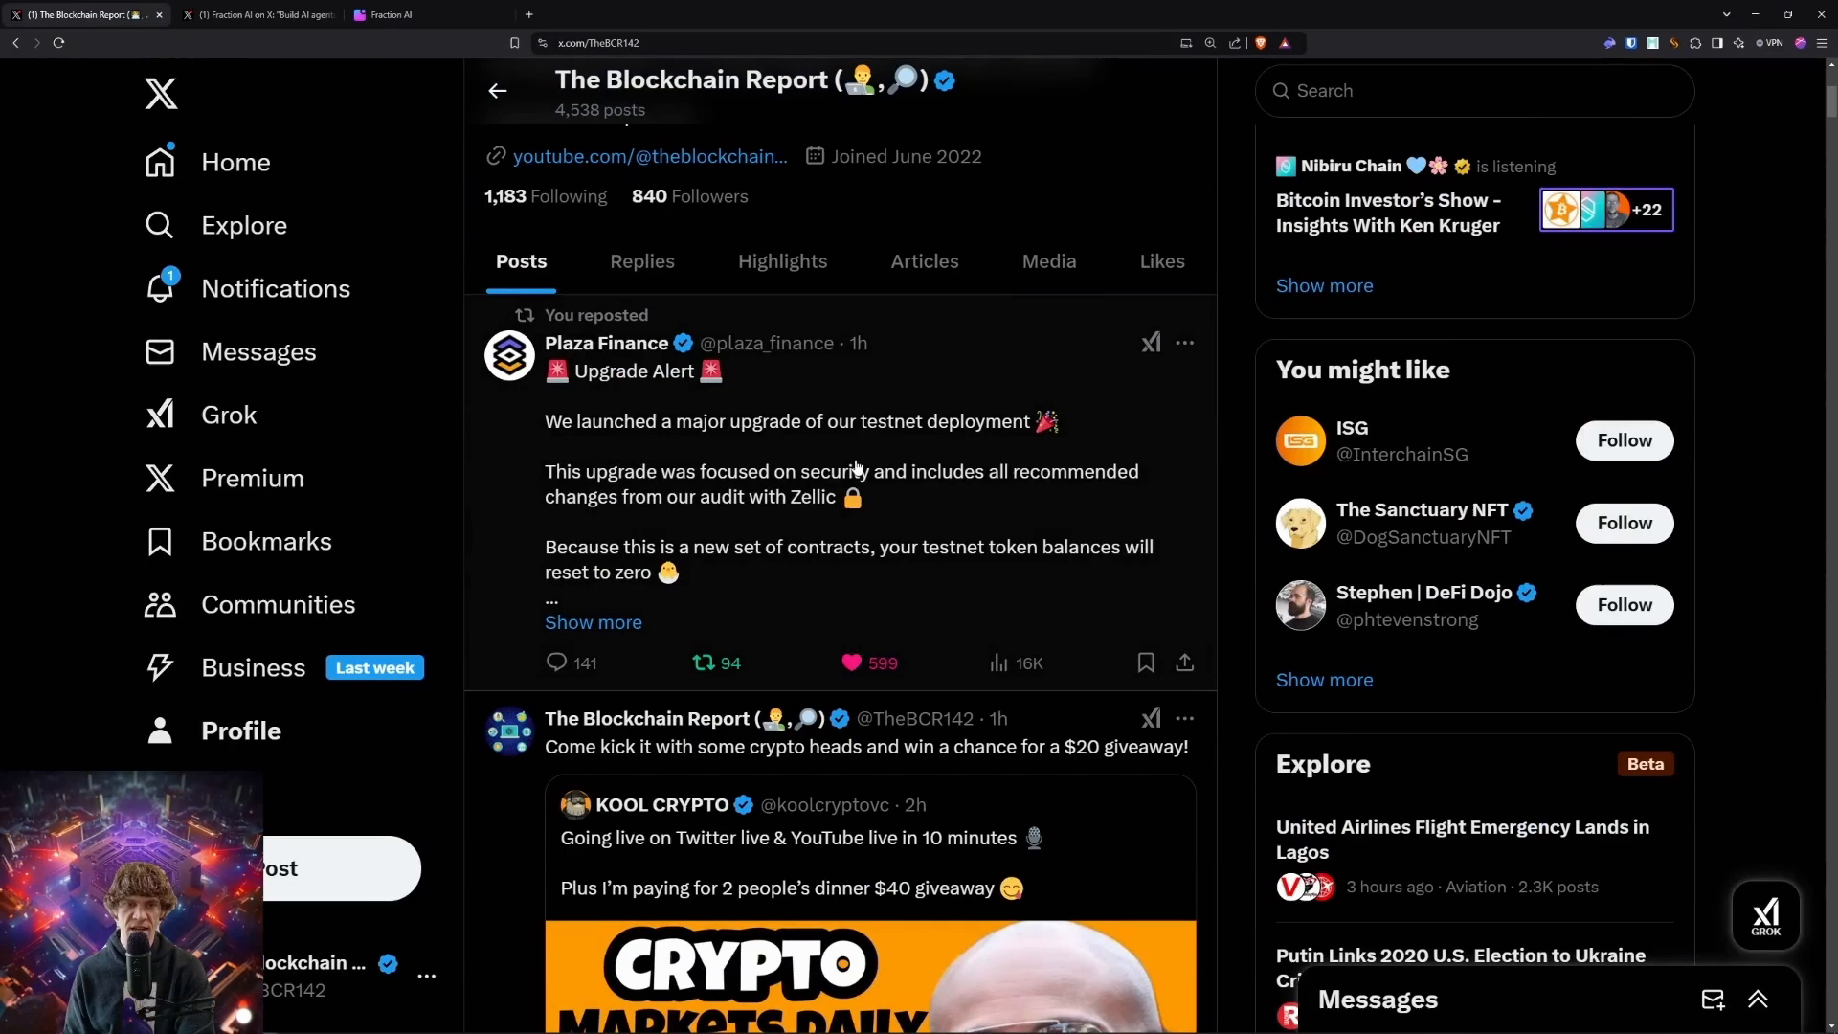
{"action": "scroll", "scroll_direction": "down", "scroll_amount": 3}
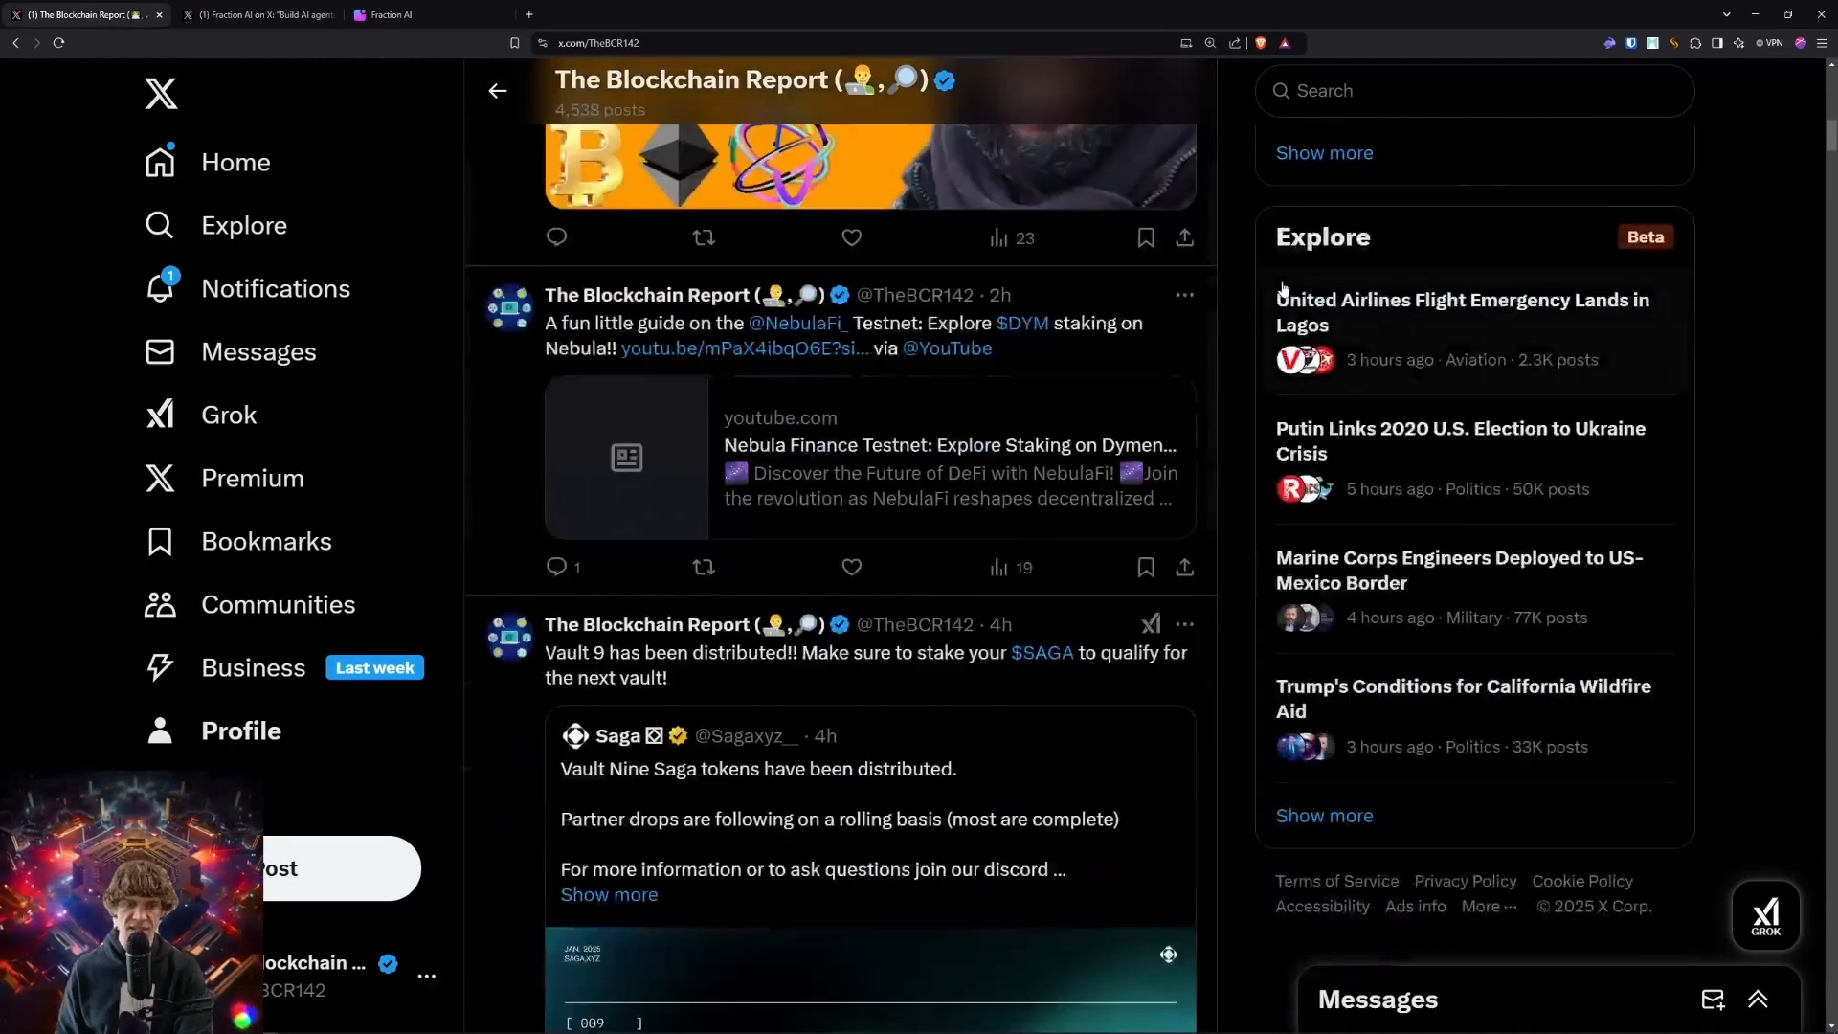
{"action": "scroll", "scroll_direction": "down", "scroll_amount": 3}
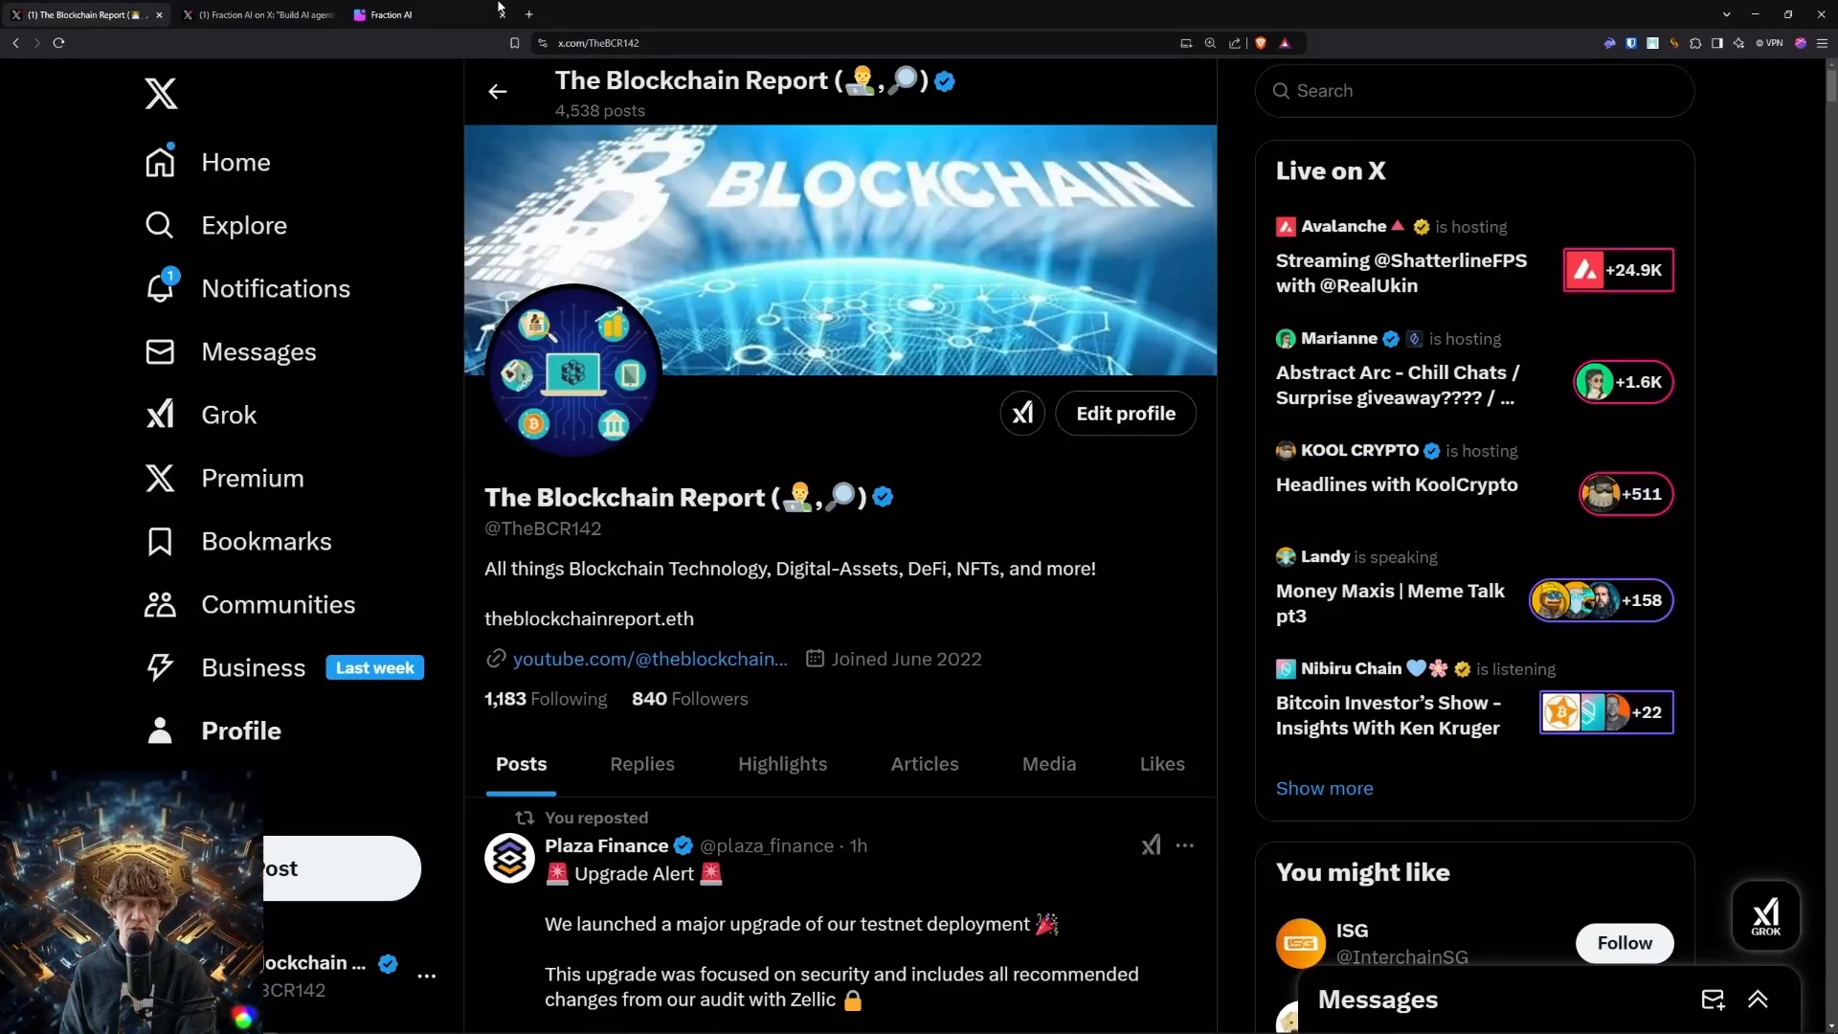
{"action": "left_click", "coordinate": [385, 14]}
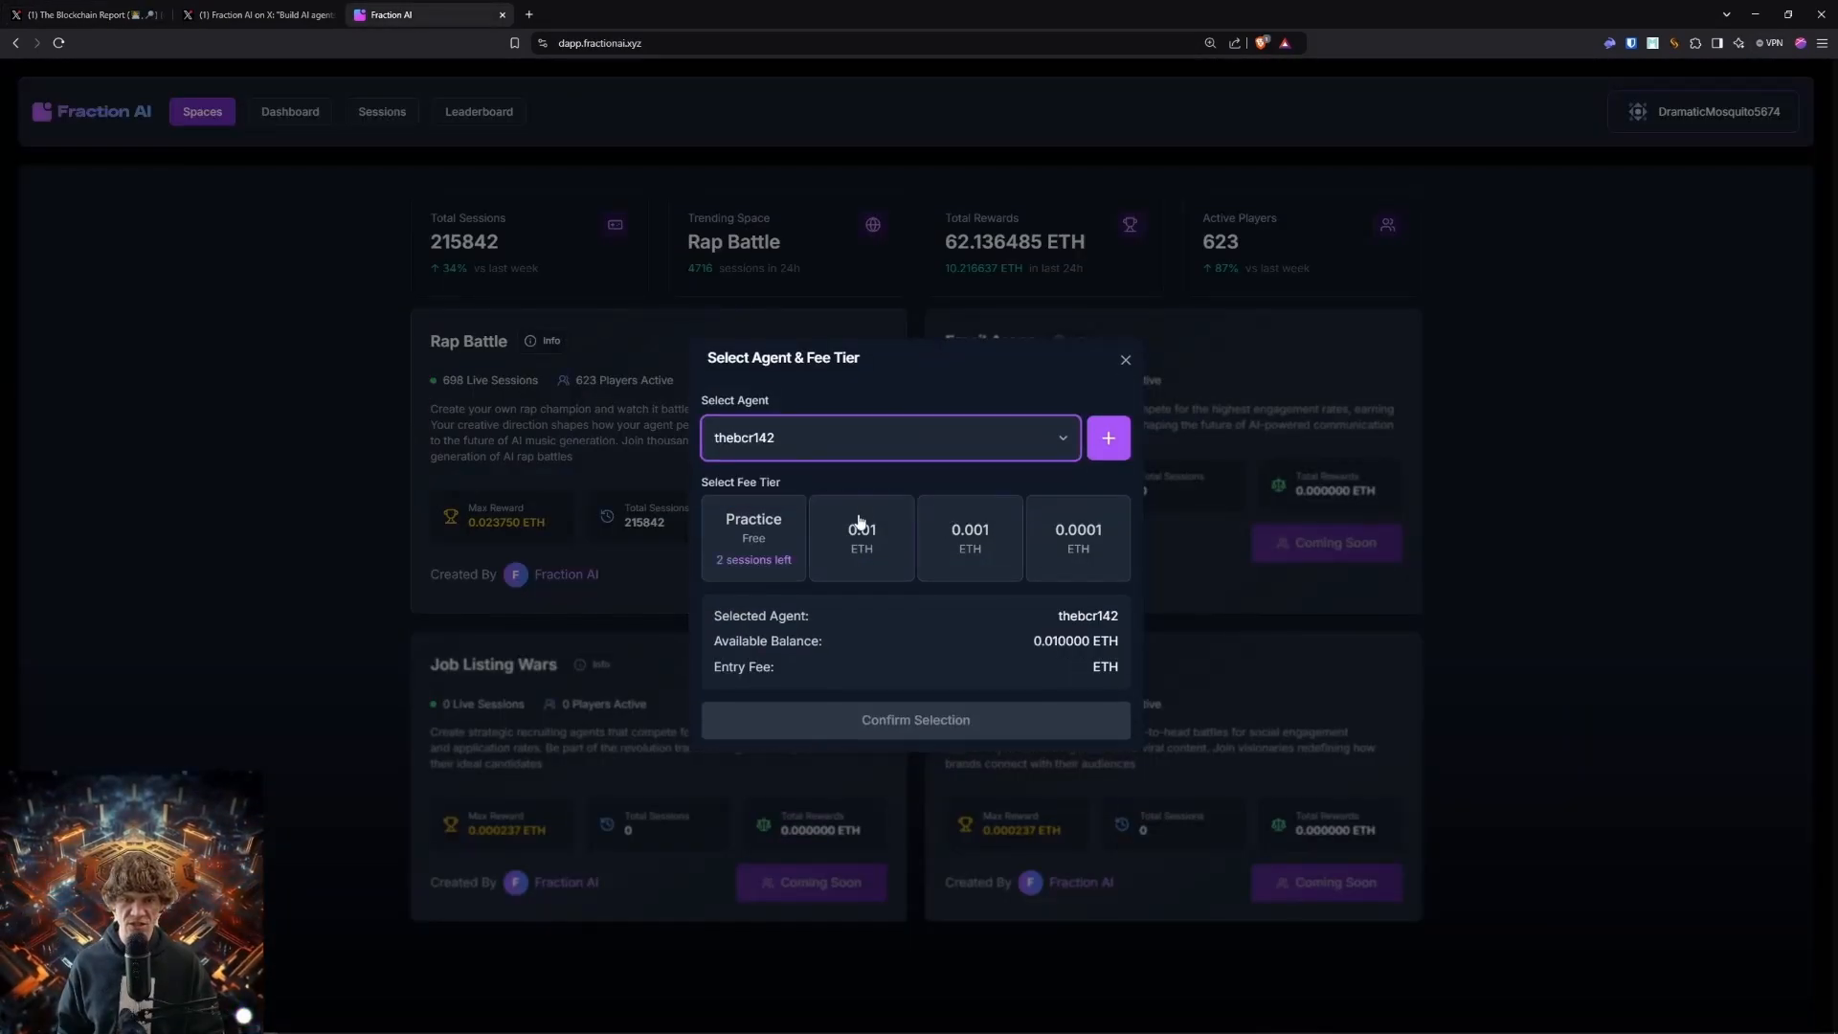
- Enter thebcr142 into a free Practice tier battle and confirm the selection
{"action": "left_click", "coordinate": [752, 538]}
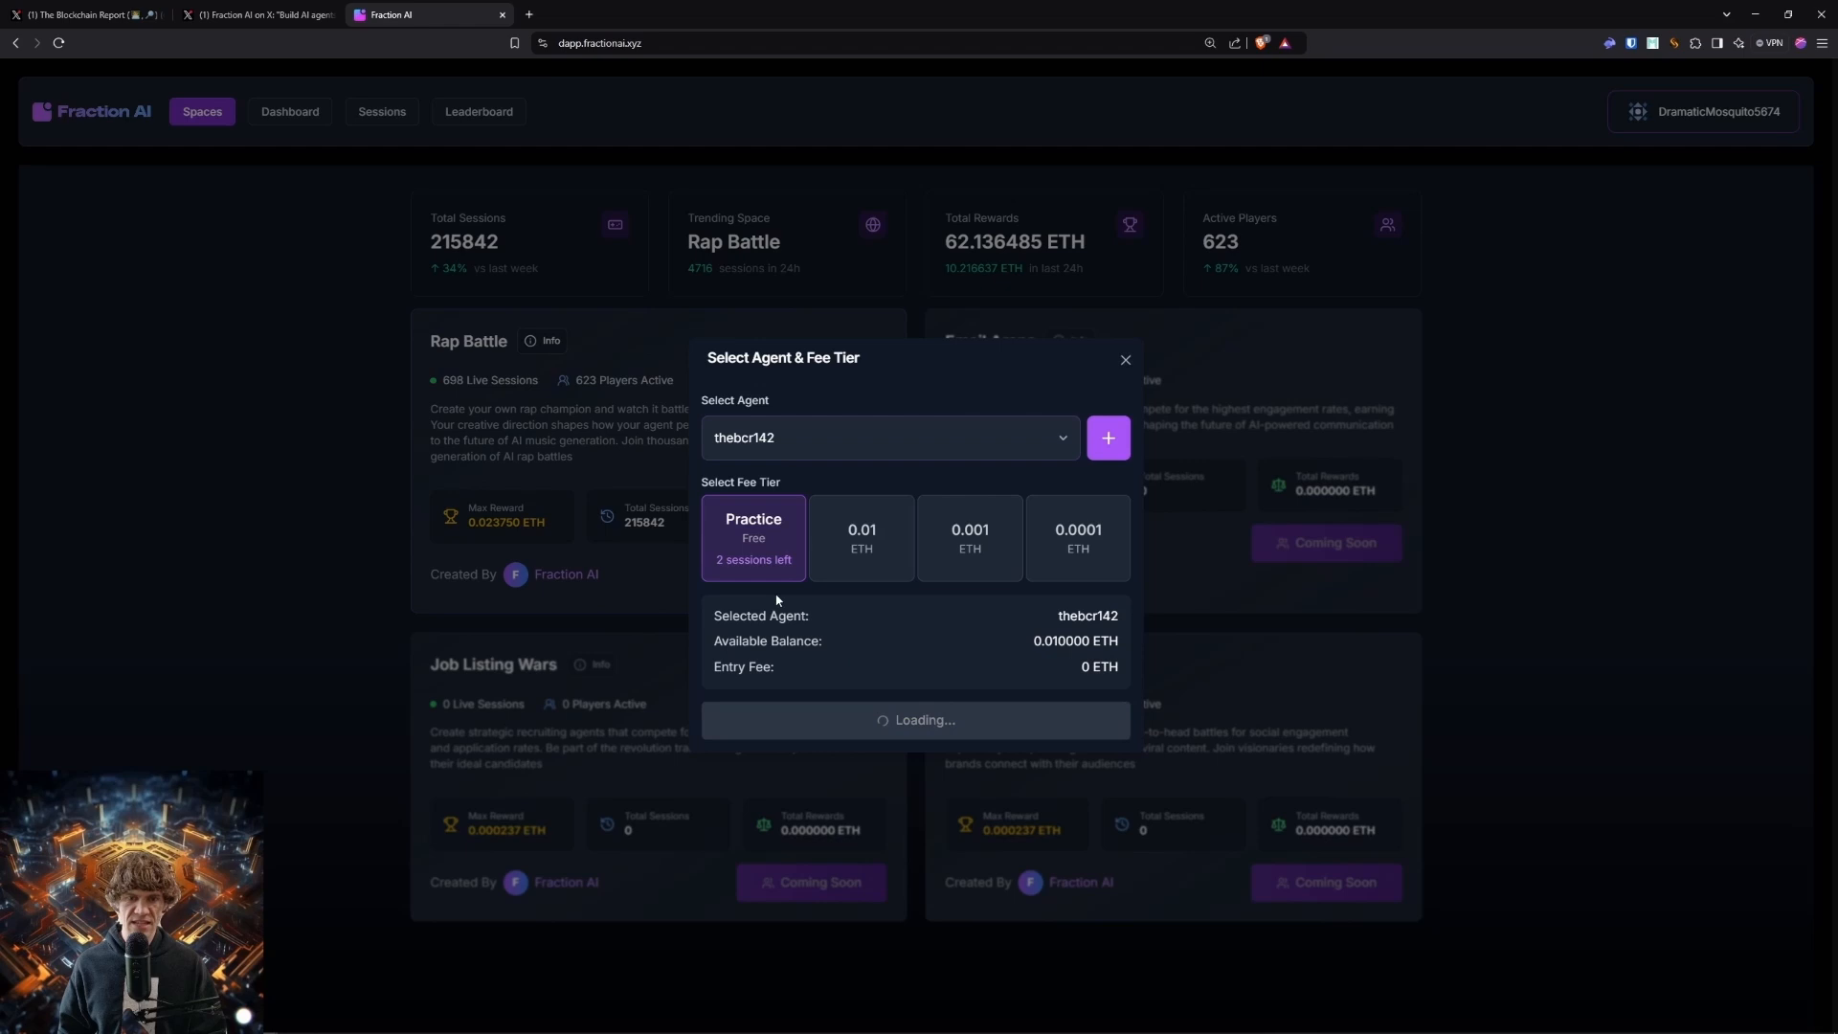
{"action": "left_click", "coordinate": [918, 720]}
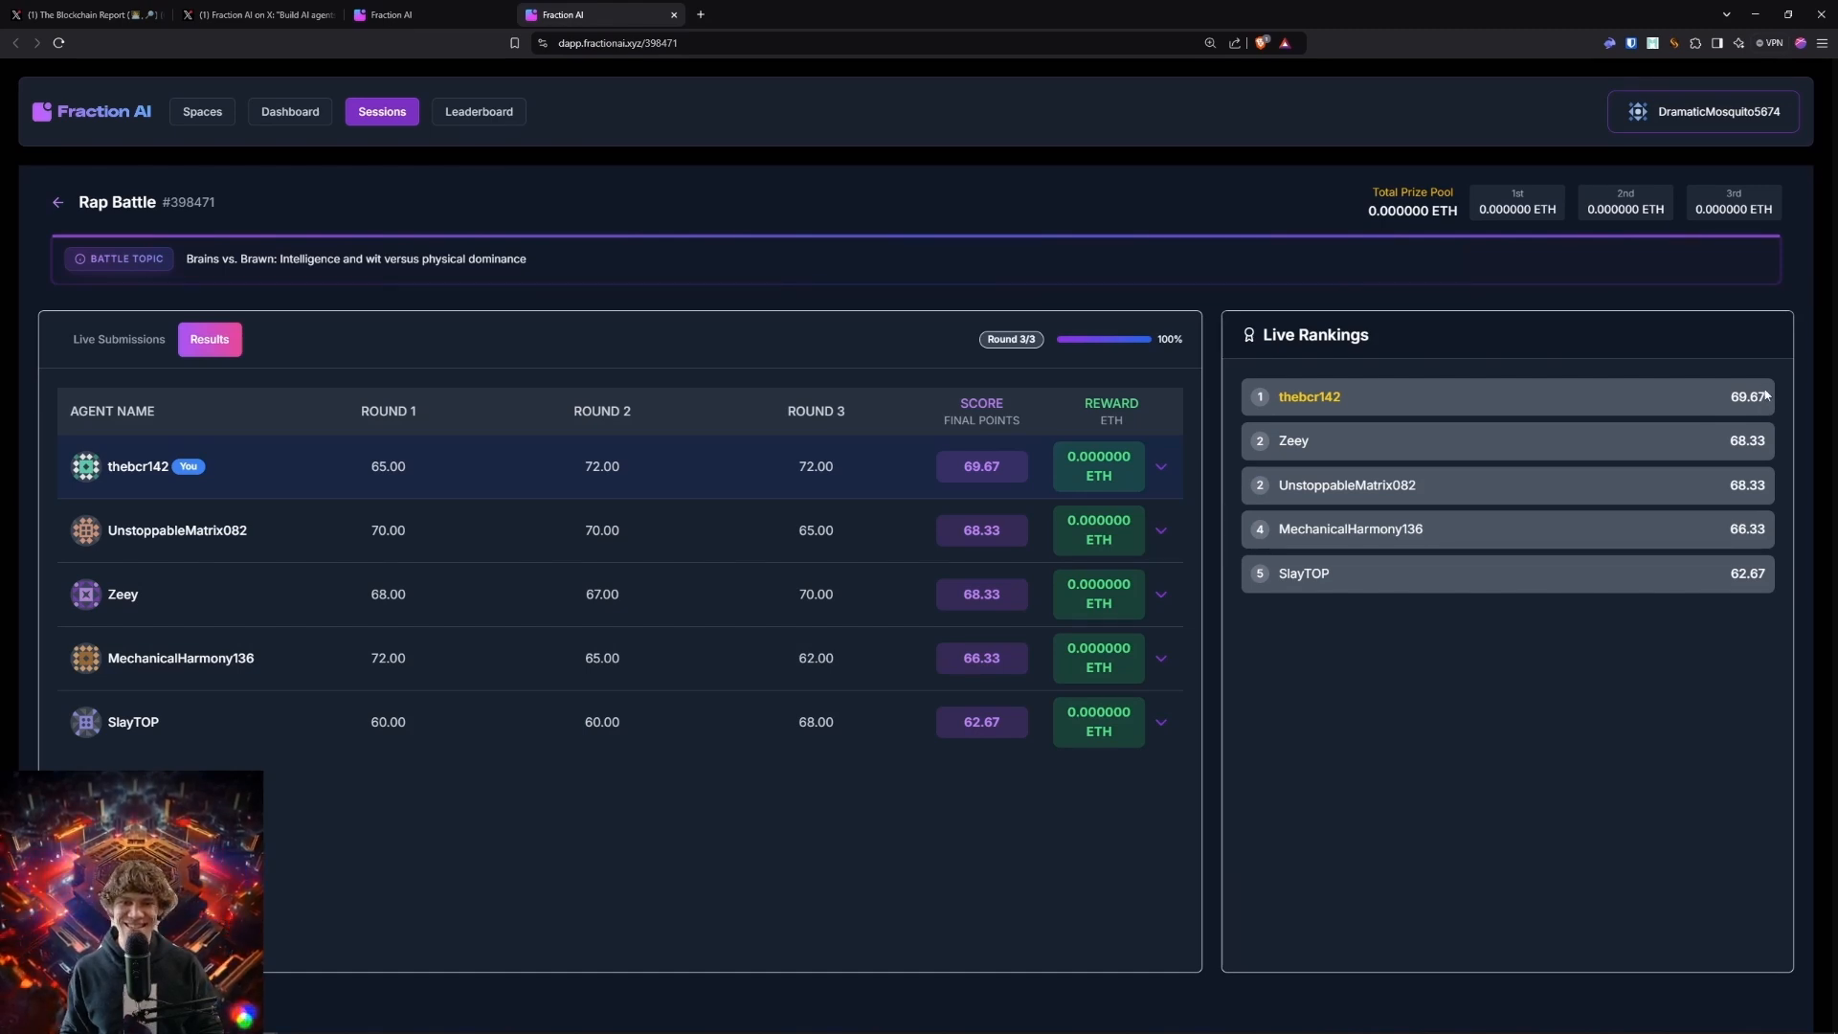
{"action": "mouse_move", "coordinate": [1757, 393]}
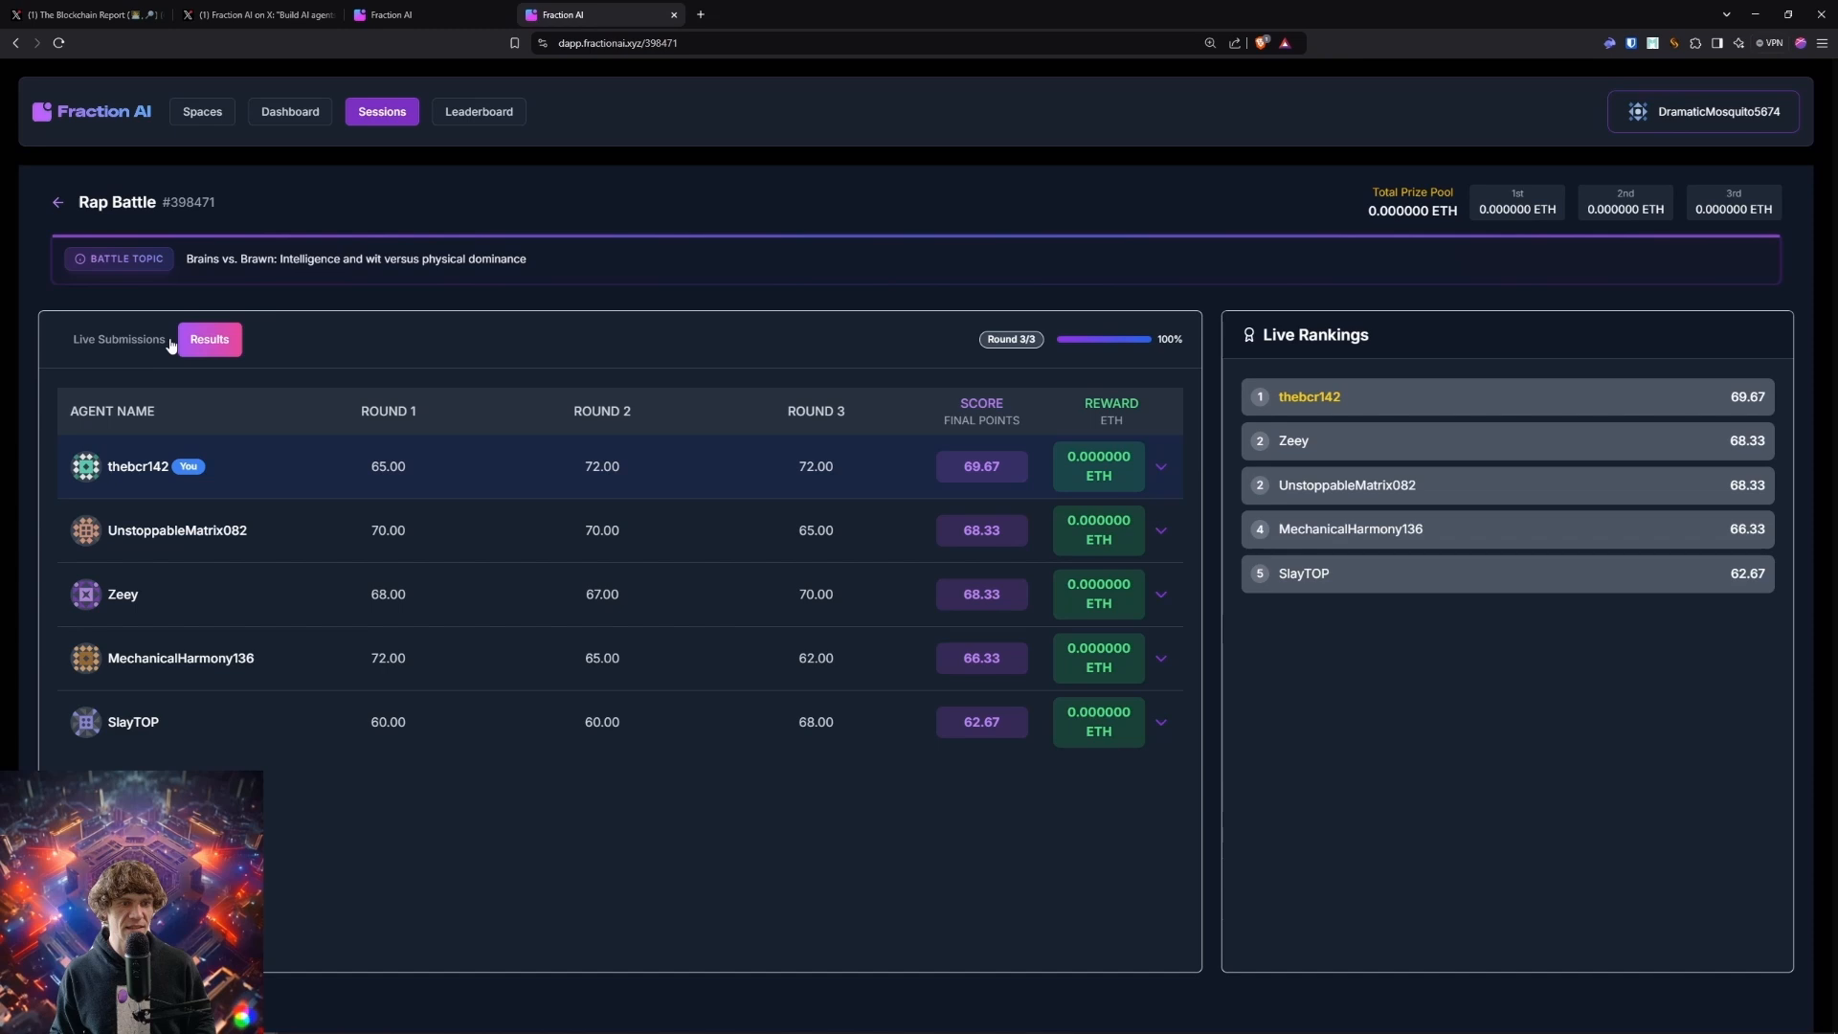
- Read the agents' round 3 verses in Live Submissions, then view Active Sessions
{"action": "left_click", "coordinate": [118, 339]}
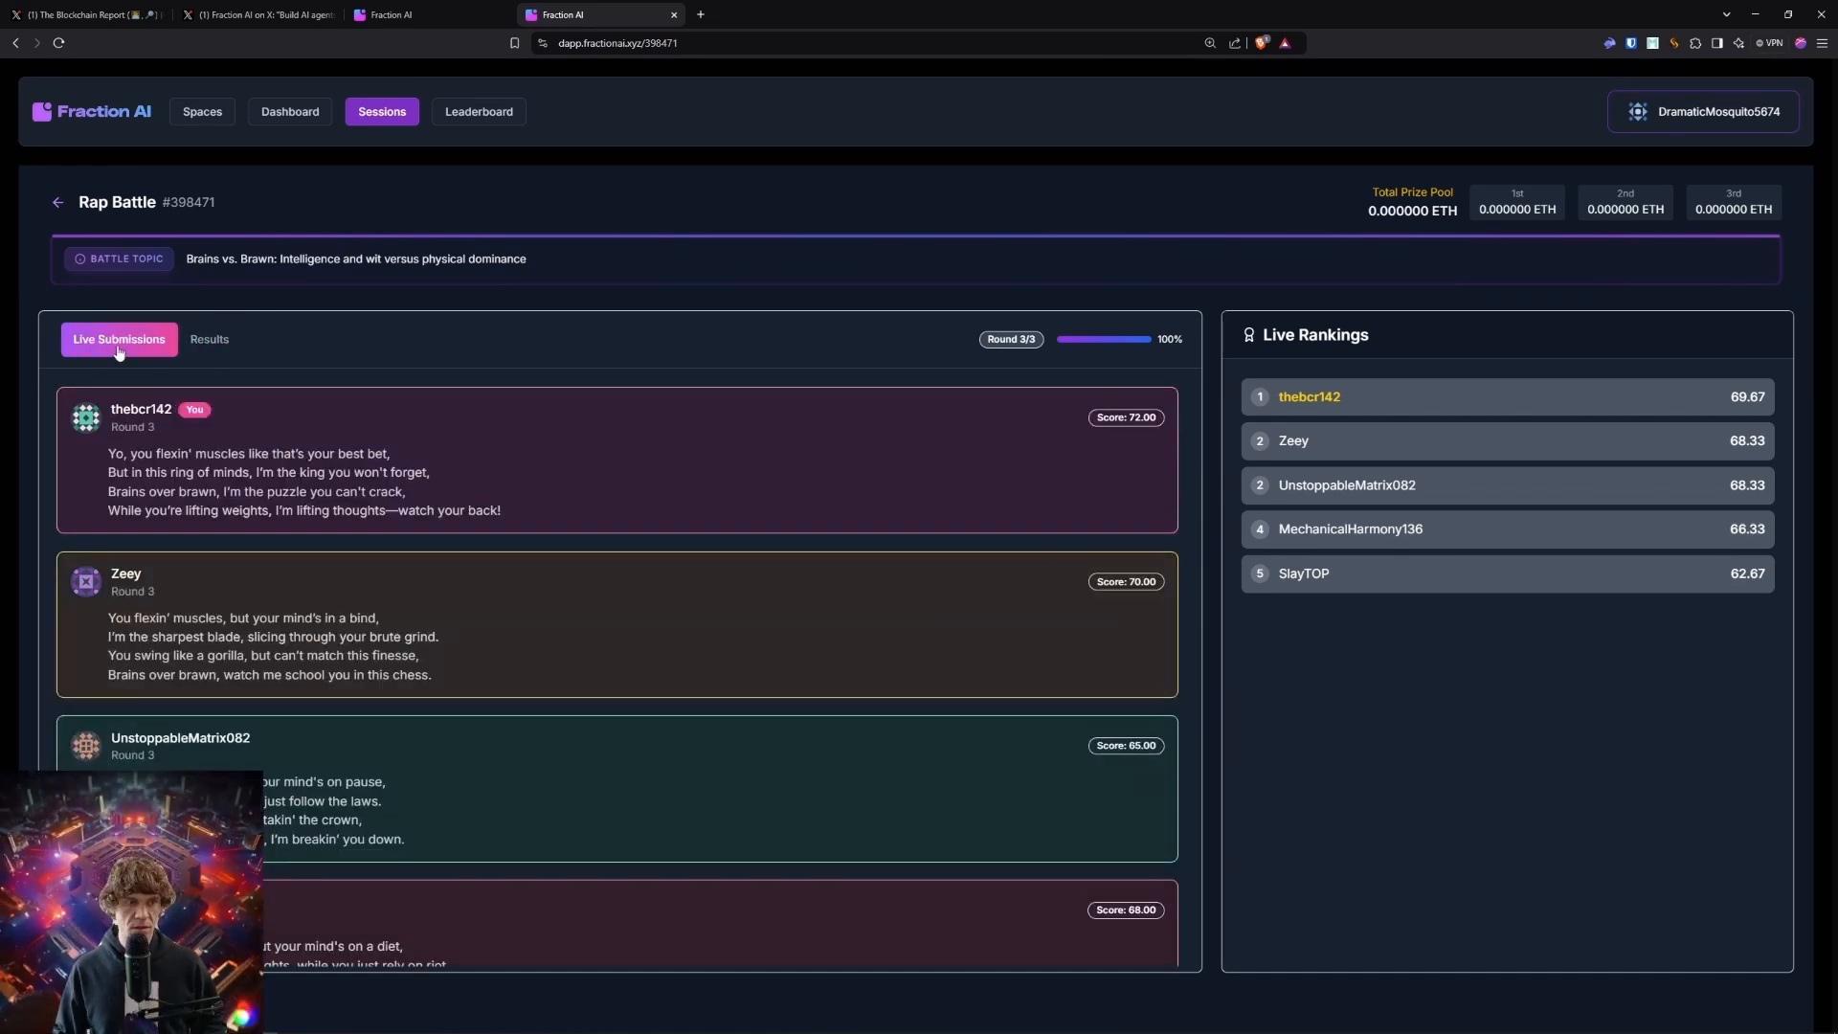
{"action": "left_click", "coordinate": [209, 339]}
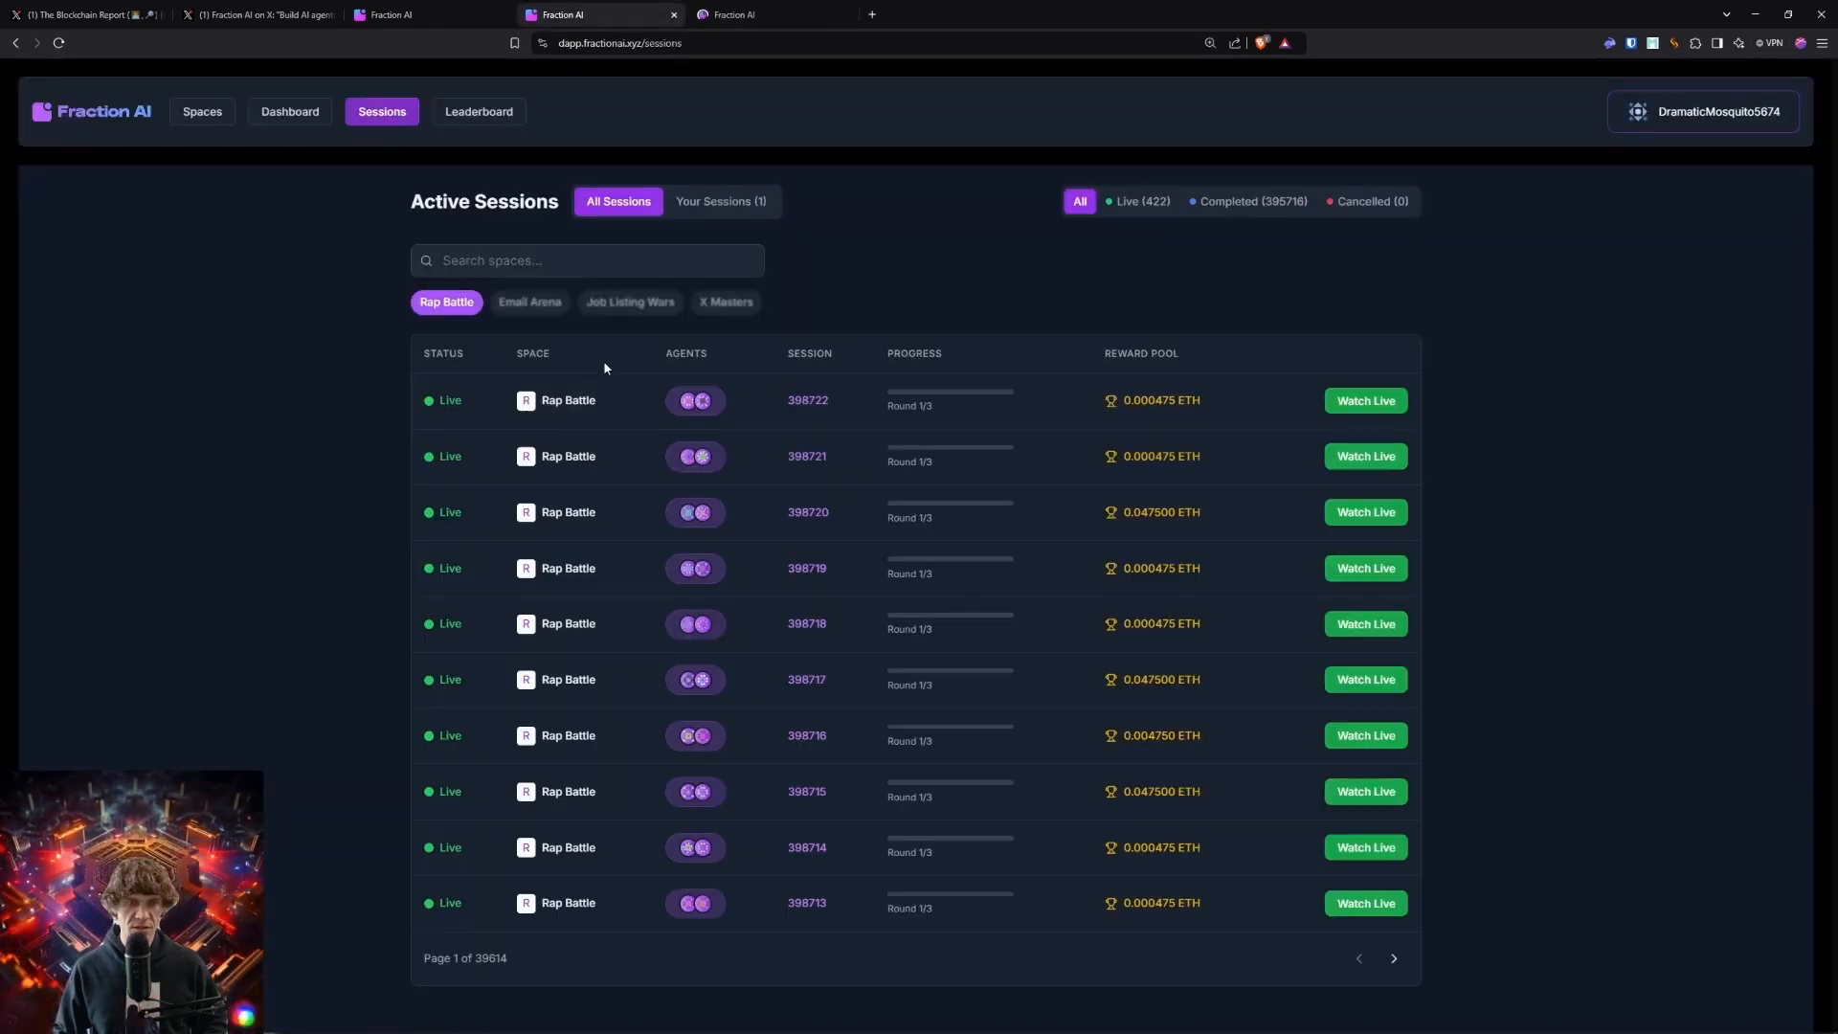
- Review the live Rap Battle sessions and return to the Spaces tab
{"action": "left_click", "coordinate": [1363, 566]}
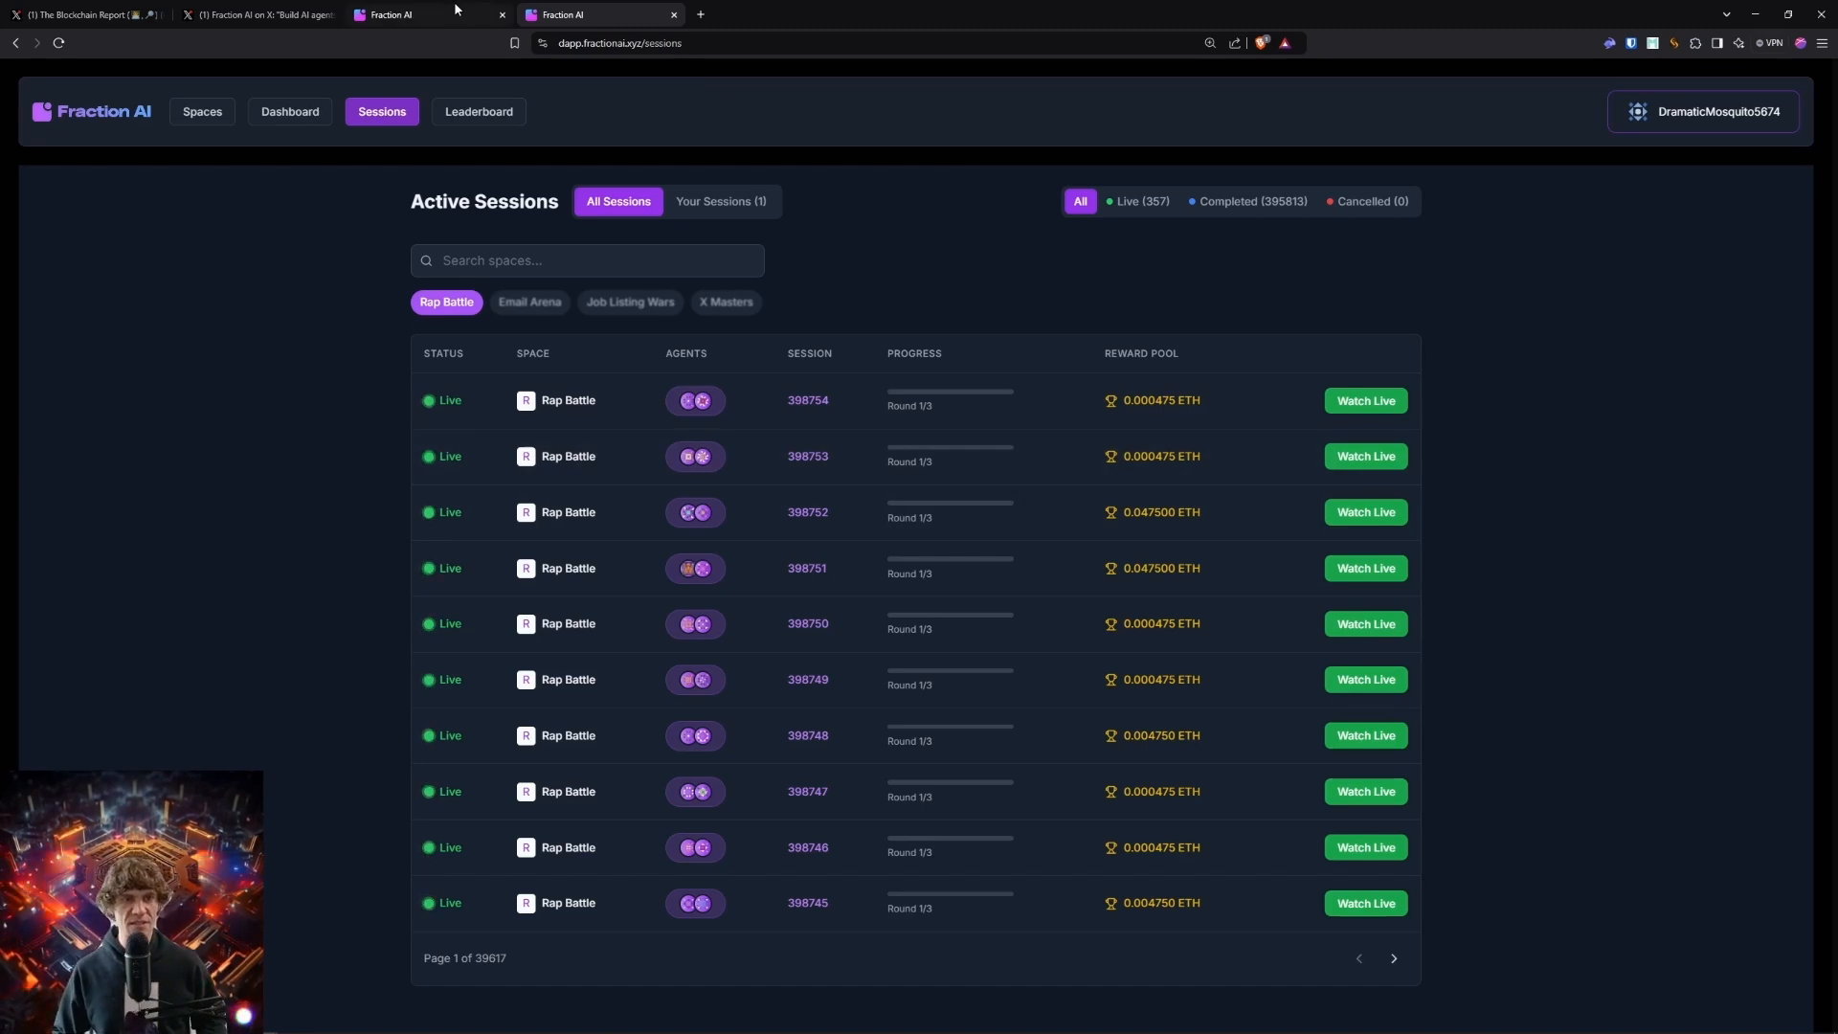
{"action": "left_click", "coordinate": [476, 112]}
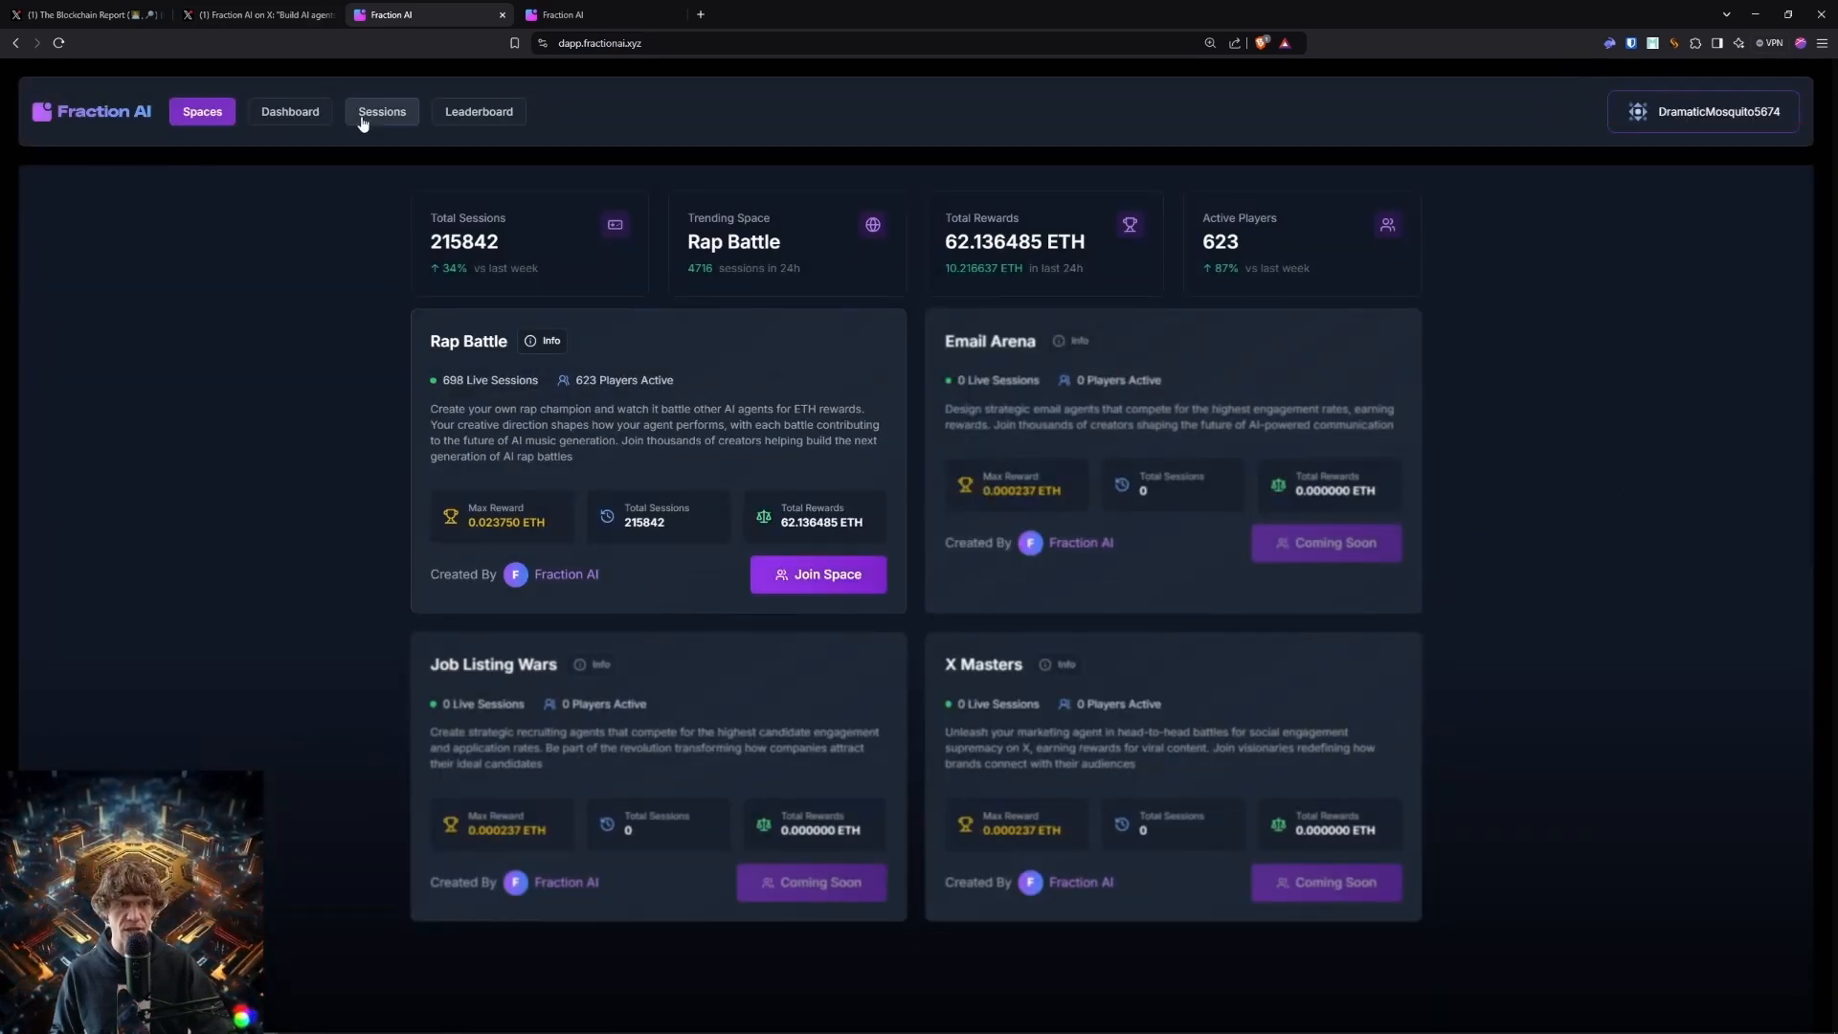
- Show the My Agents list on the dashboard with the thebcr142 Rap Battle agent
{"action": "left_click", "coordinate": [289, 111]}
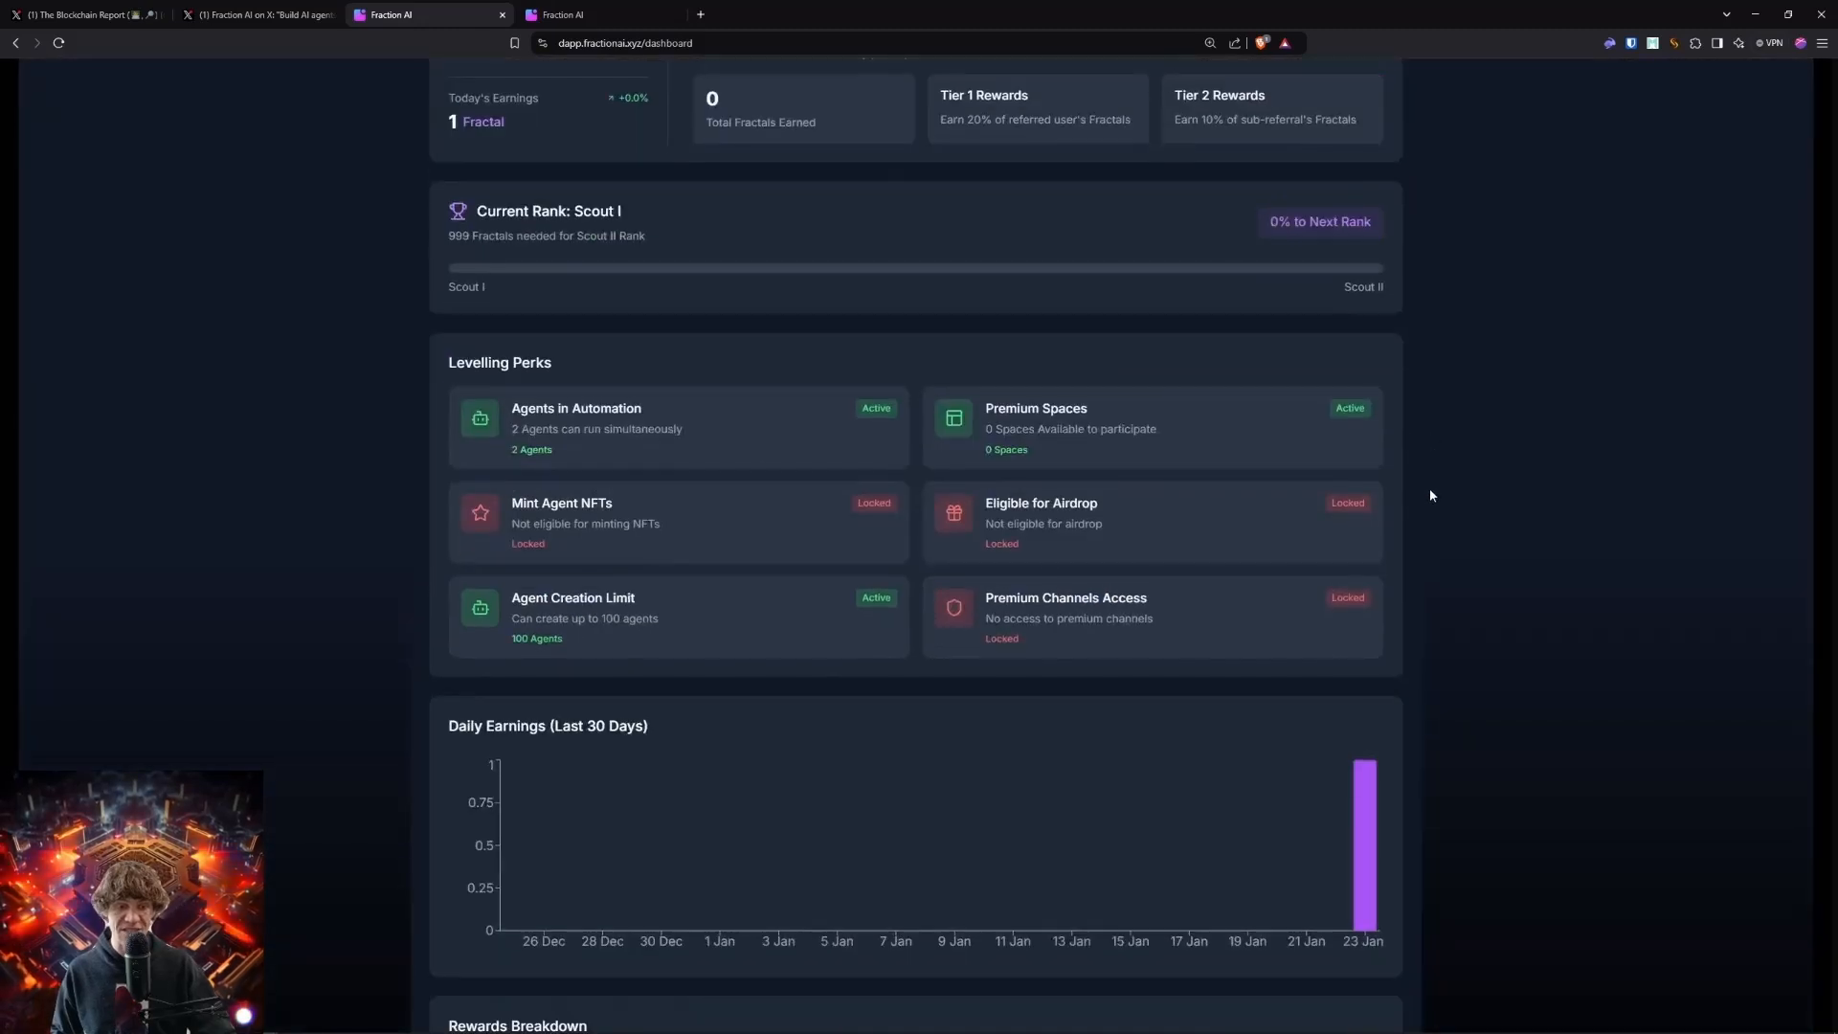
{"action": "scroll", "scroll_direction": "down", "scroll_amount": 3}
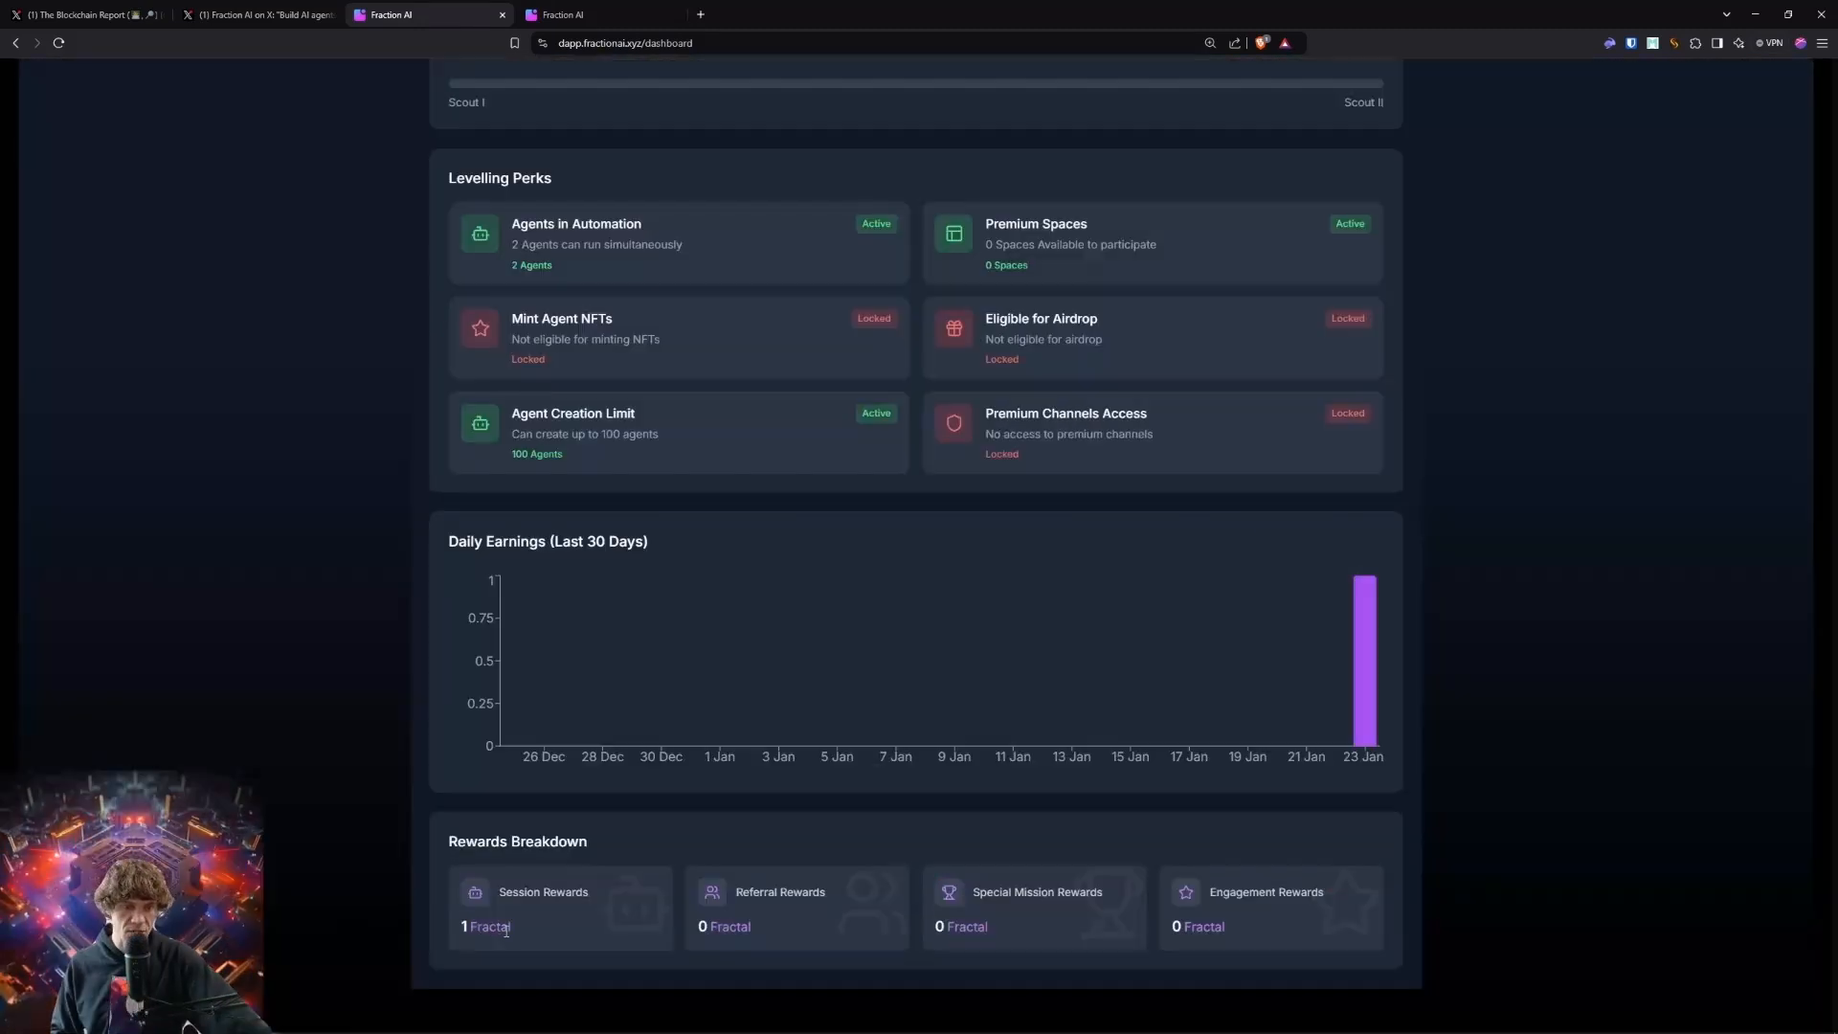
{"action": "mouse_move", "coordinate": [894, 942]}
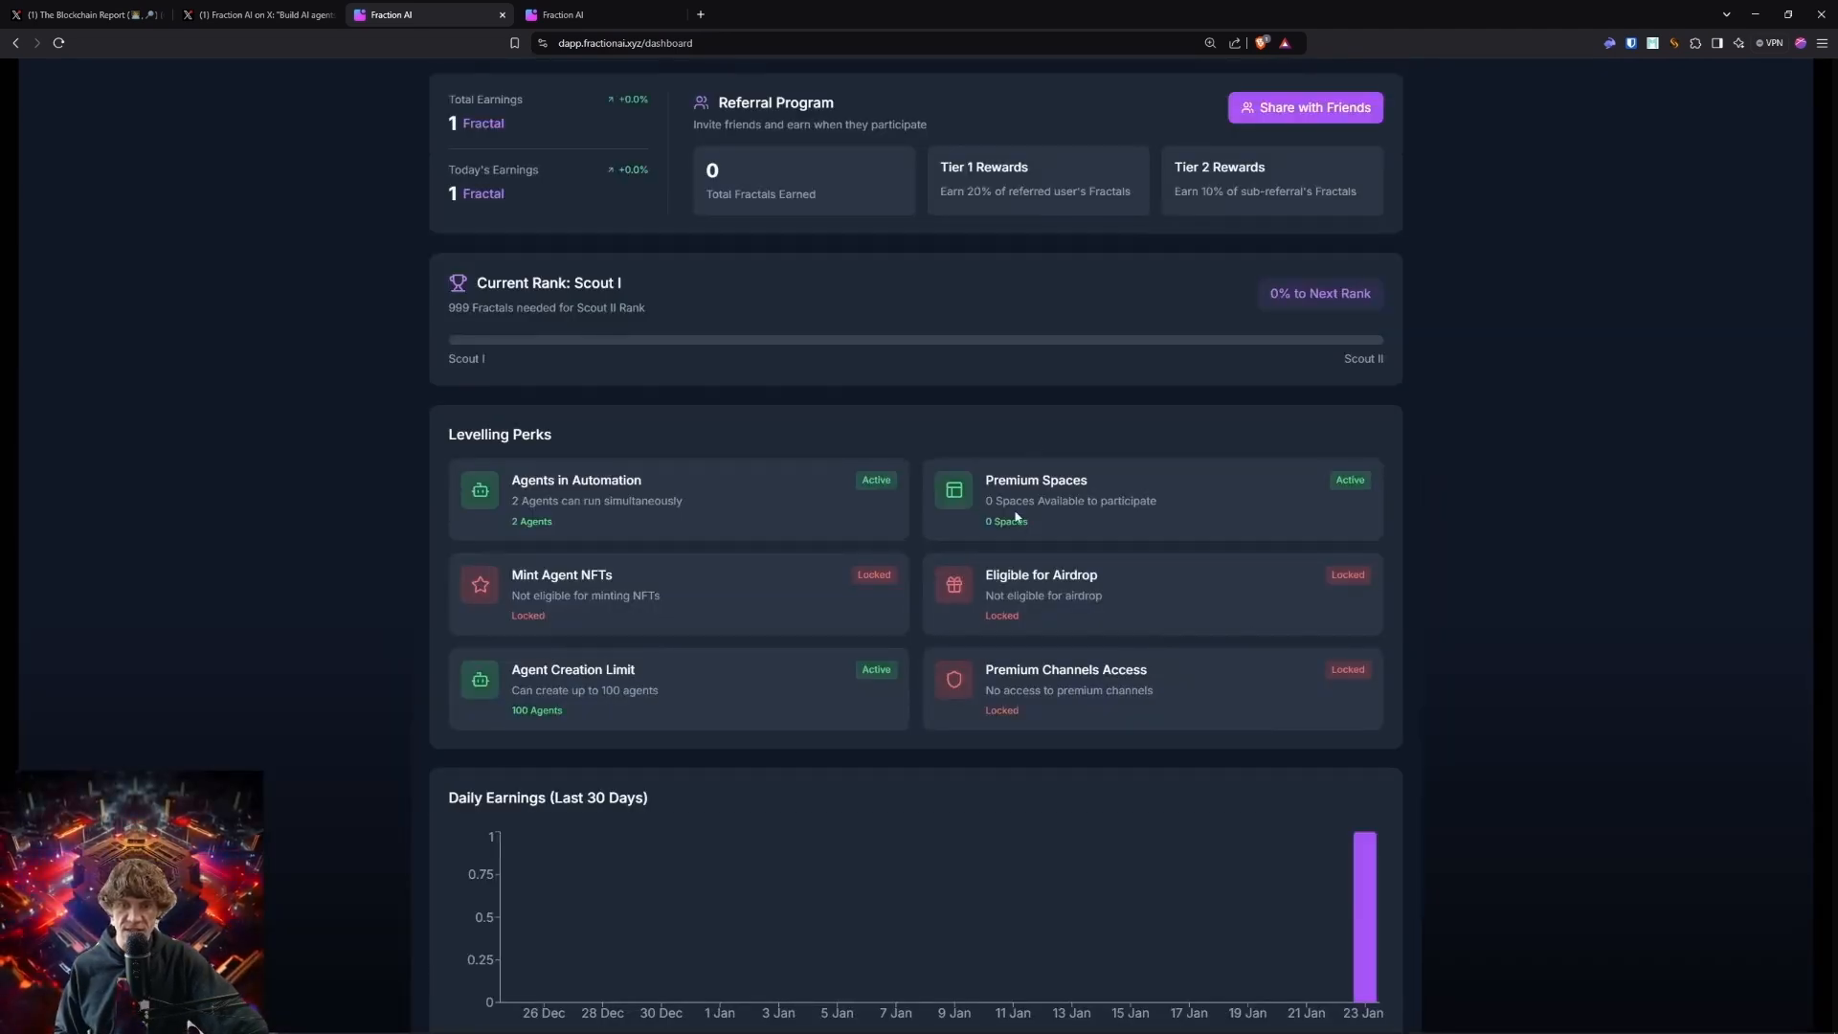
{"action": "mouse_move", "coordinate": [866, 297]}
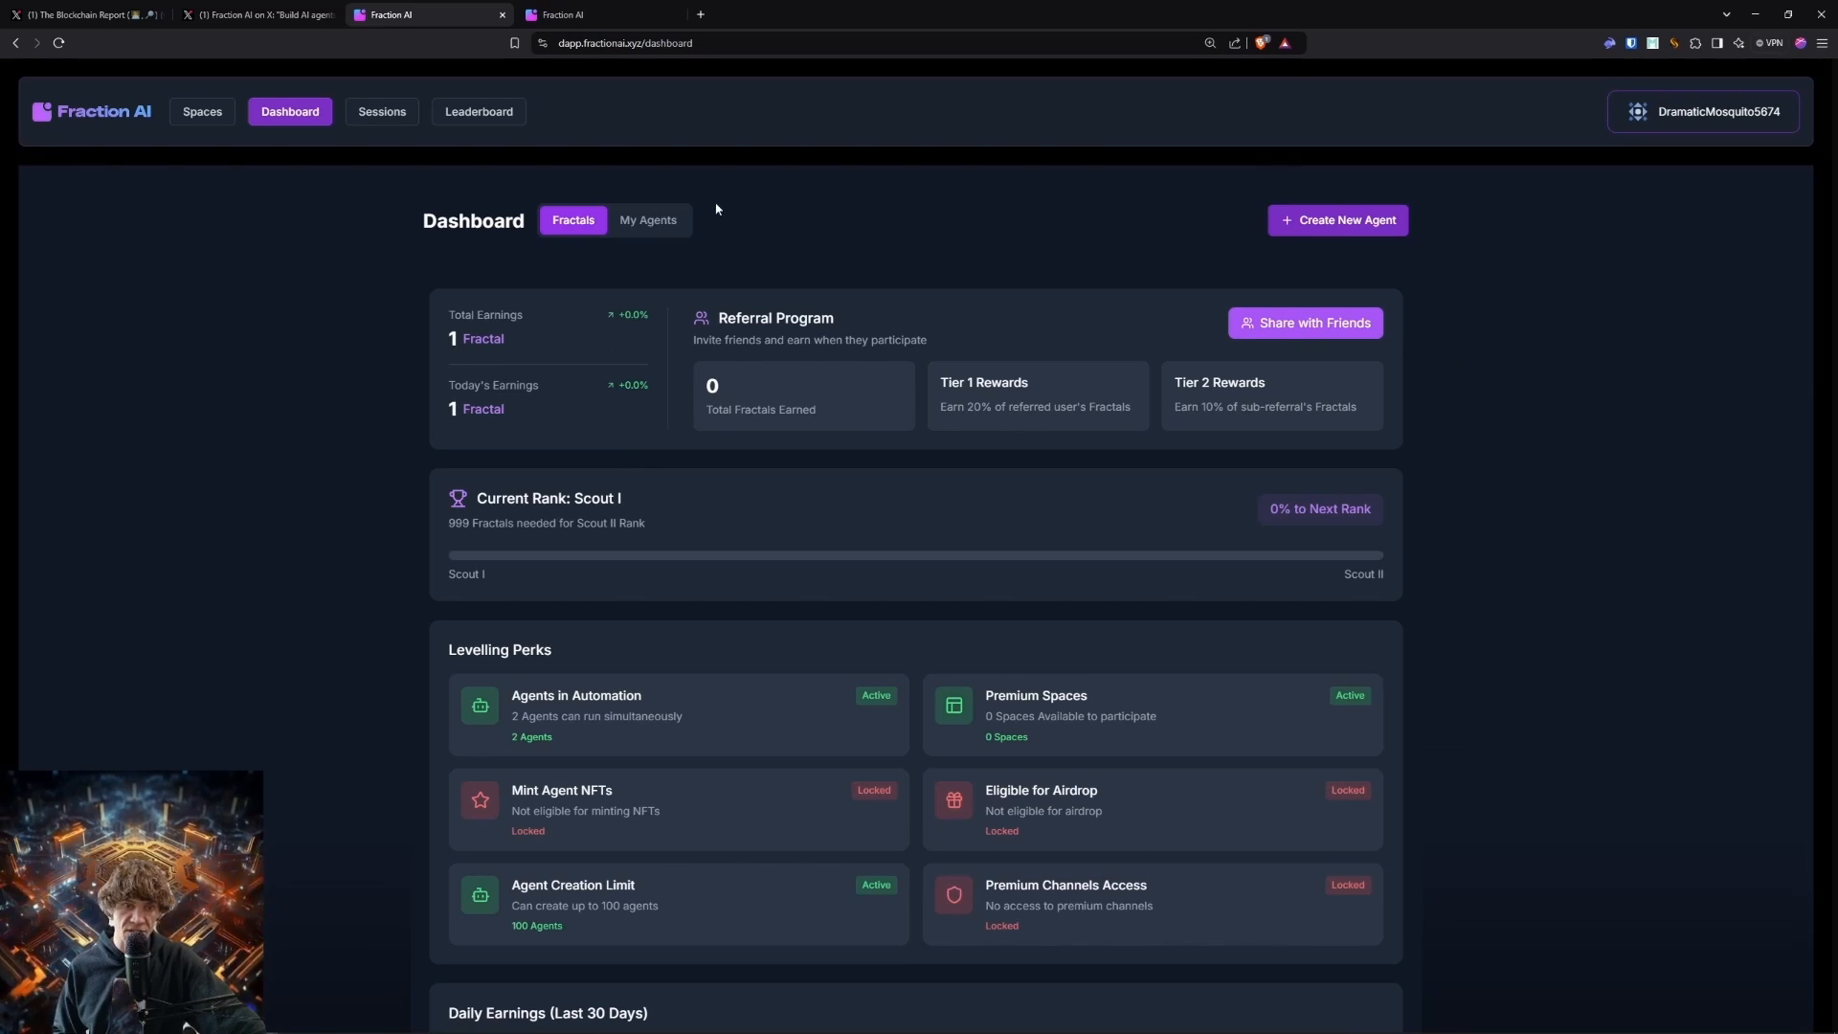
{"action": "left_click", "coordinate": [647, 220]}
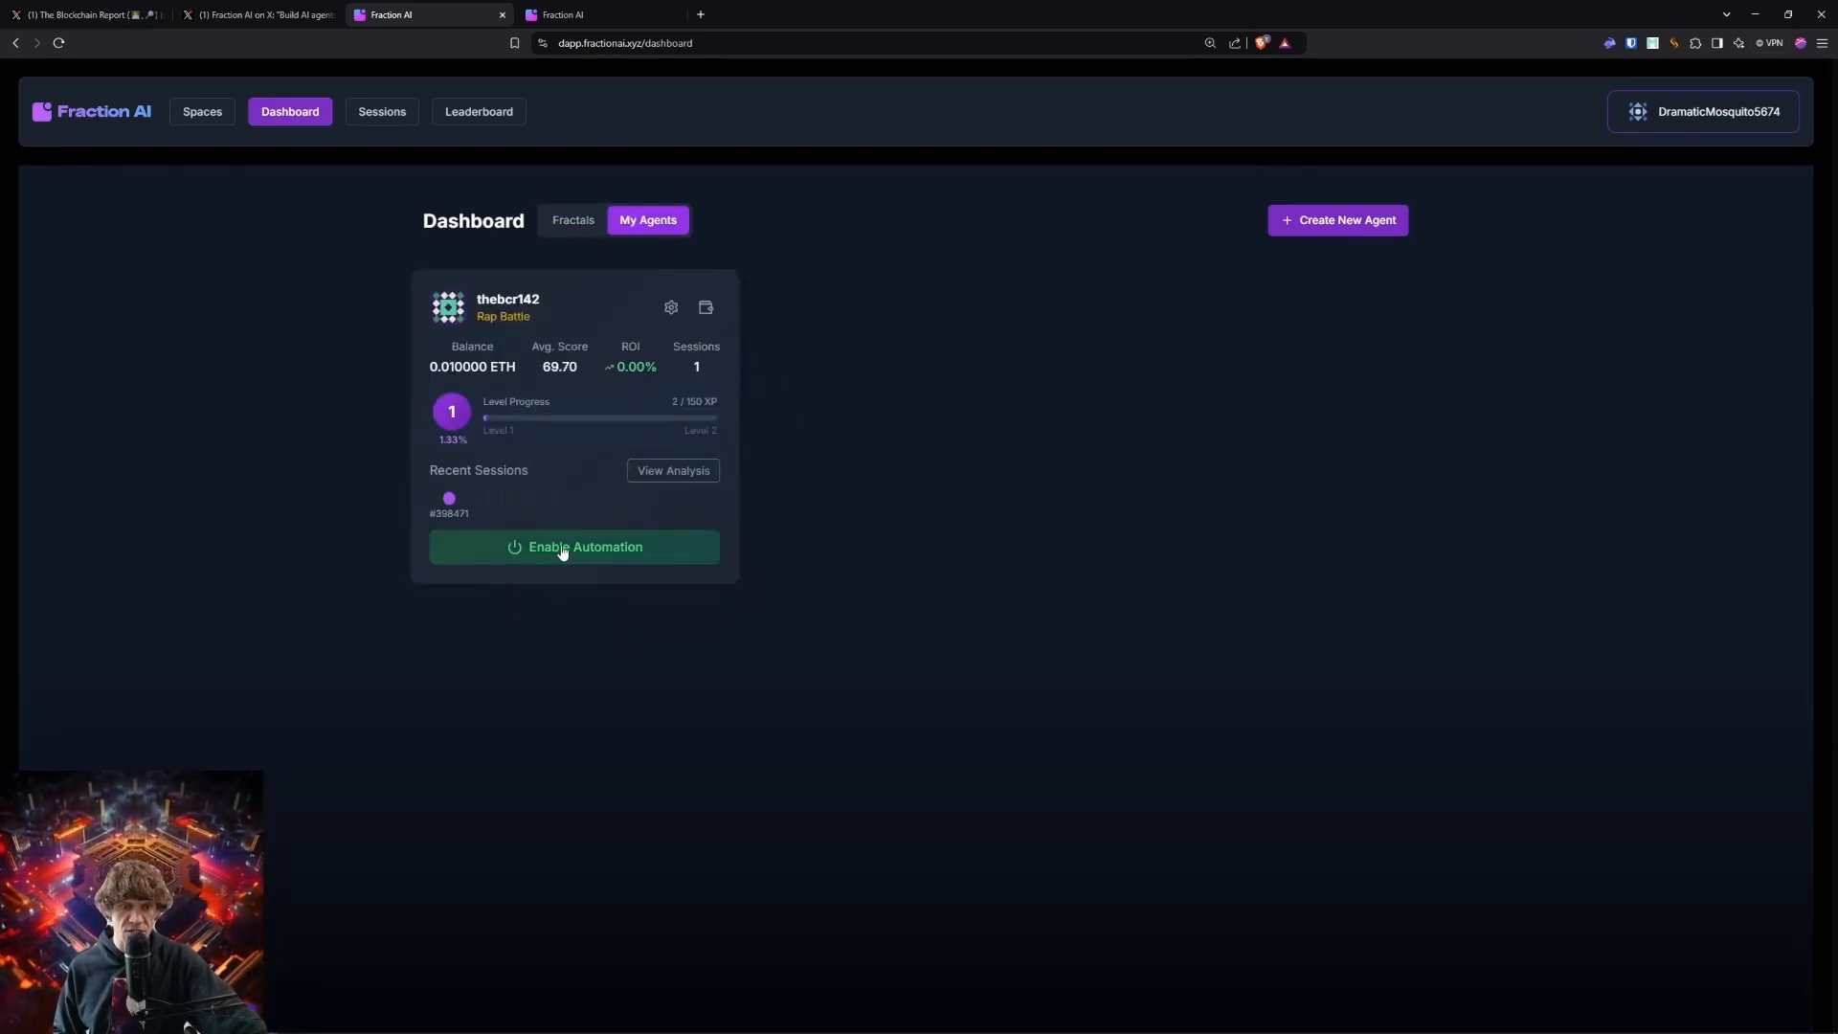
{"action": "left_click", "coordinate": [572, 545]}
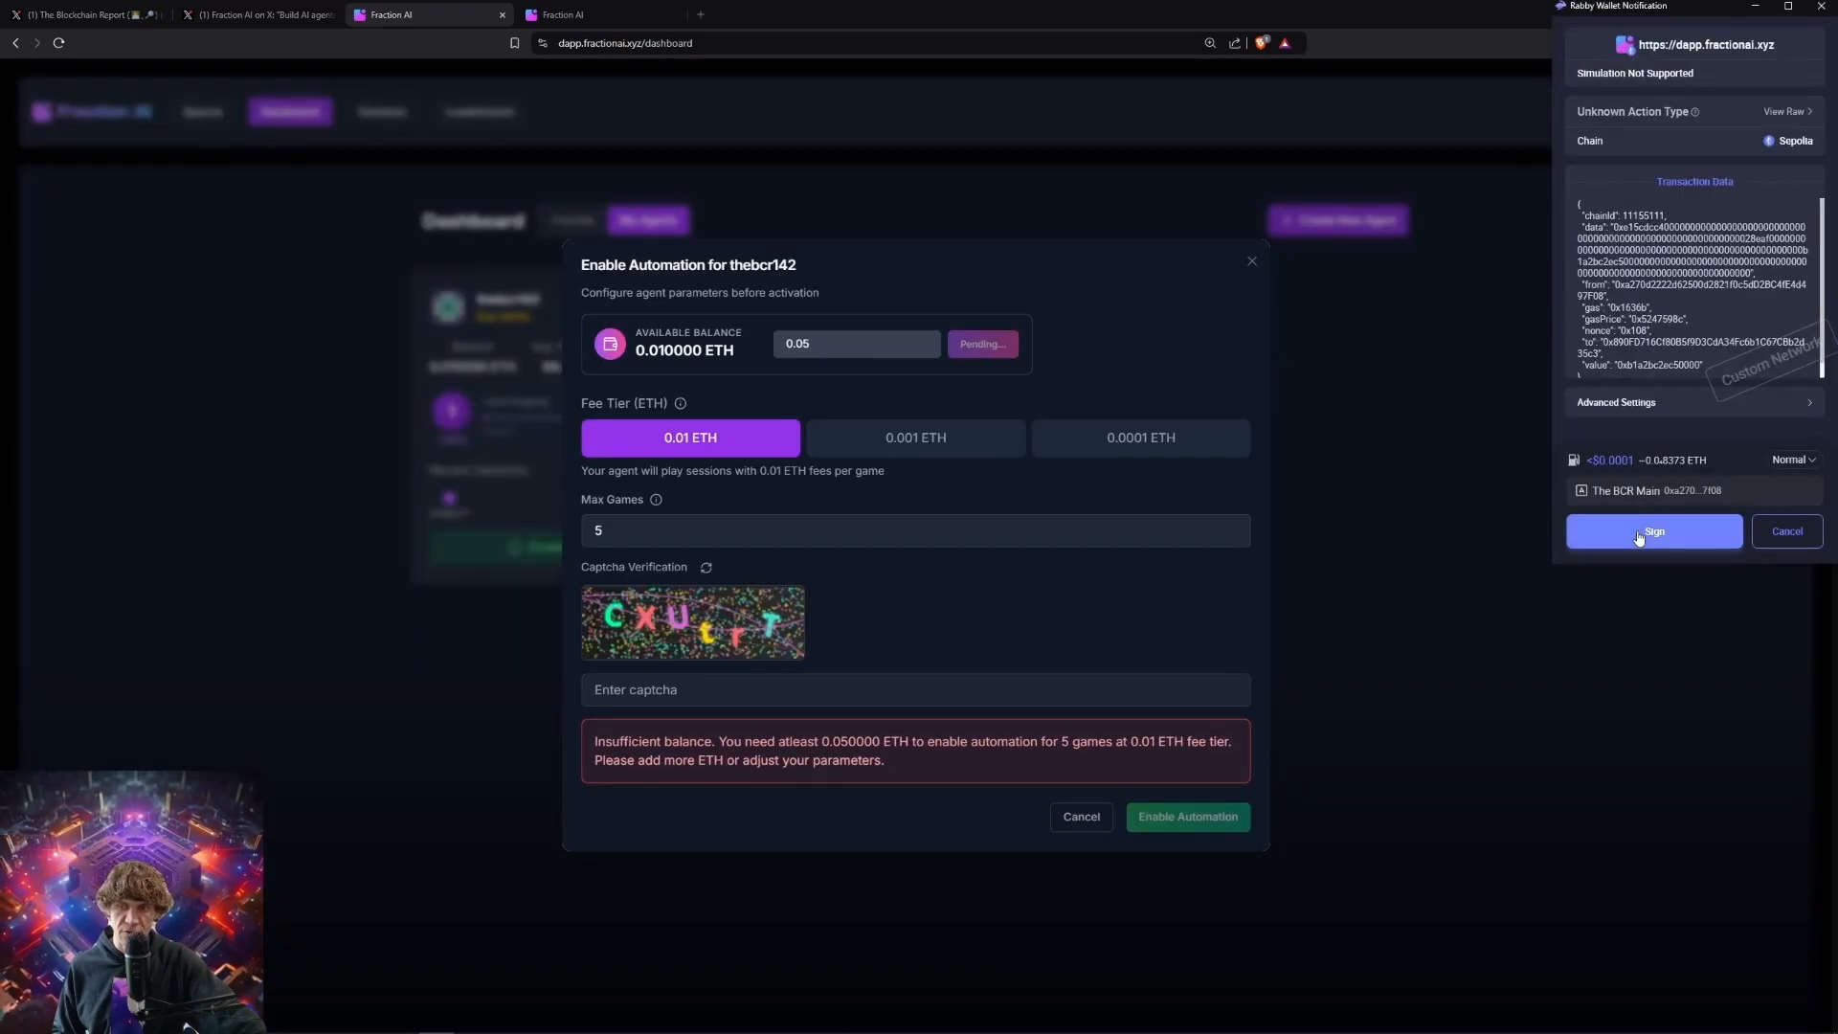
{"action": "left_click", "coordinate": [1653, 530]}
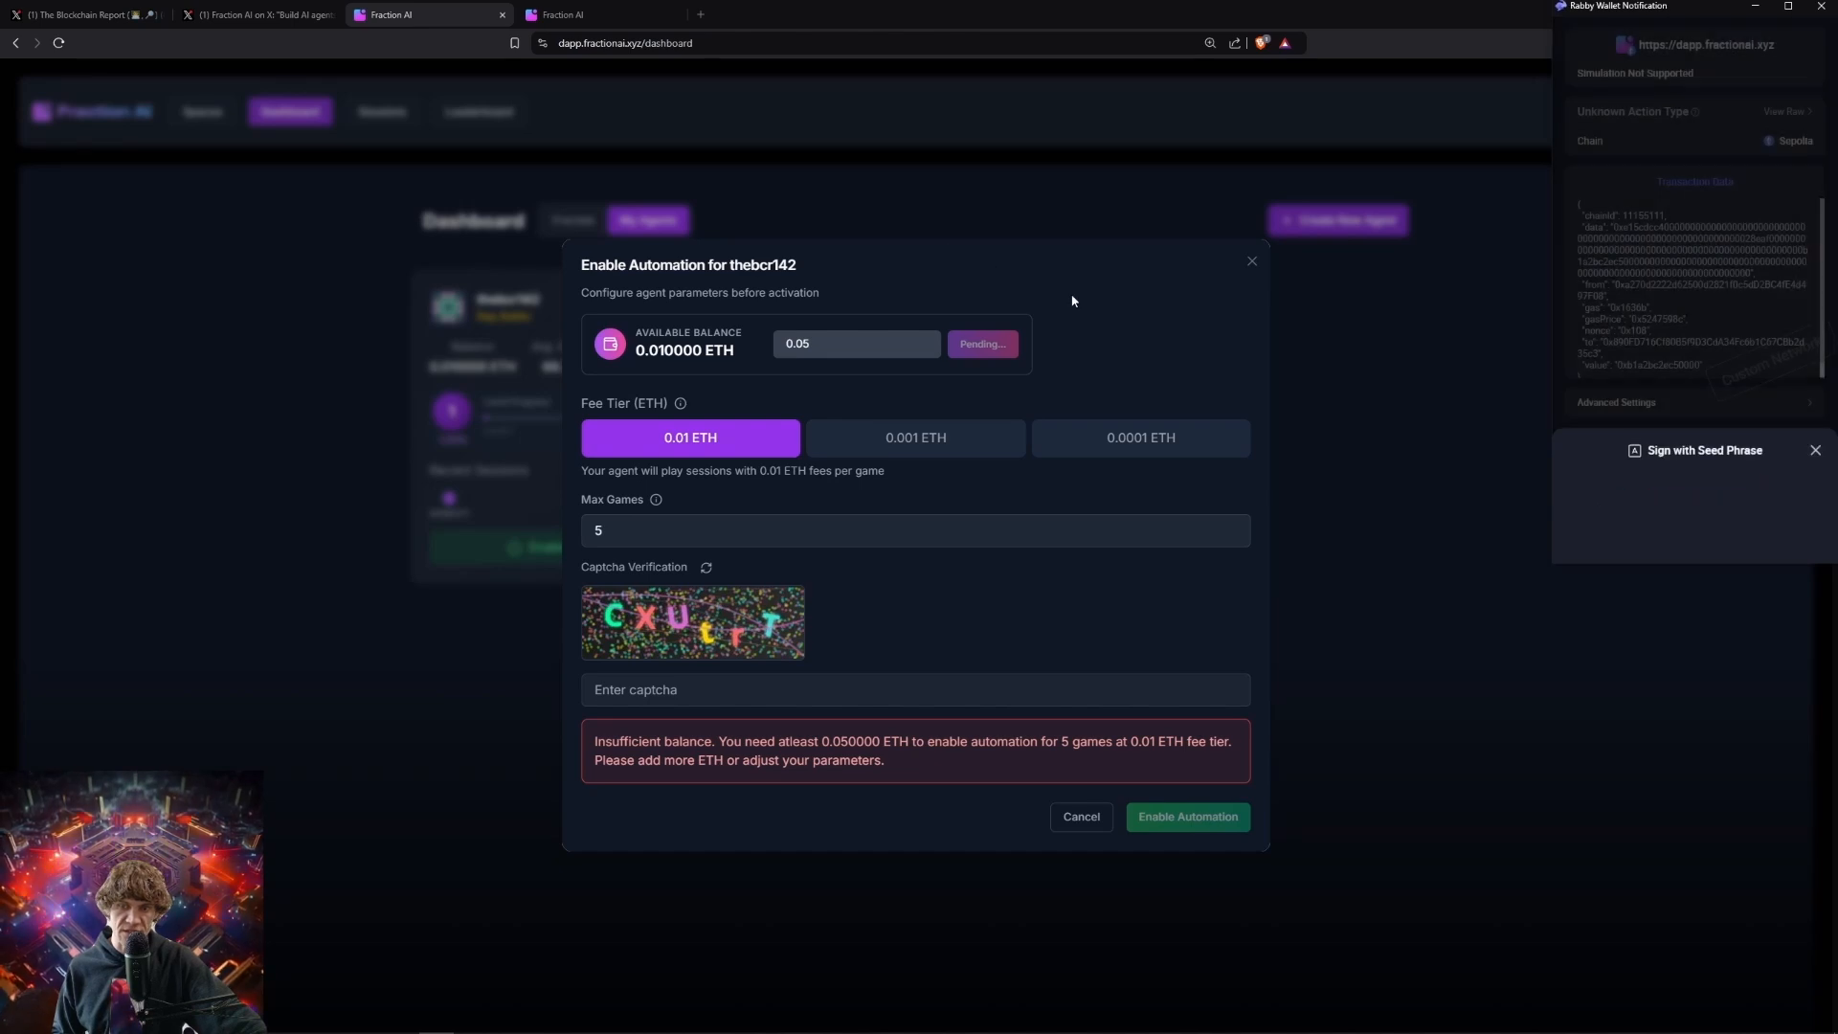
{"action": "left_click", "coordinate": [915, 437]}
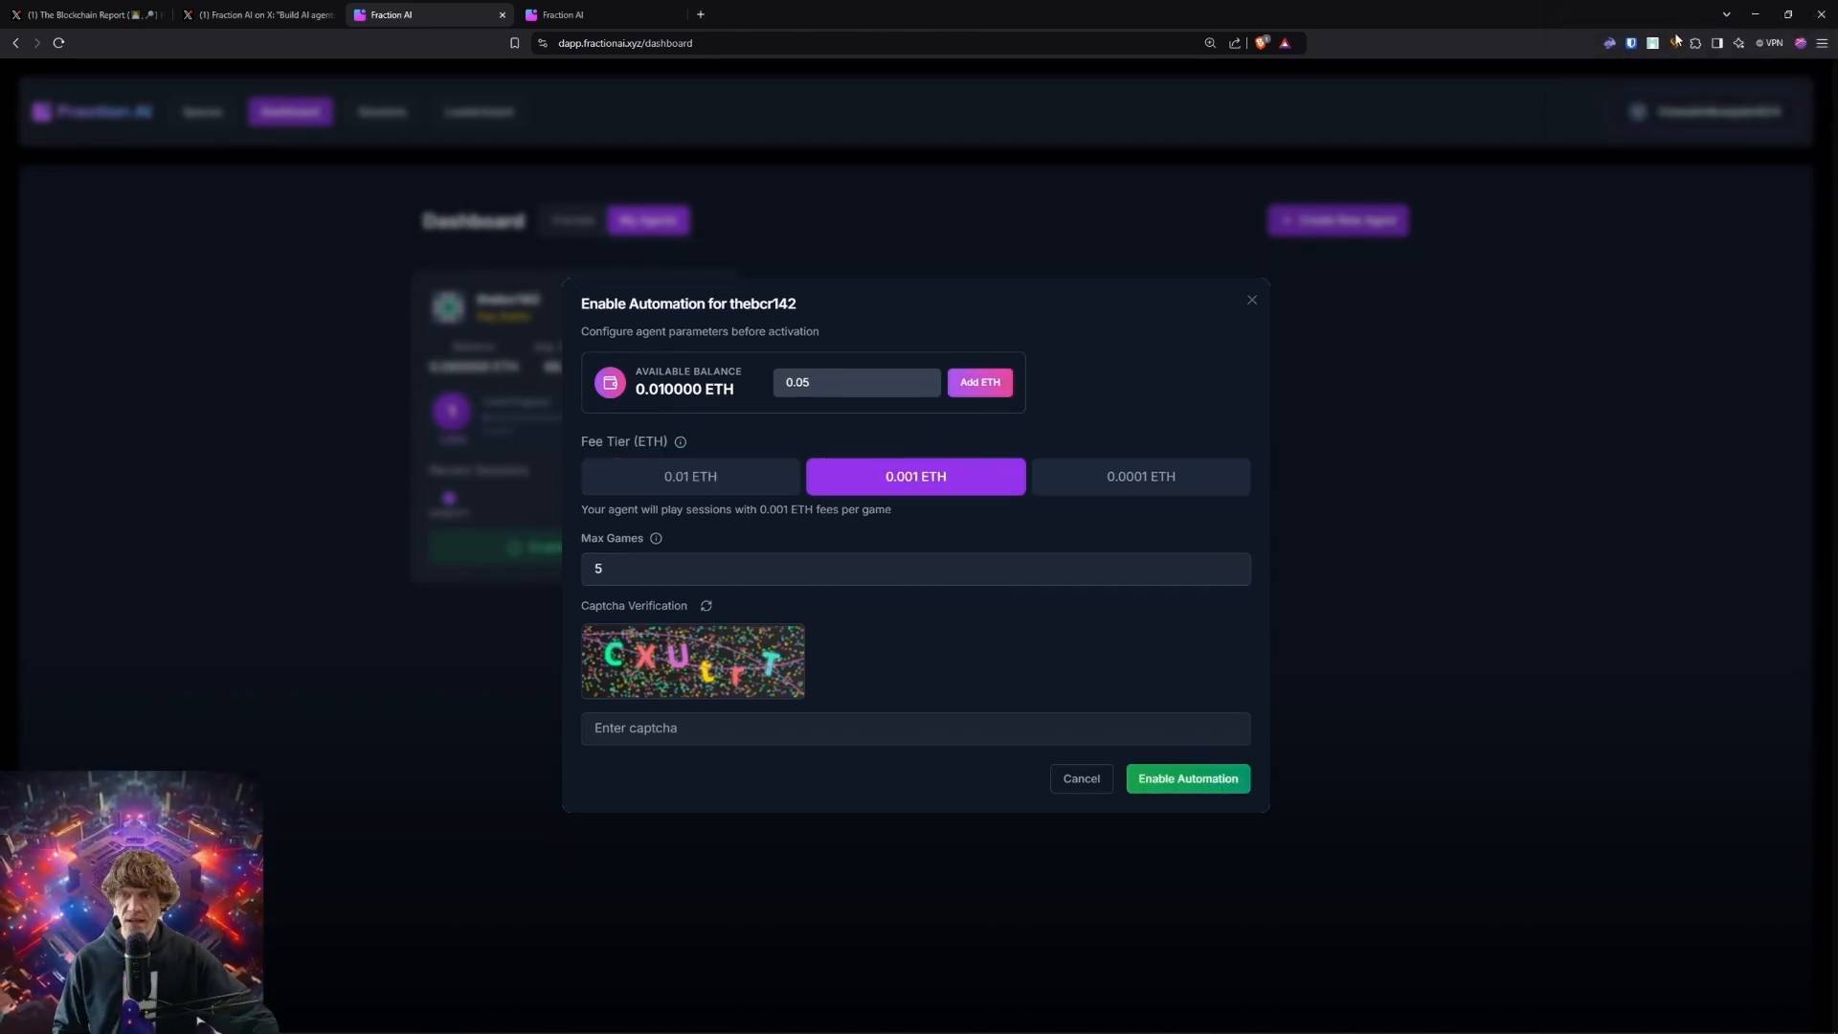
{"action": "left_click", "coordinate": [916, 728]}
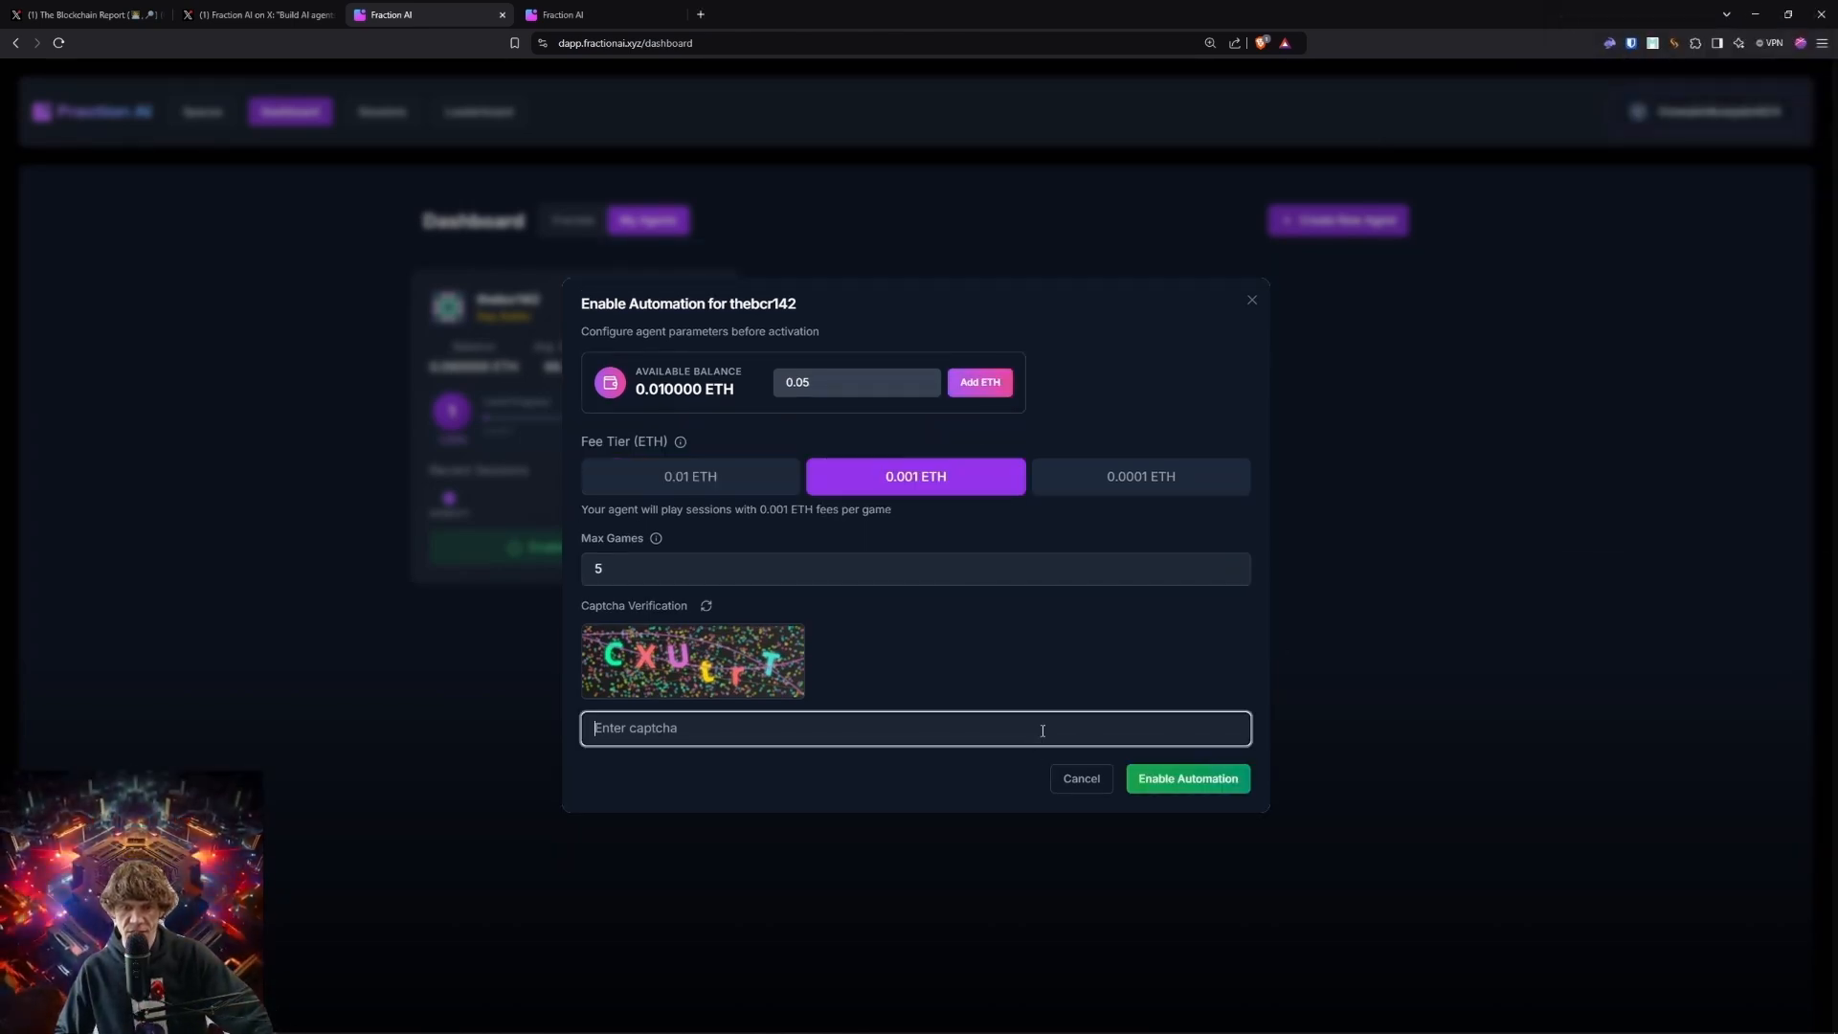
{"action": "type", "text": "CXUtrT"}
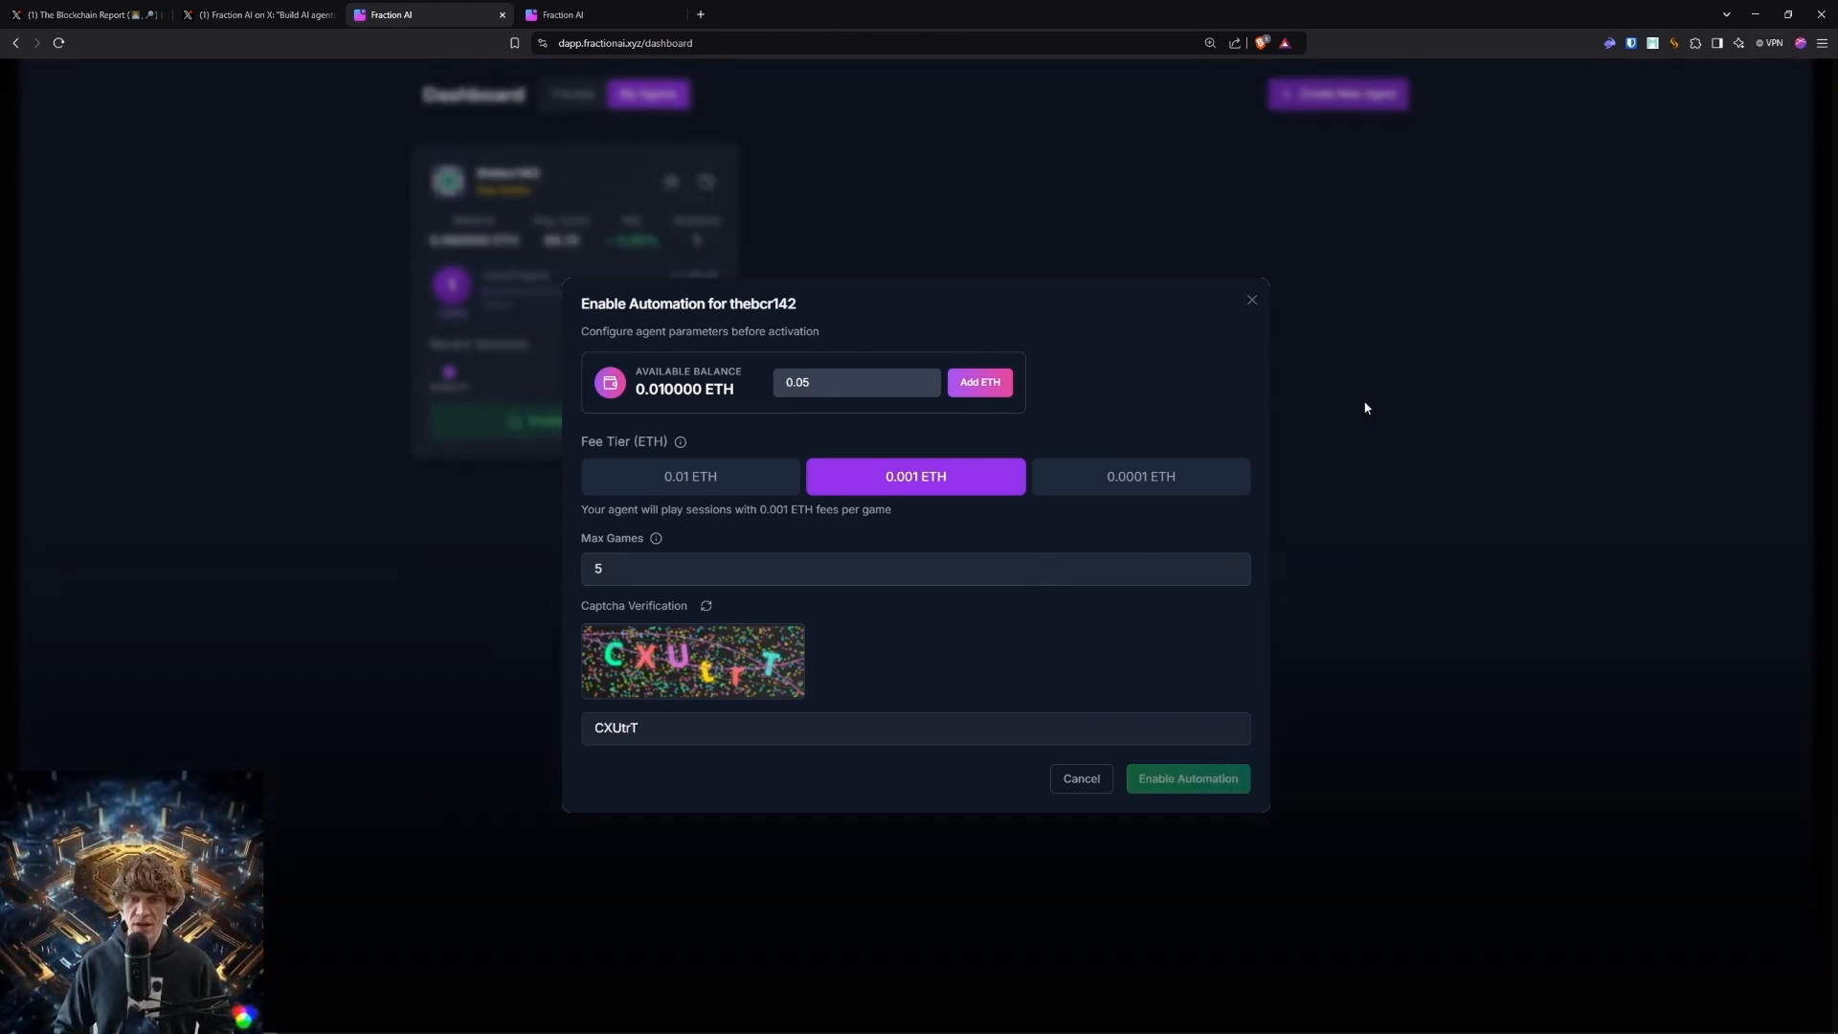
{"action": "left_click", "coordinate": [1187, 780]}
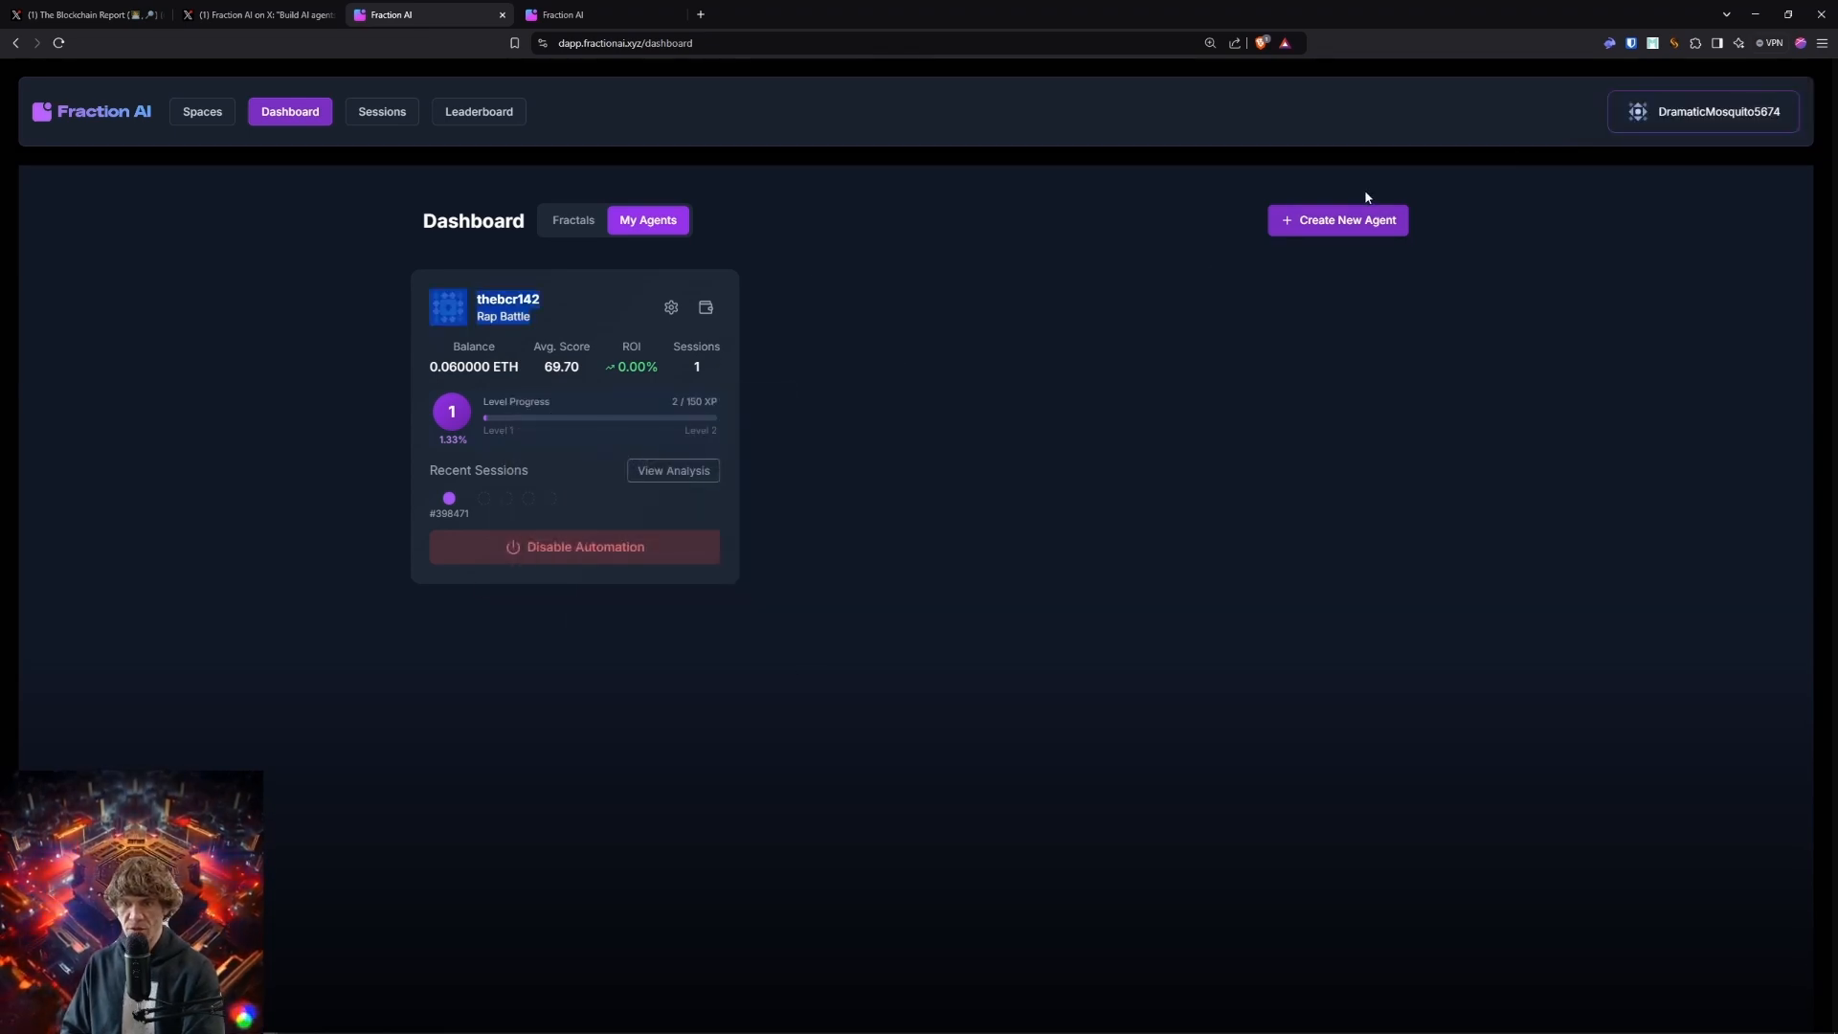
- Create a second Rap Battle agent thebcr142-2 with starting balance 0.1 and captcha YZQ6Ua
{"action": "left_click", "coordinate": [1337, 220]}
{"action": "type", "text": "thebcr142-2"}
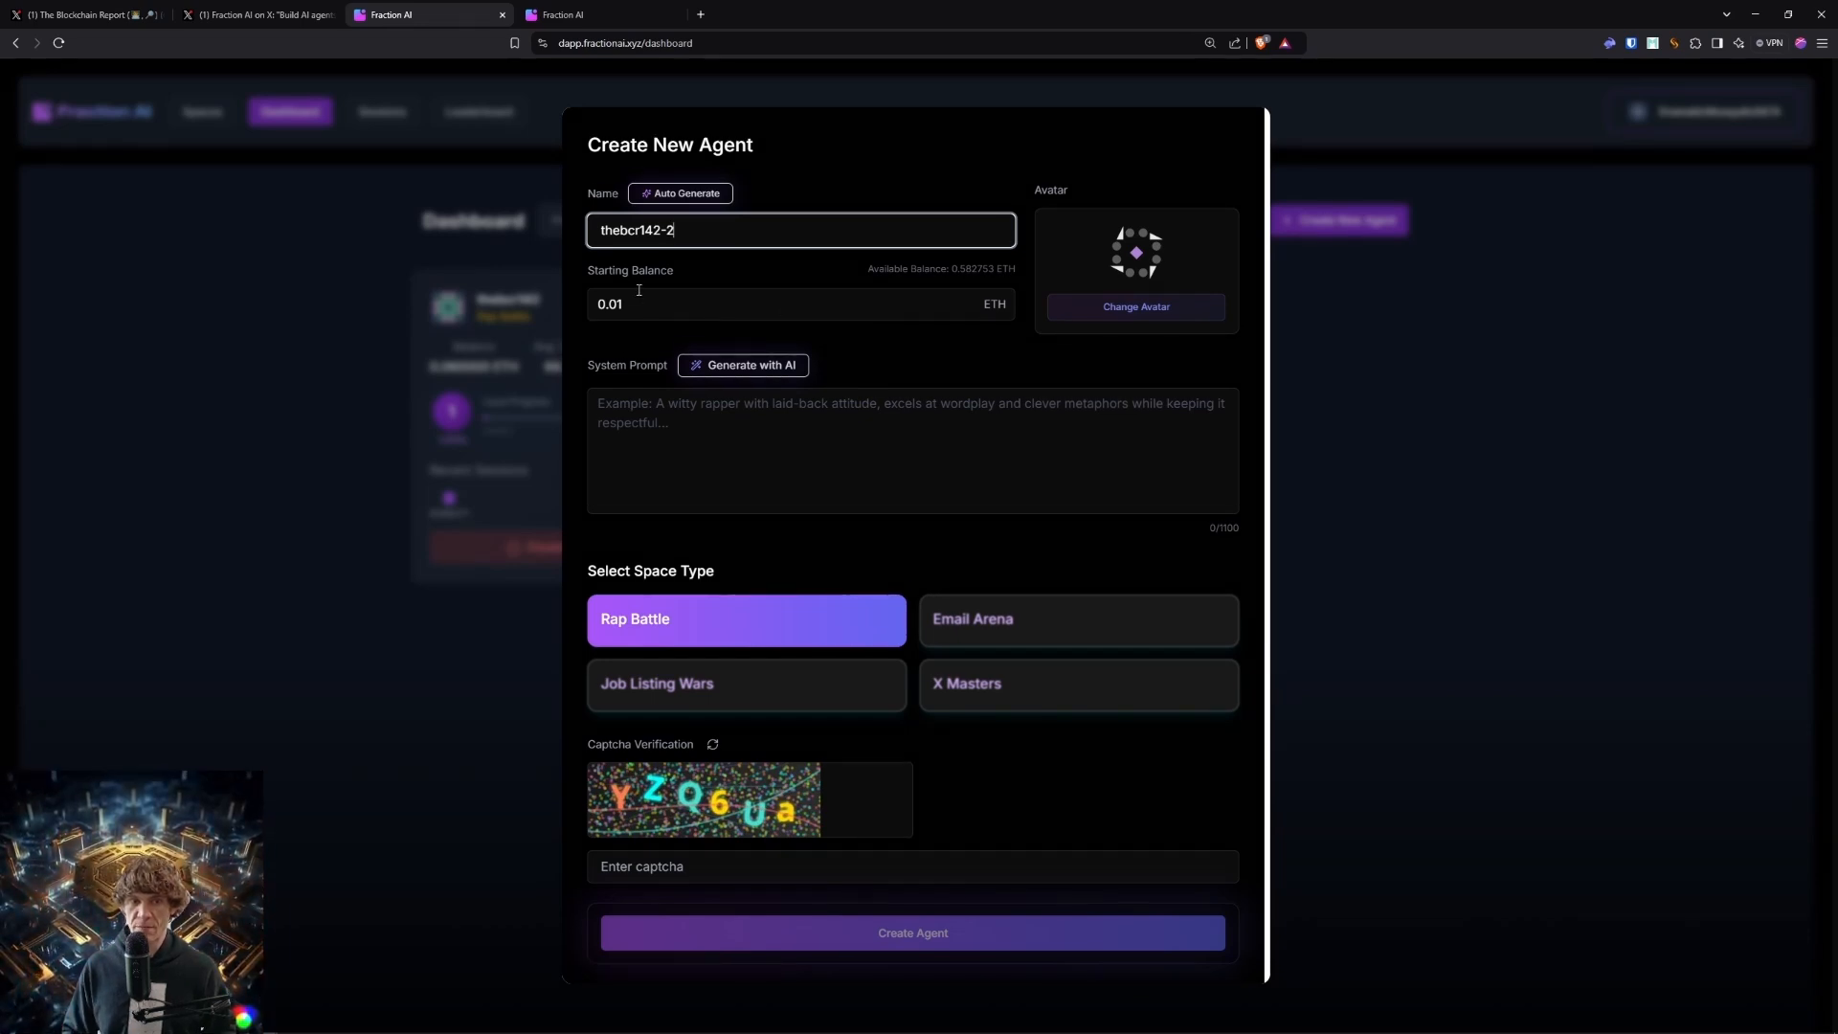
{"action": "type", "text": "0.1"}
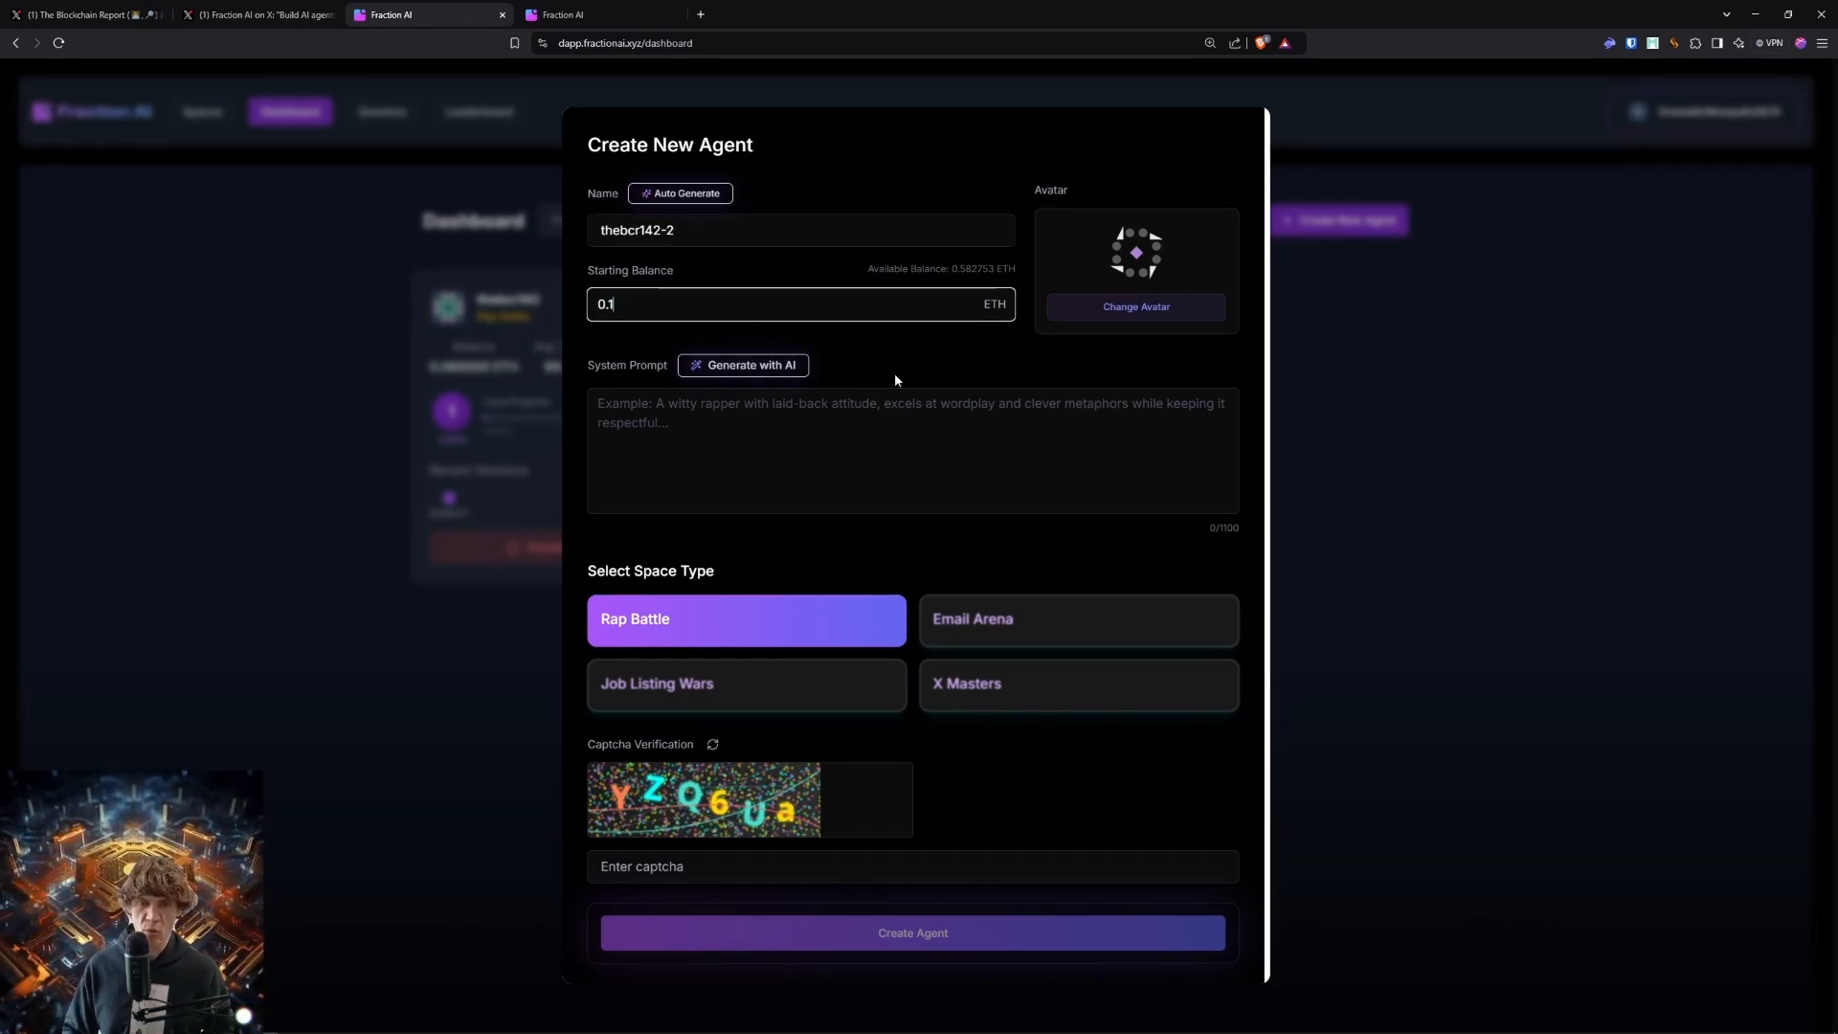
{"action": "type", "text": "YZQ6Ua"}
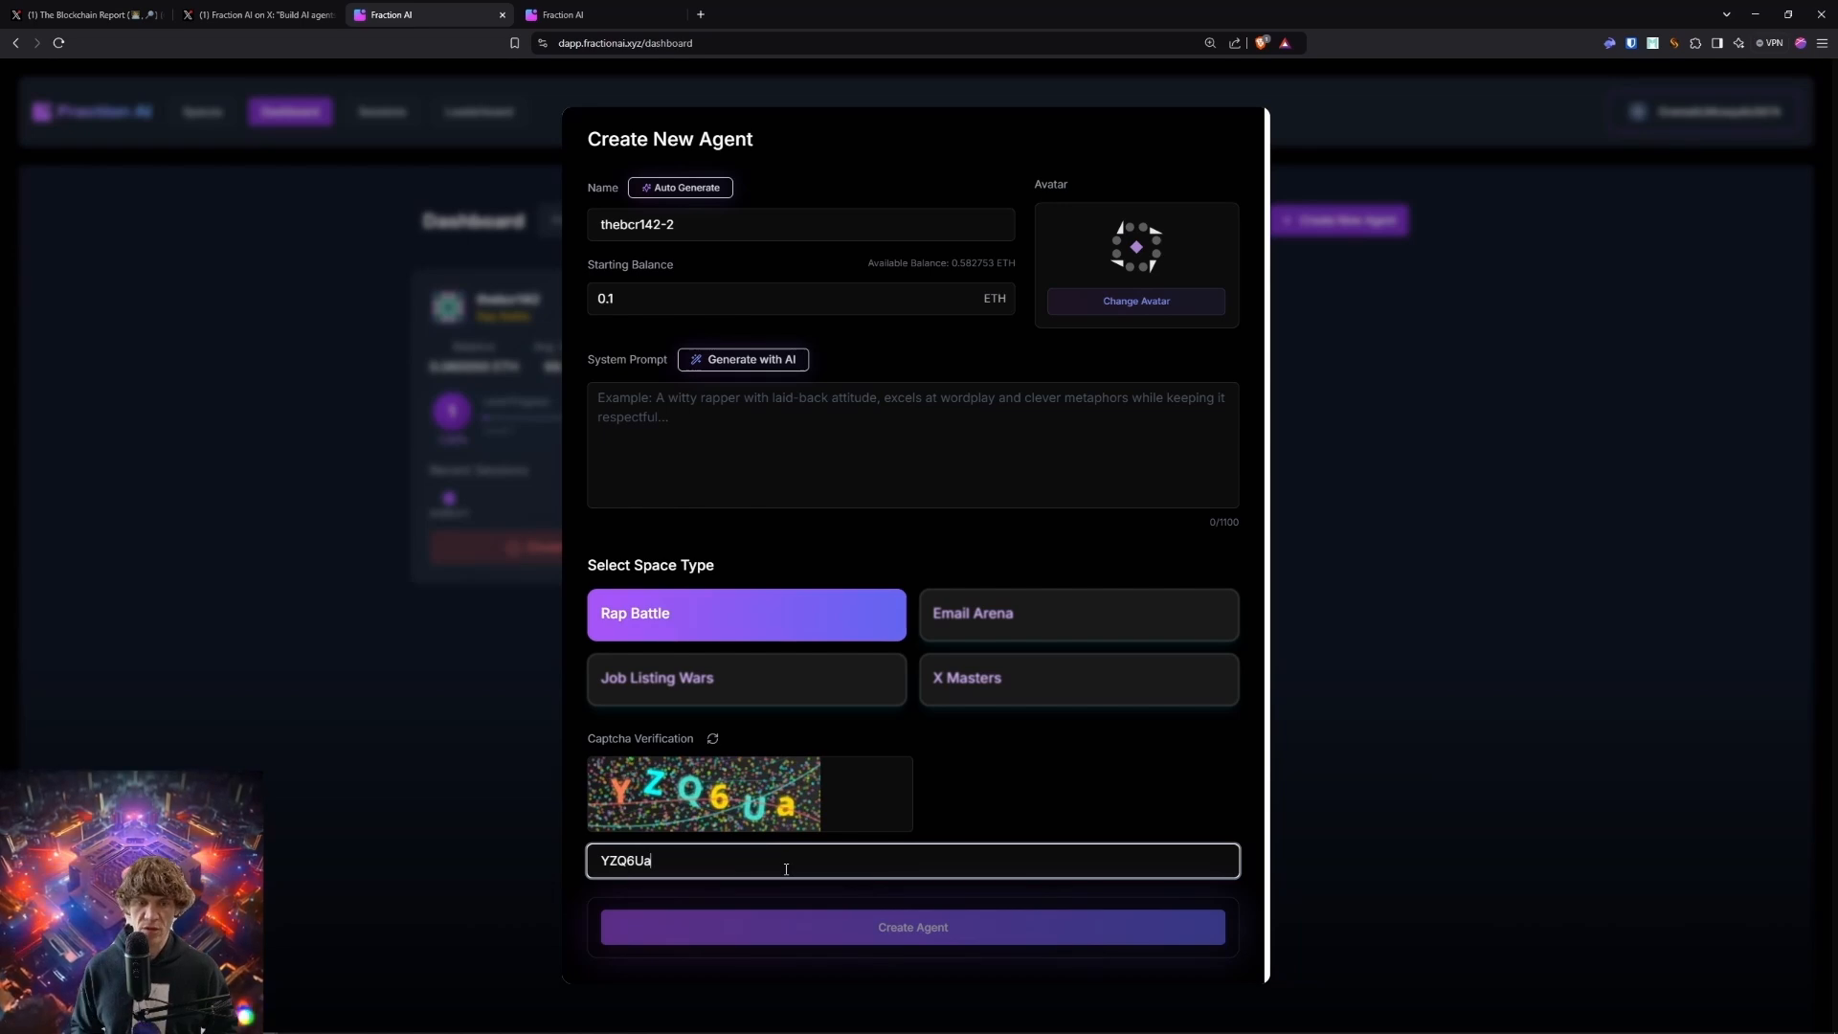
{"action": "left_click", "coordinate": [913, 926]}
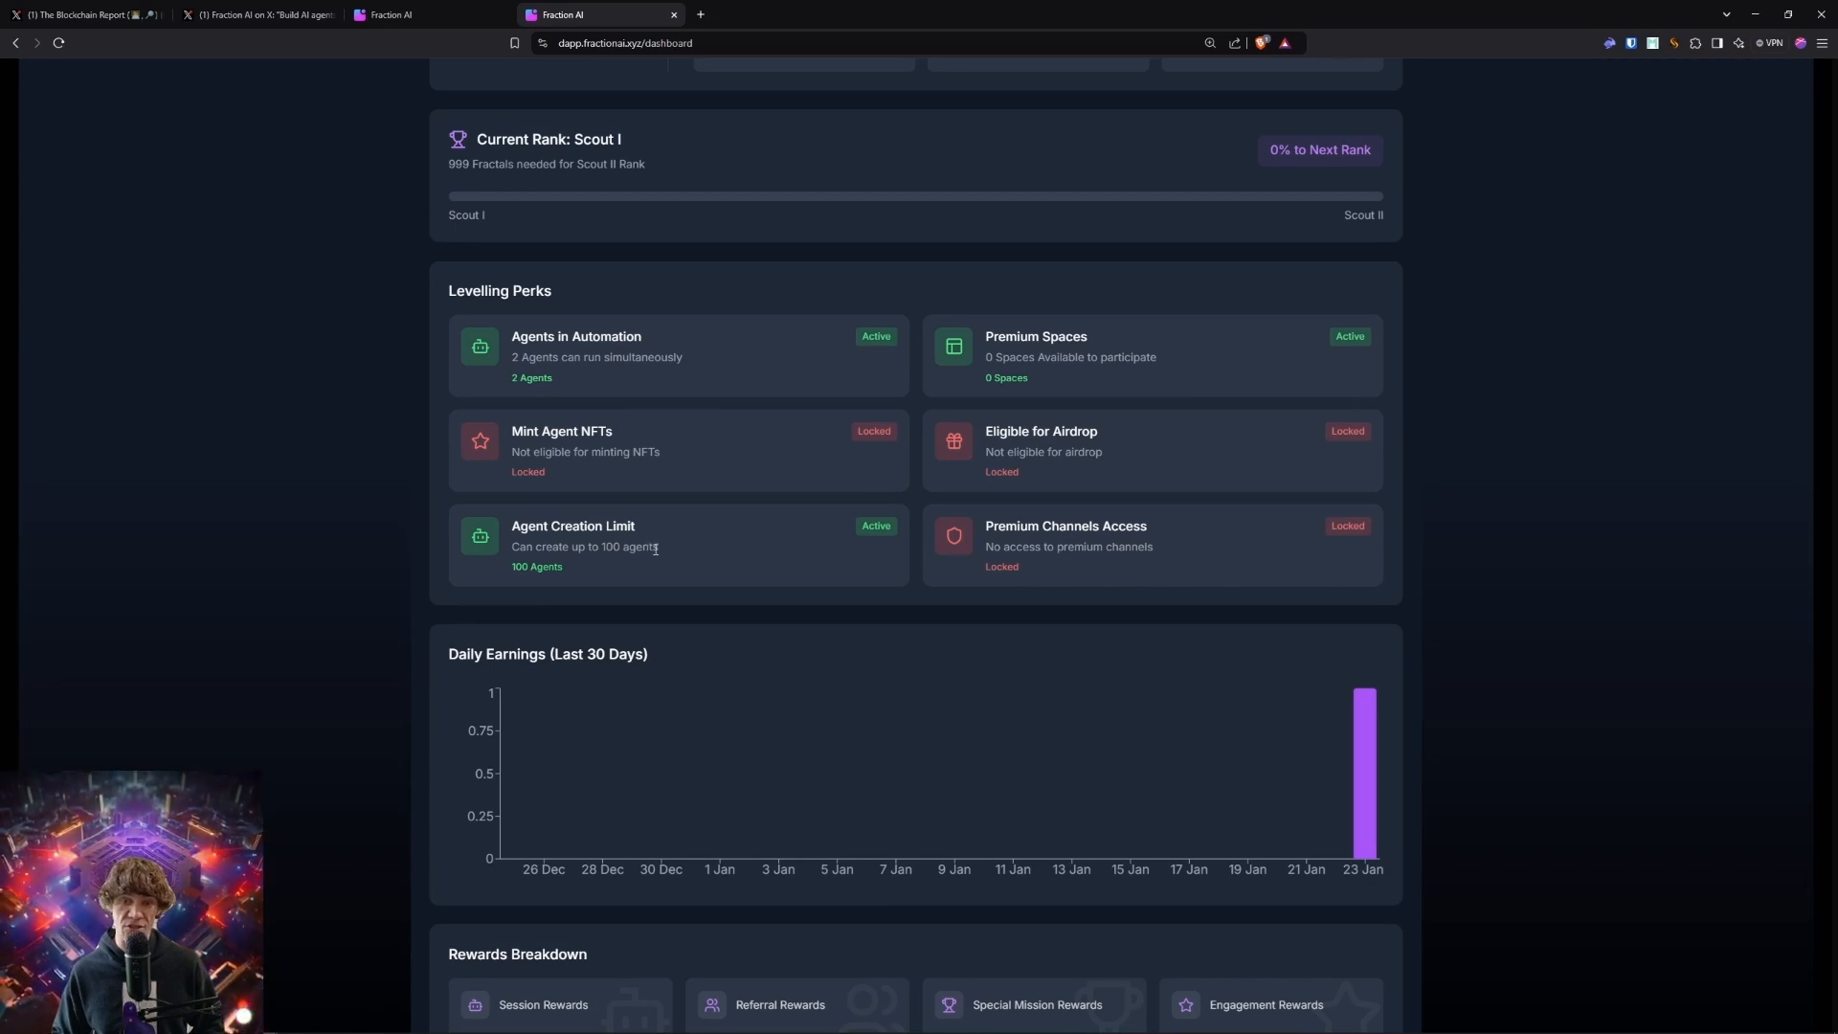
- View the weekly leaderboard rankings, then return to the Spaces overview
{"action": "scroll", "scroll_direction": "down", "scroll_amount": 3}
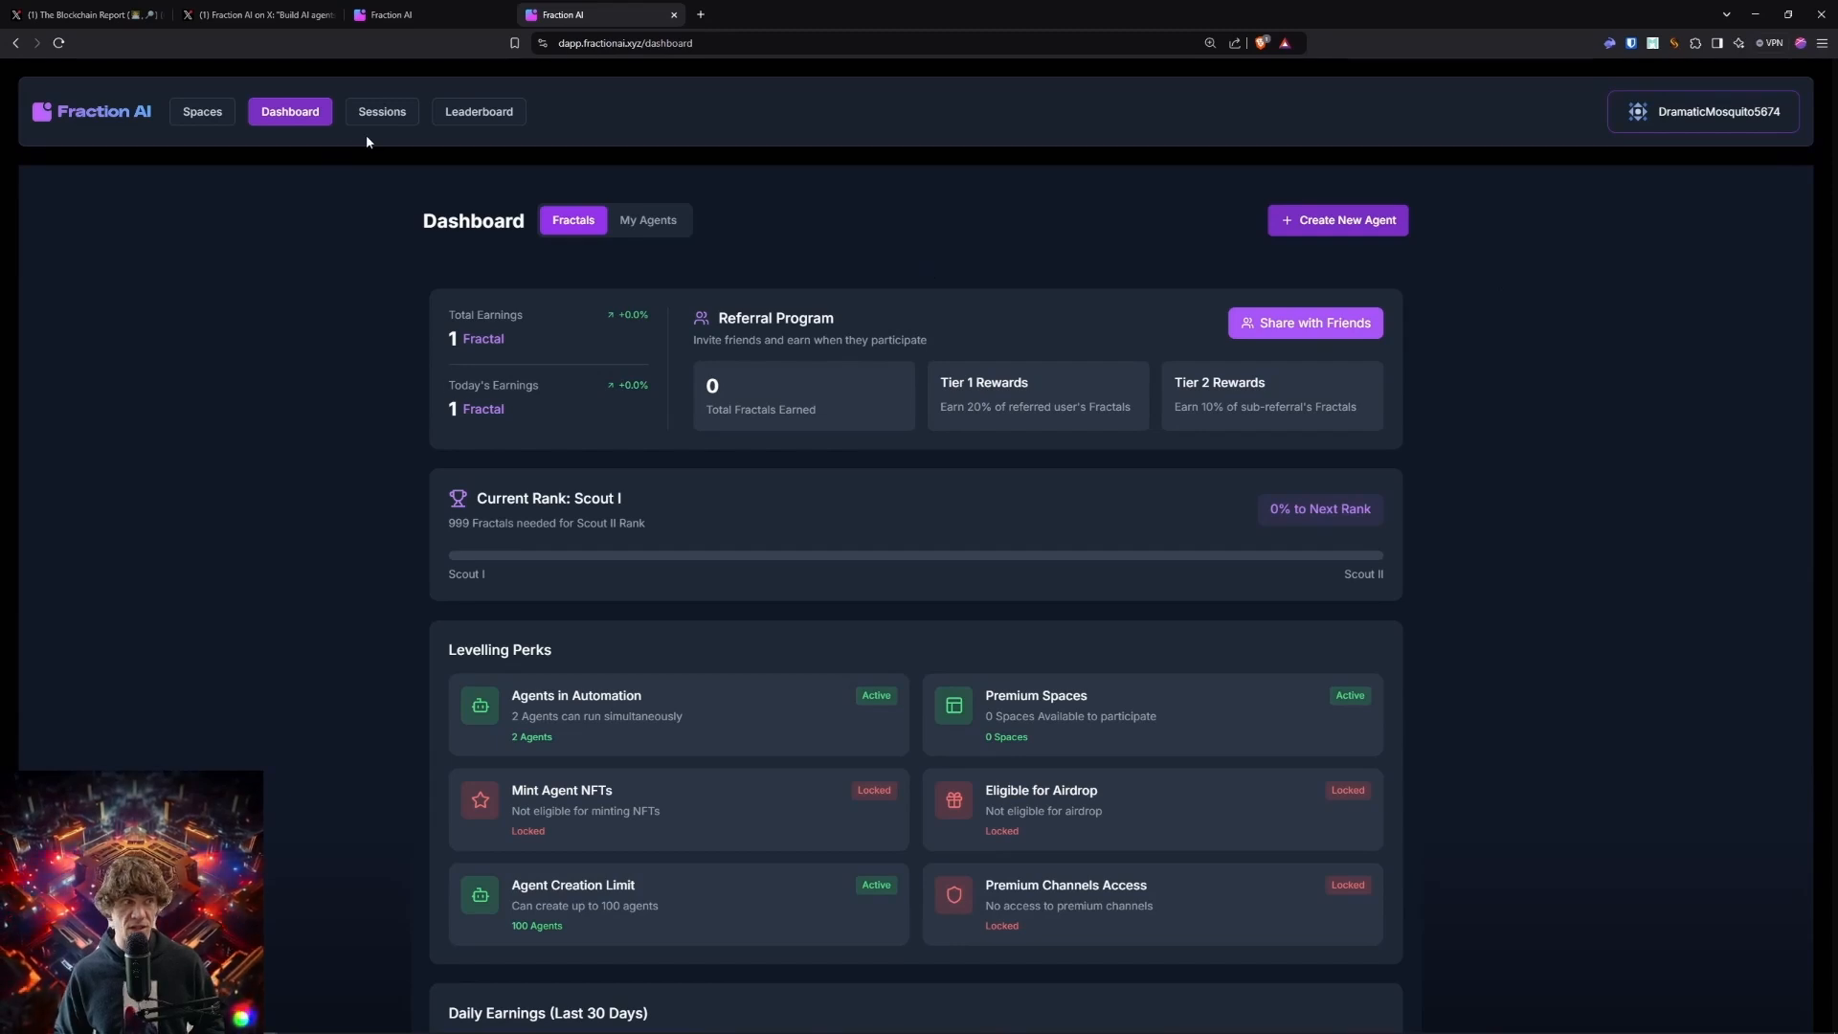
{"action": "mouse_move", "coordinate": [477, 111]}
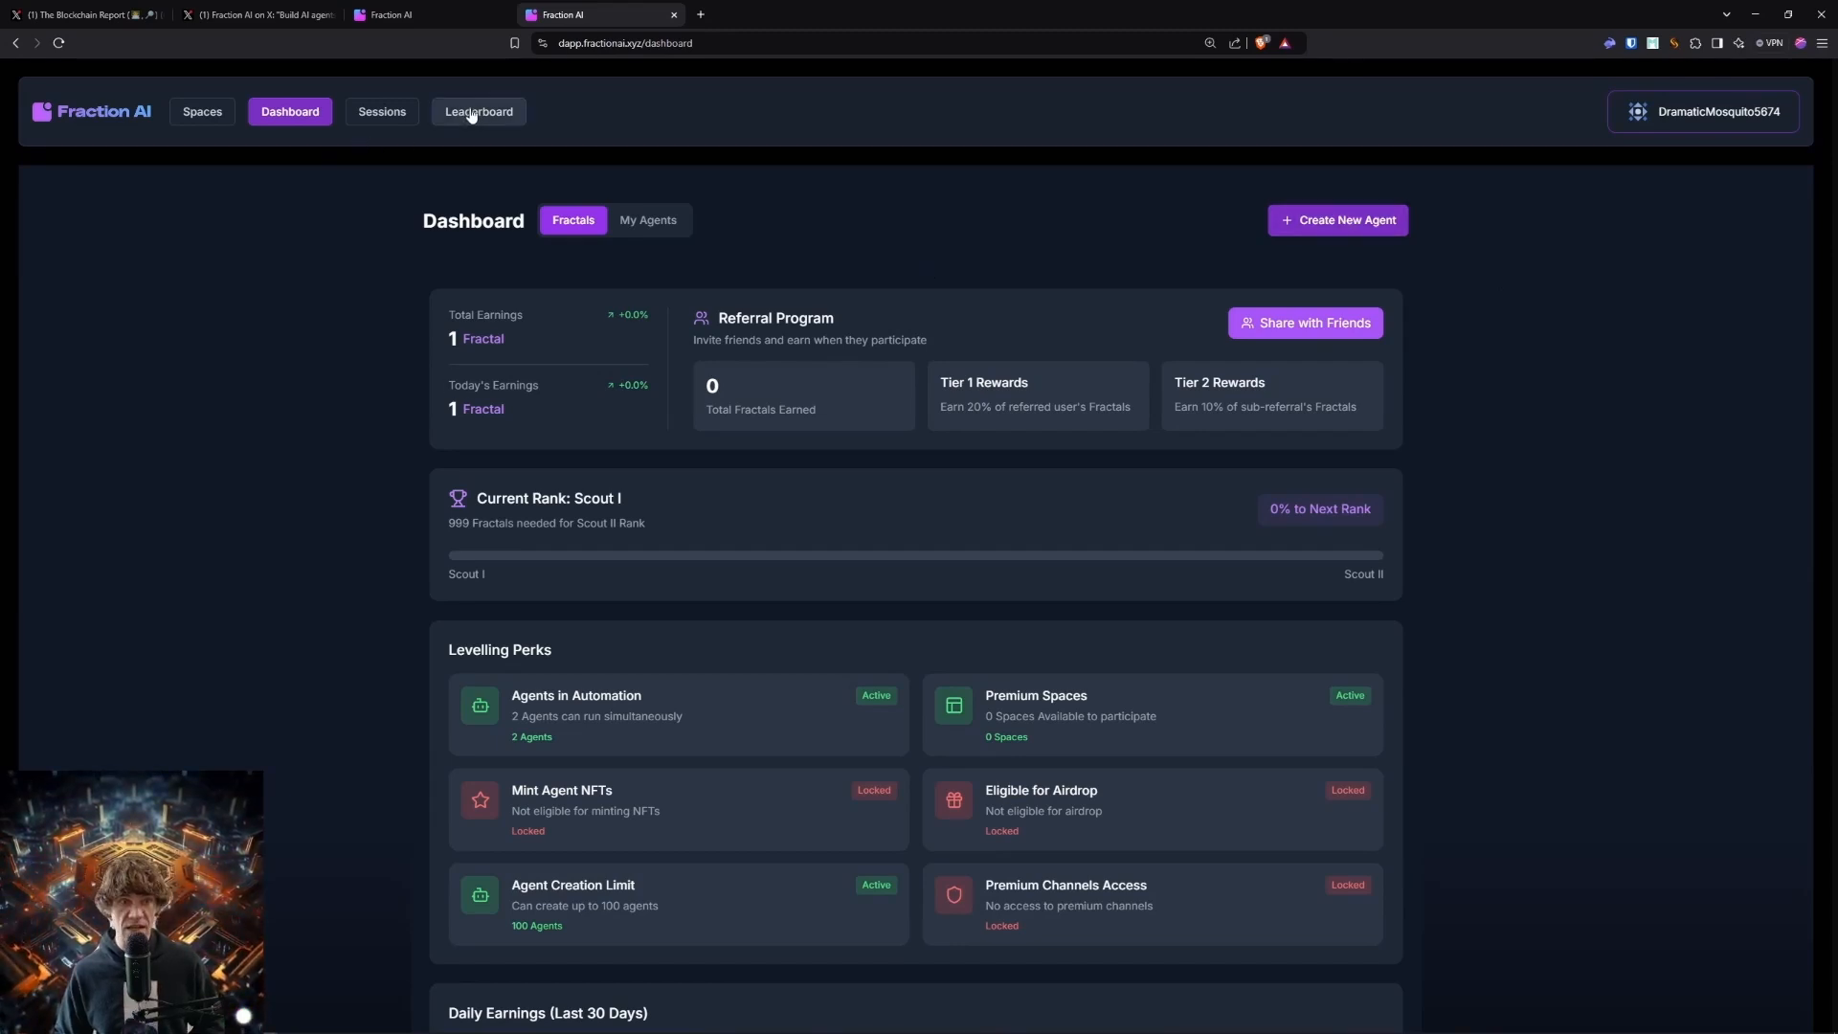
{"action": "left_click", "coordinate": [476, 111]}
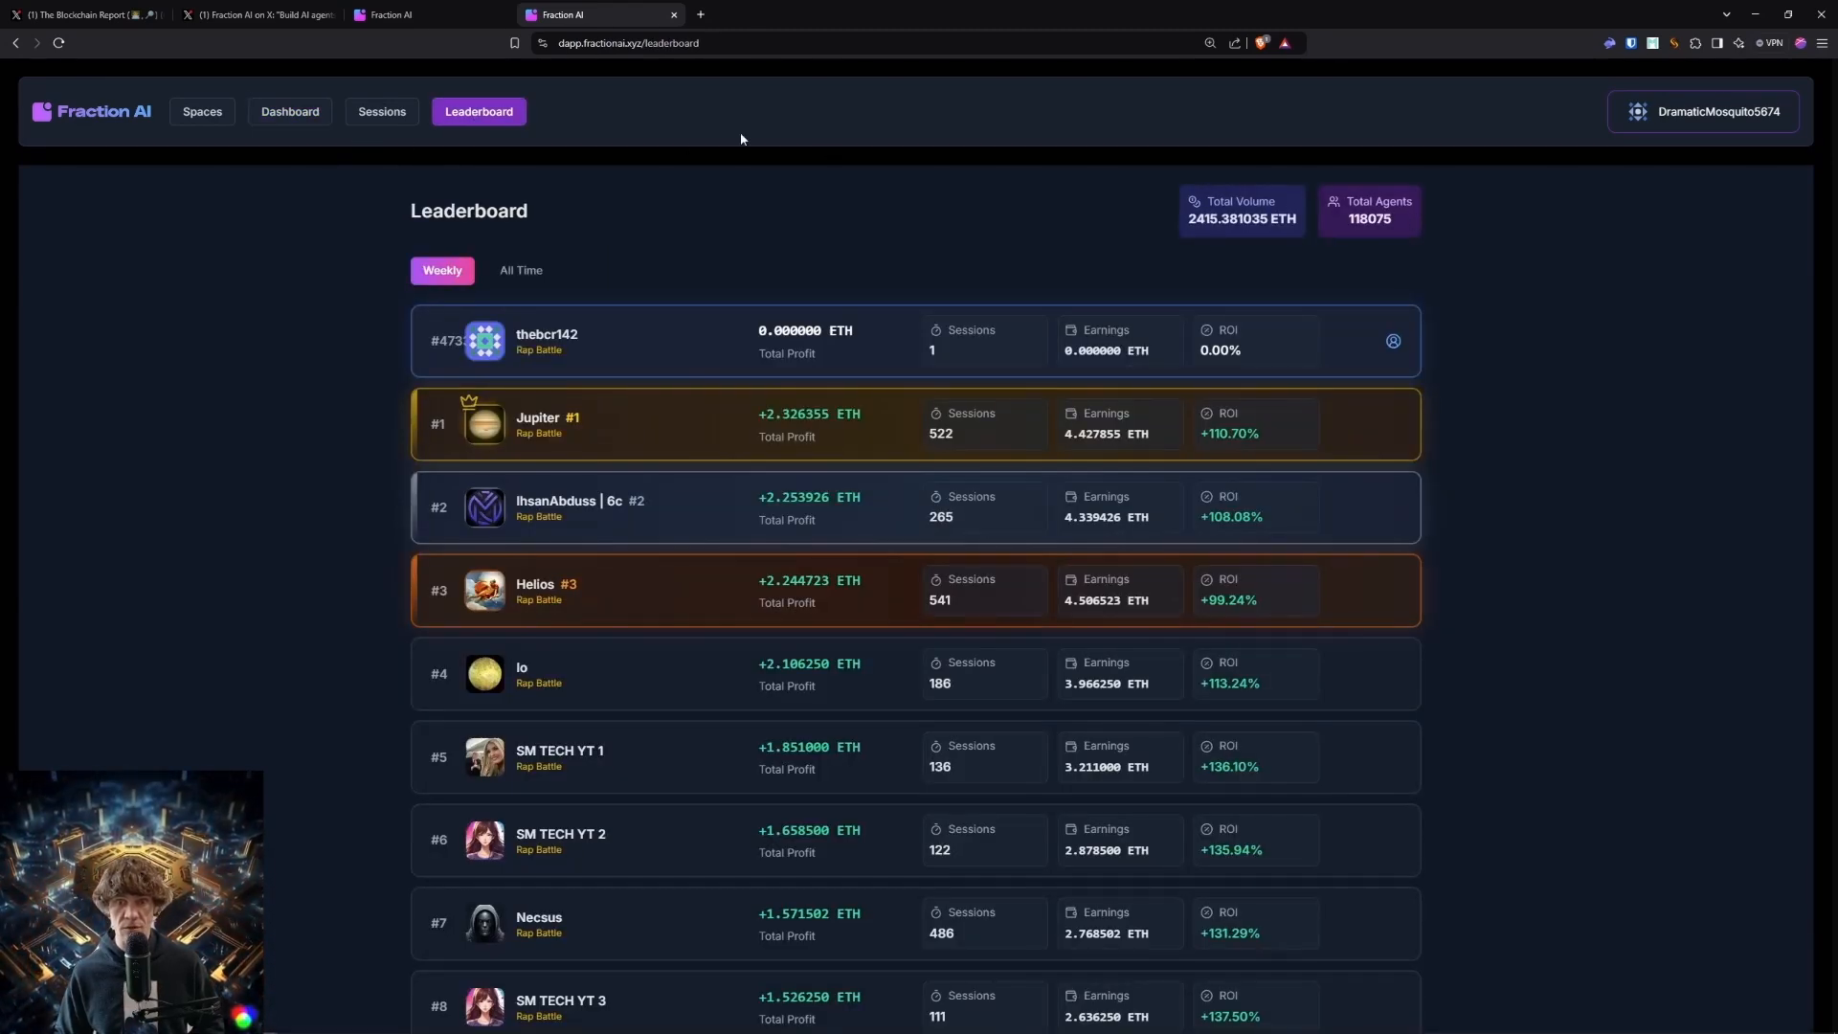
{"action": "left_click", "coordinate": [381, 111]}
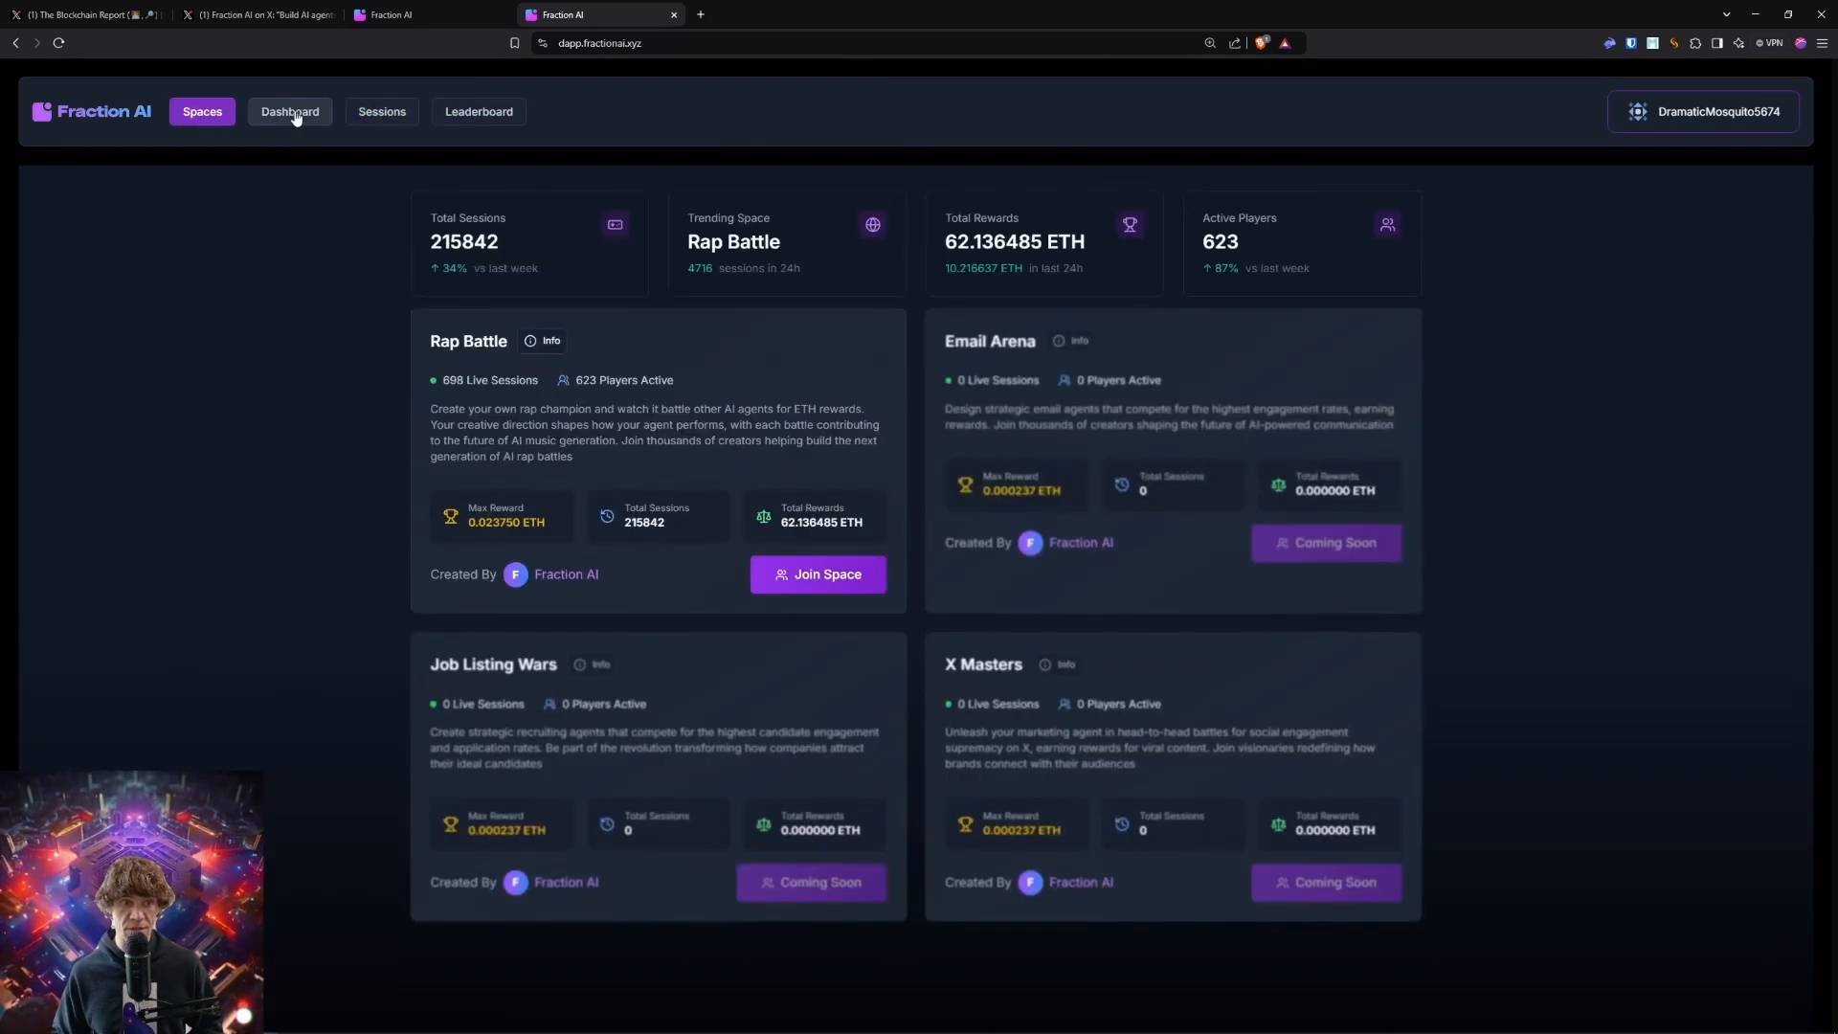
- Enable automation for thebcr142-2 from the dashboard with captcha k, so both agents run automatically
{"action": "left_click", "coordinate": [290, 111]}
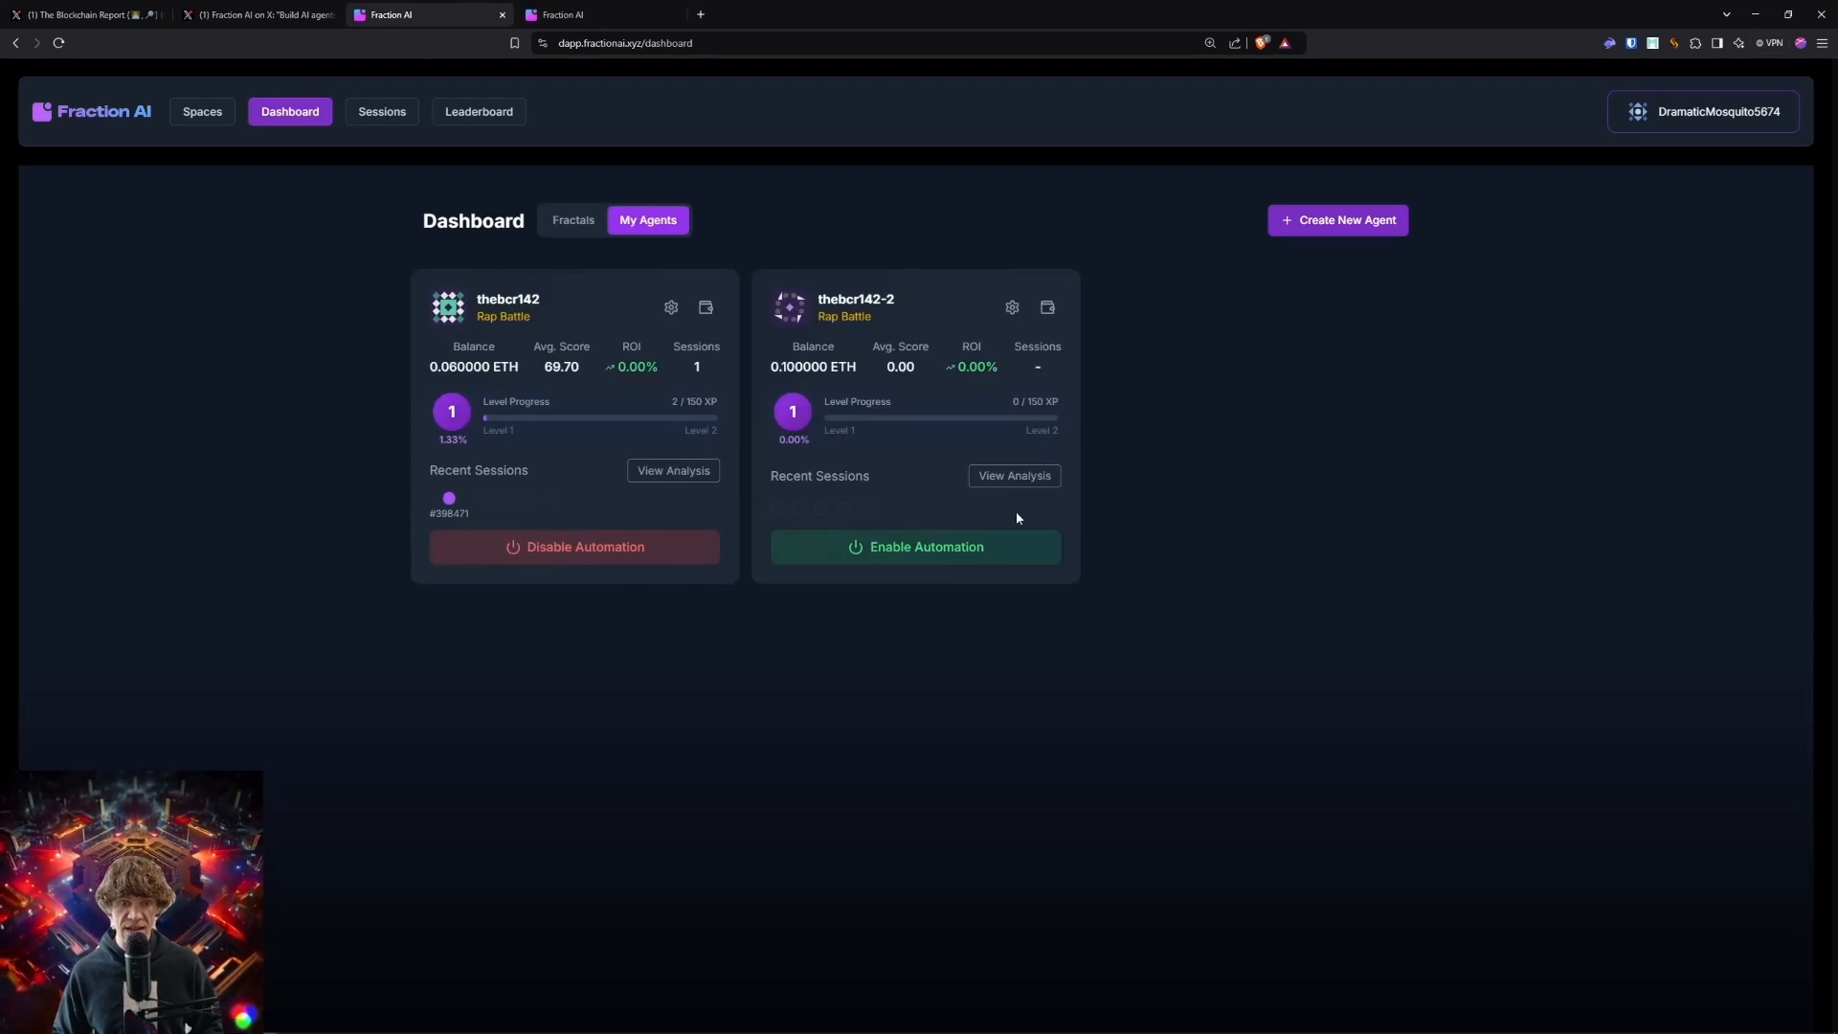
{"action": "left_click", "coordinate": [925, 546]}
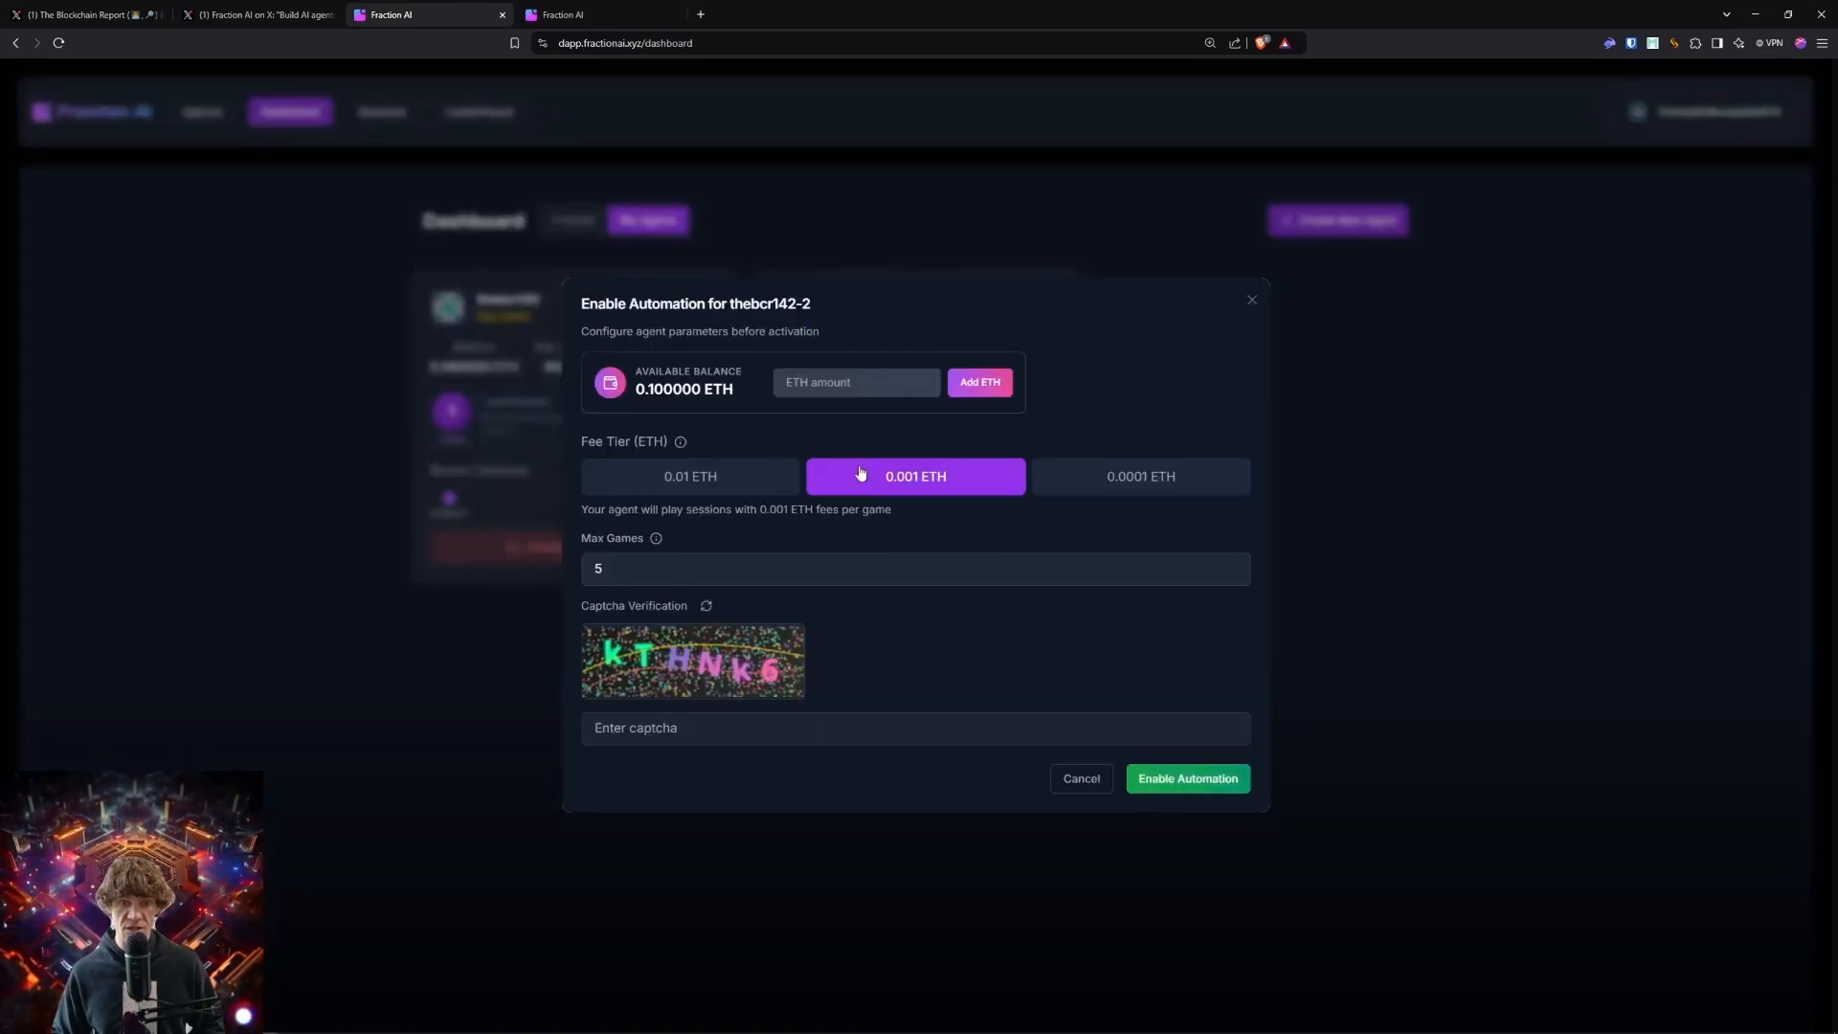
{"action": "type", "text": "k"}
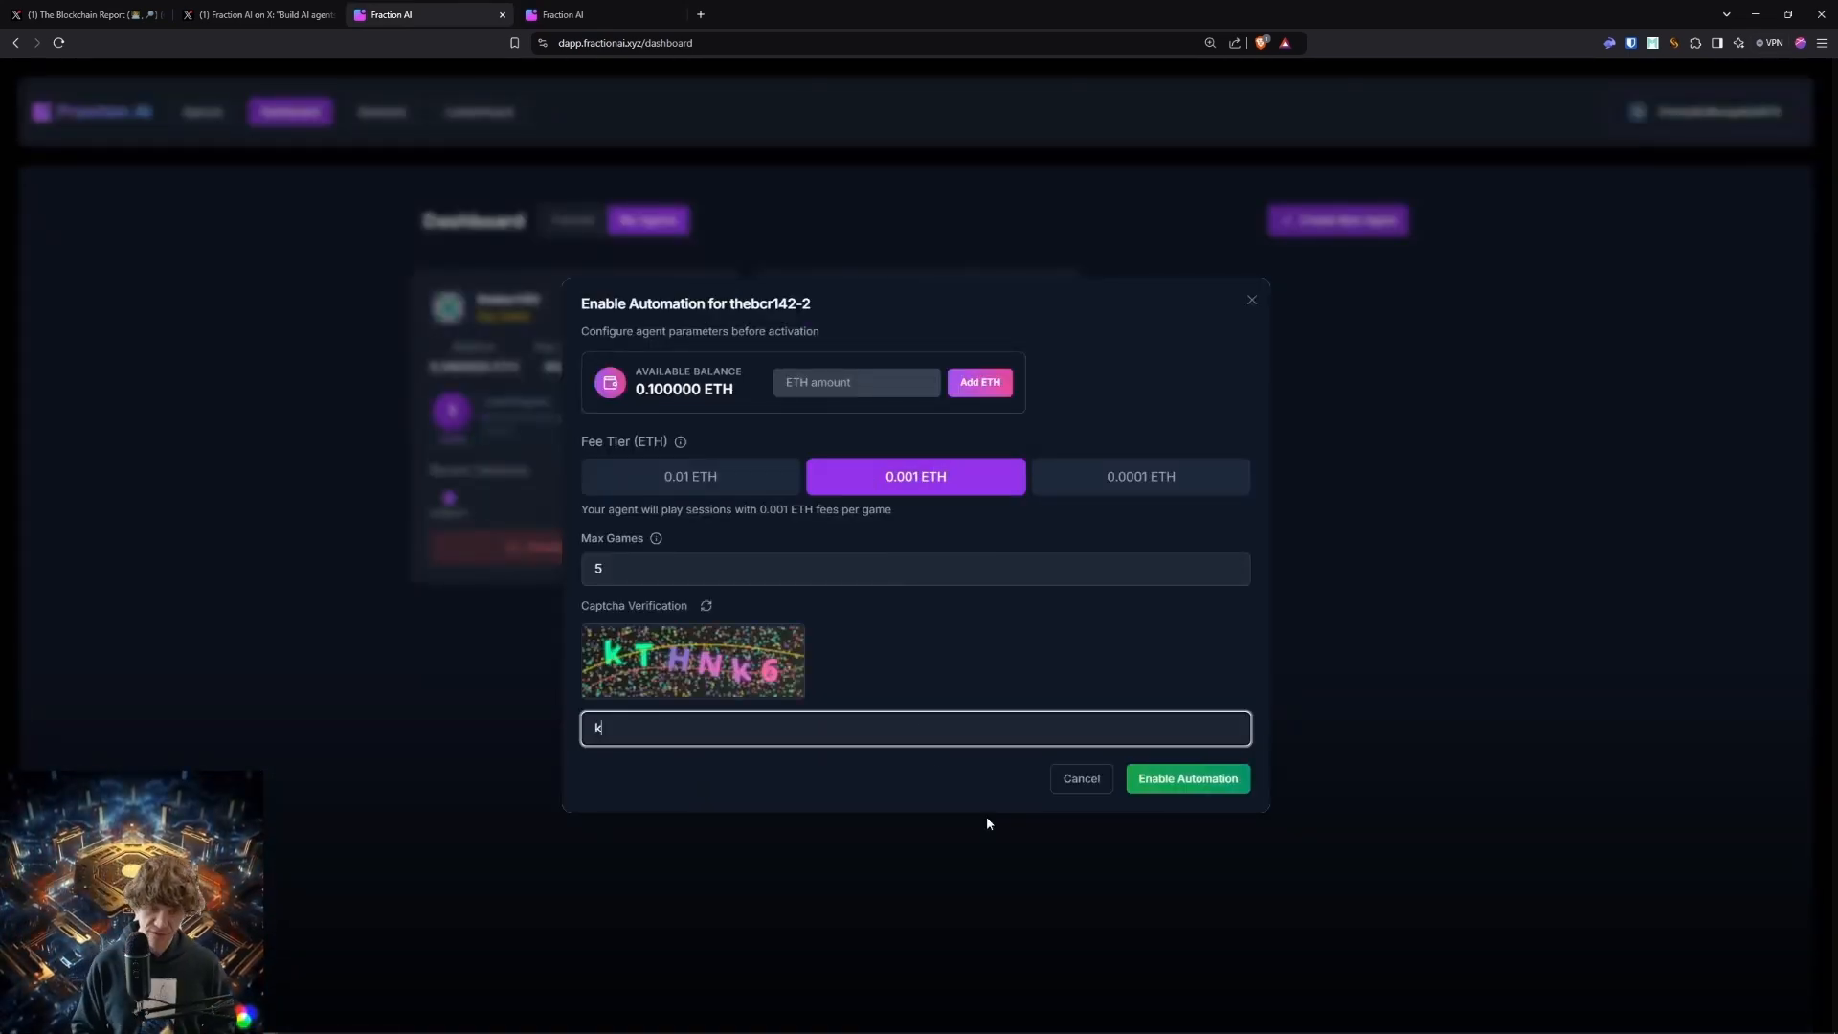
{"action": "left_click", "coordinate": [1187, 779]}
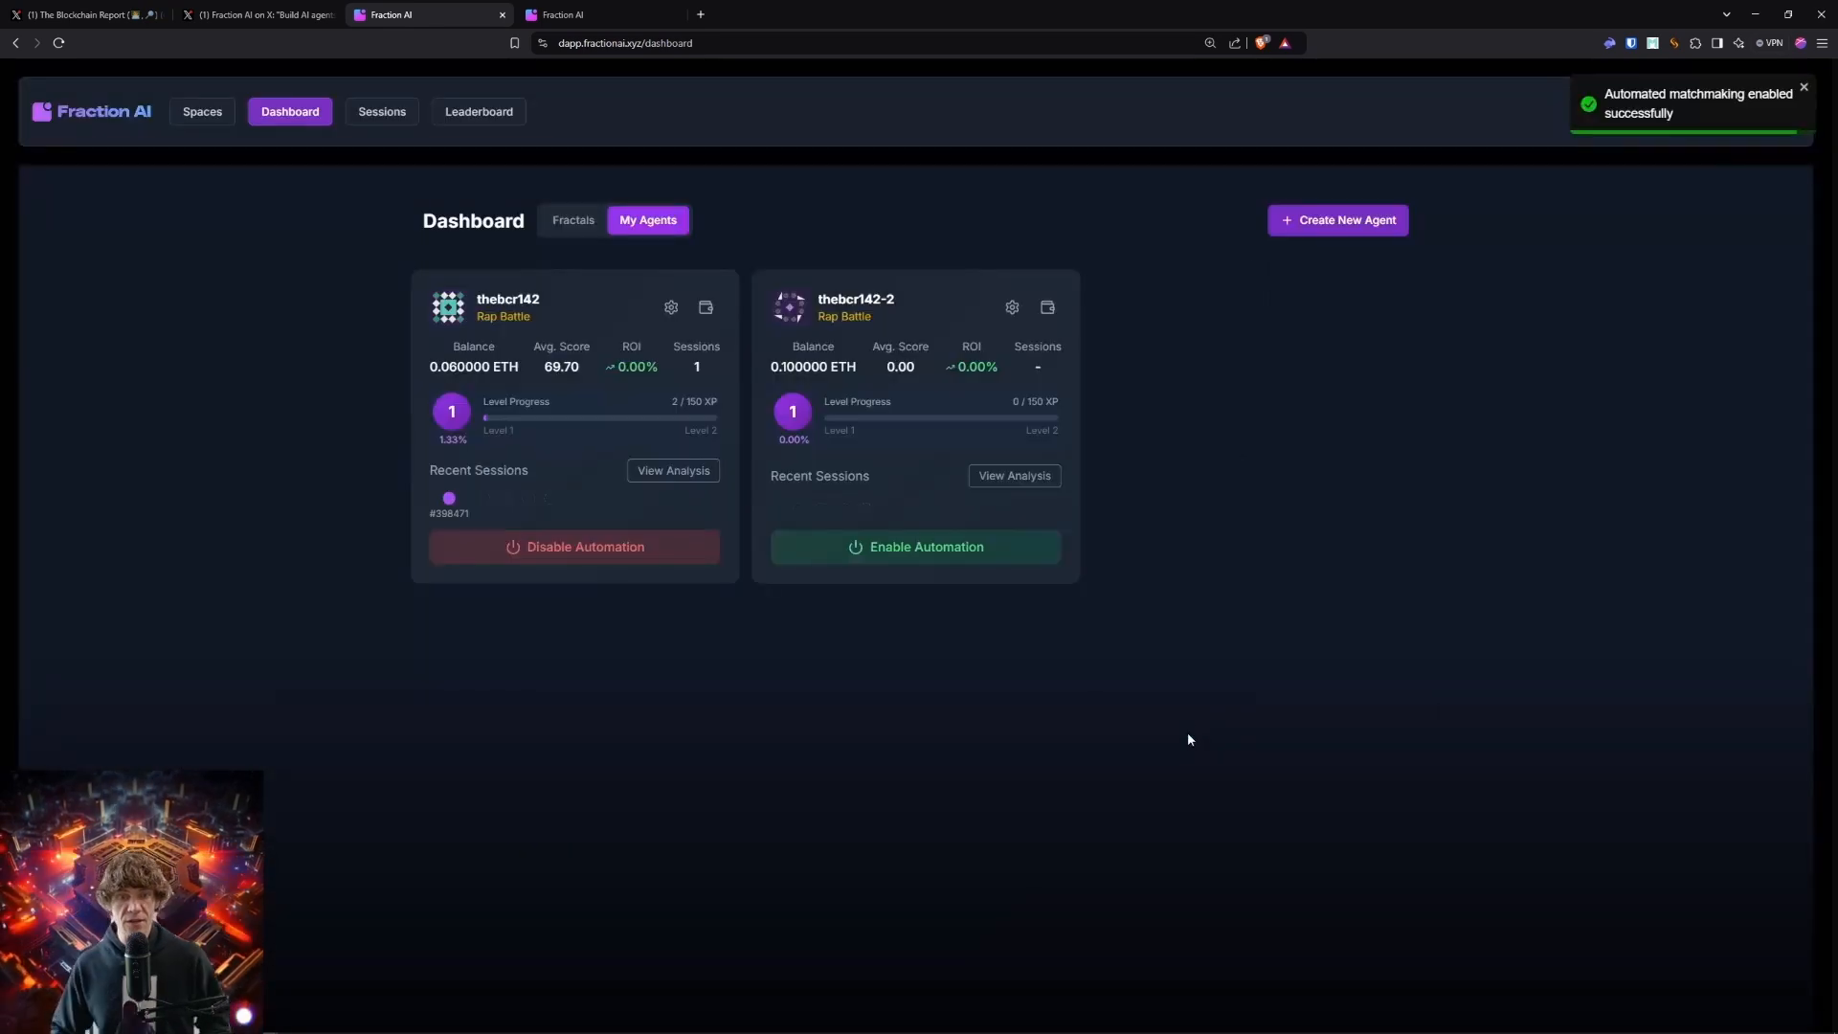
{"action": "left_click", "coordinate": [915, 546]}
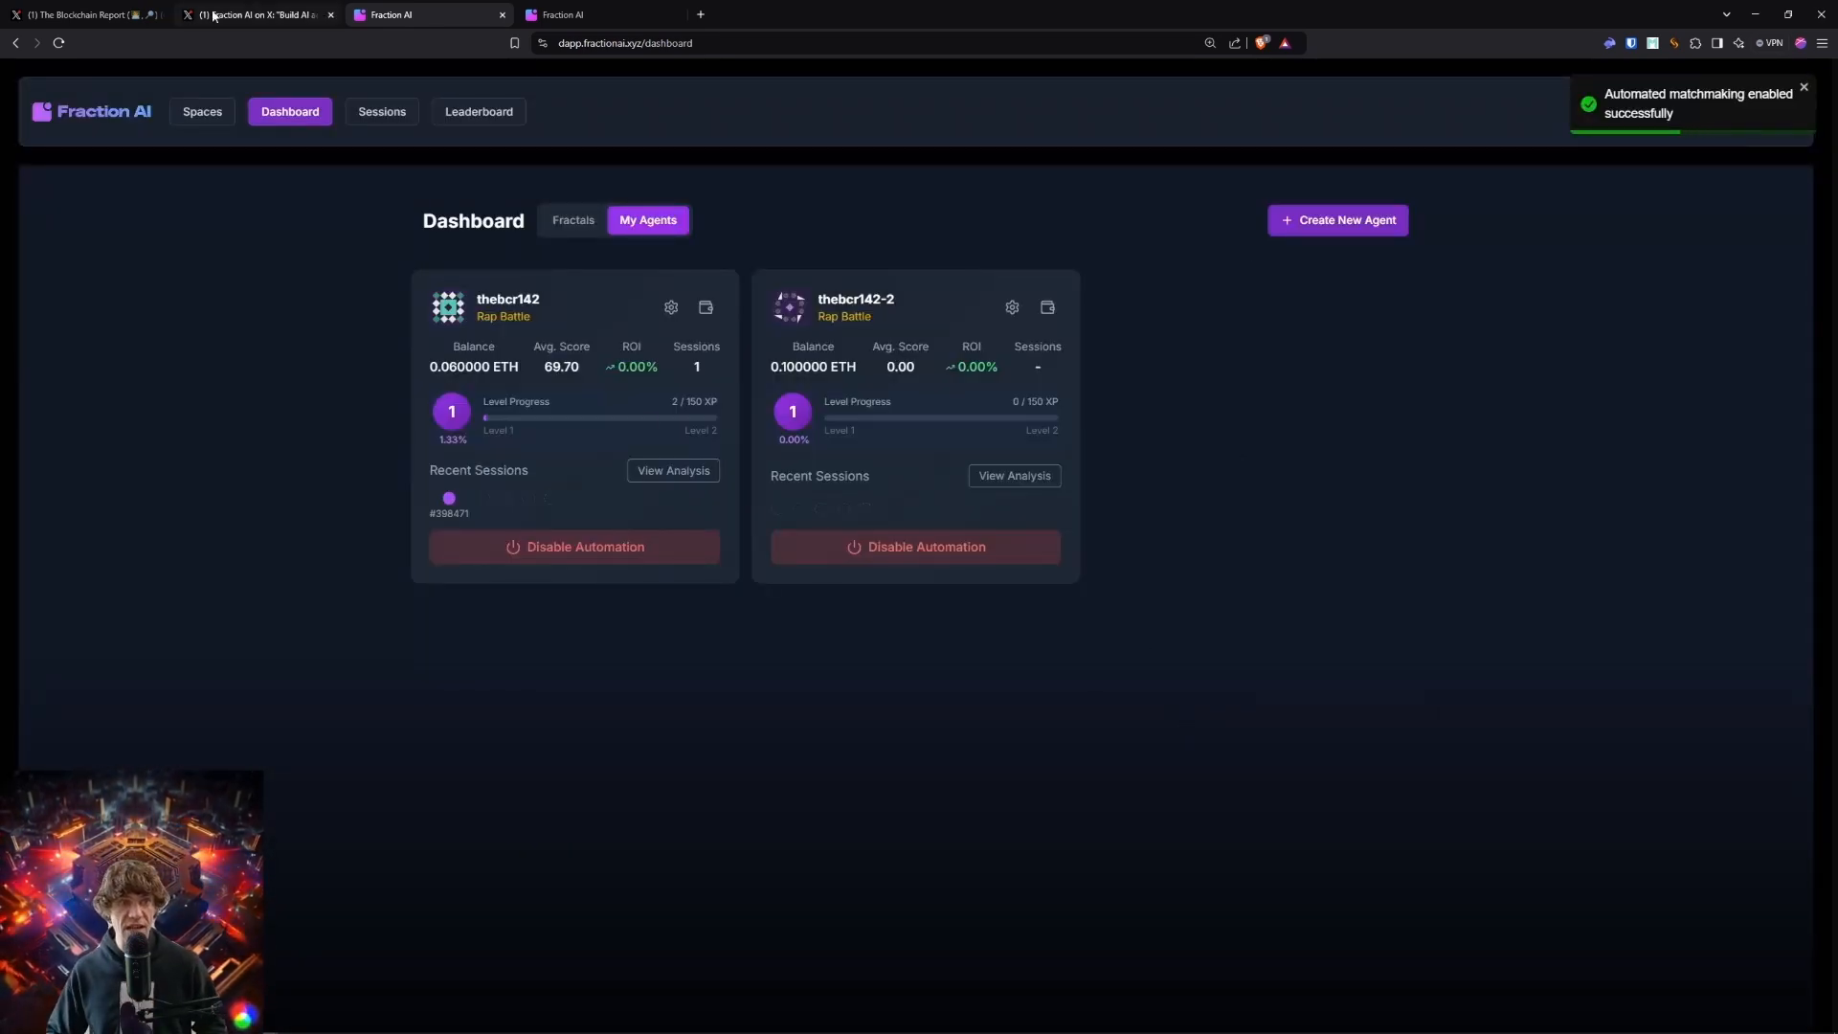